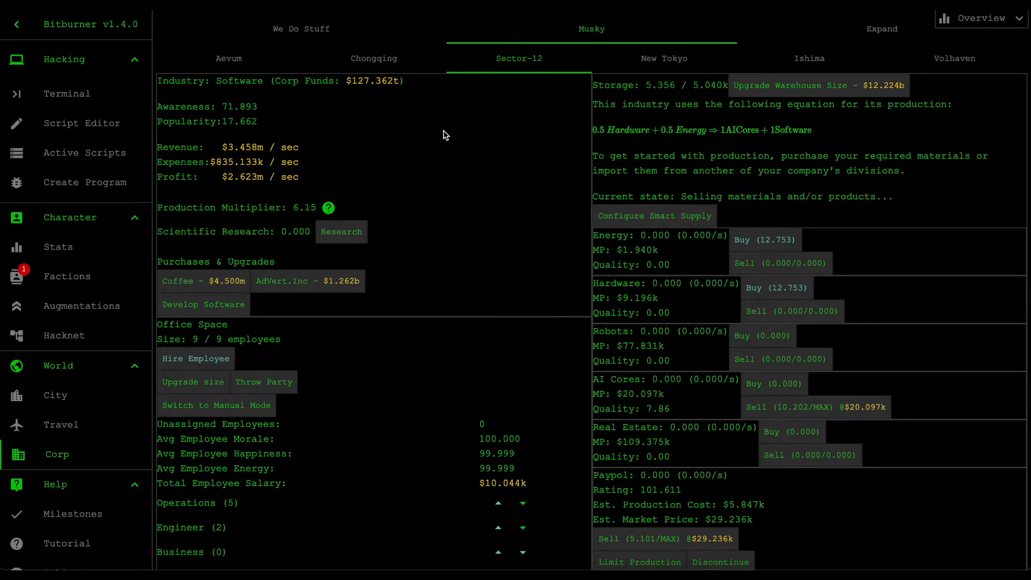
mouse_move(350, 35)
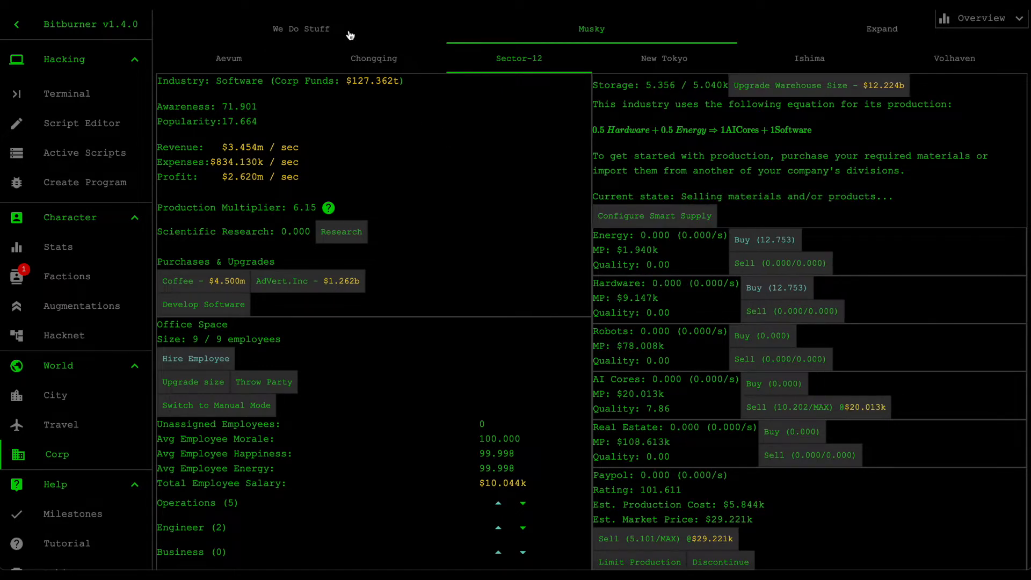
Step: Buy office size upgrades until Sector-12 holds 9 / 105 employees
click(301, 28)
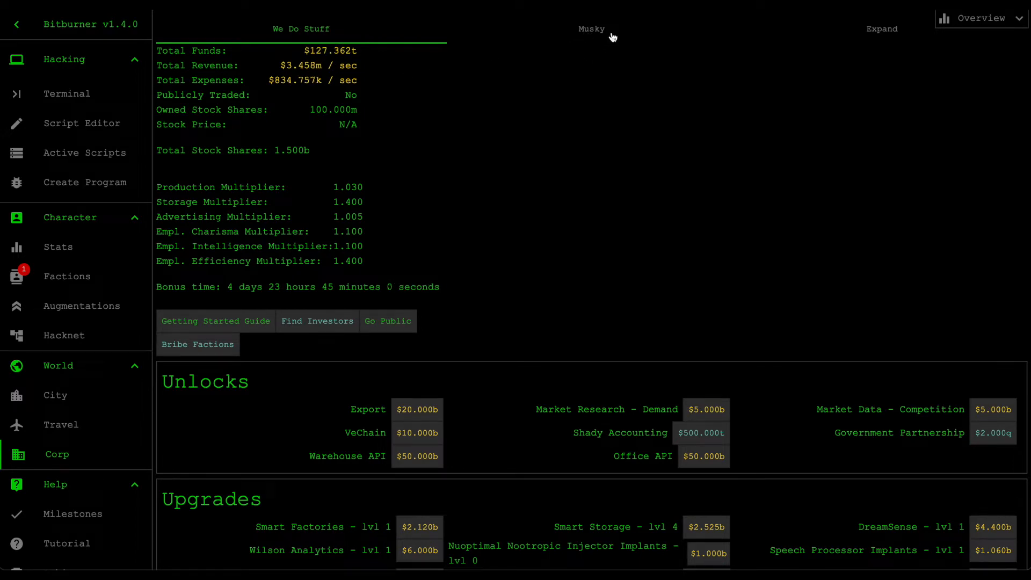
mouse_move(391, 165)
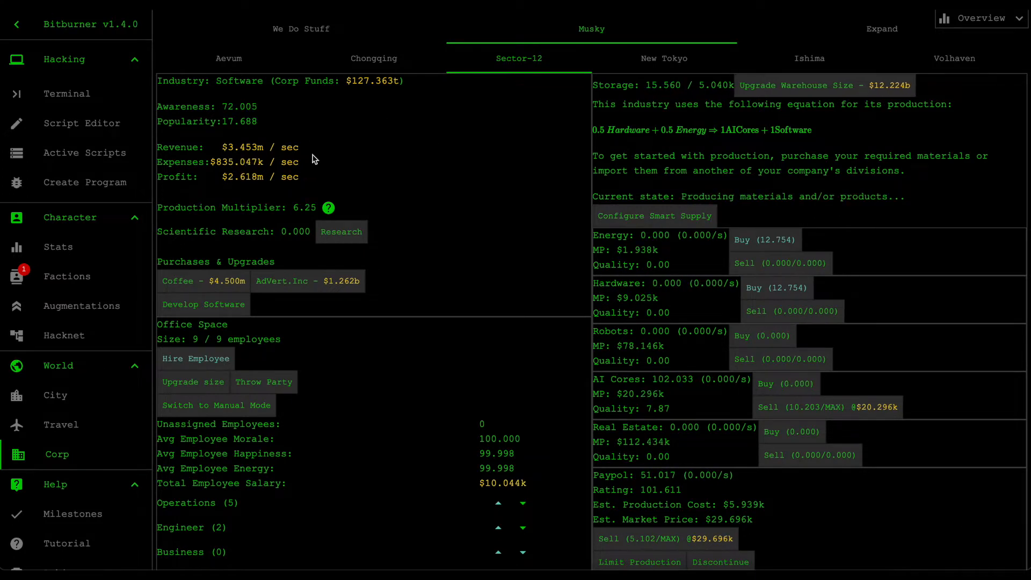
mouse_move(390, 172)
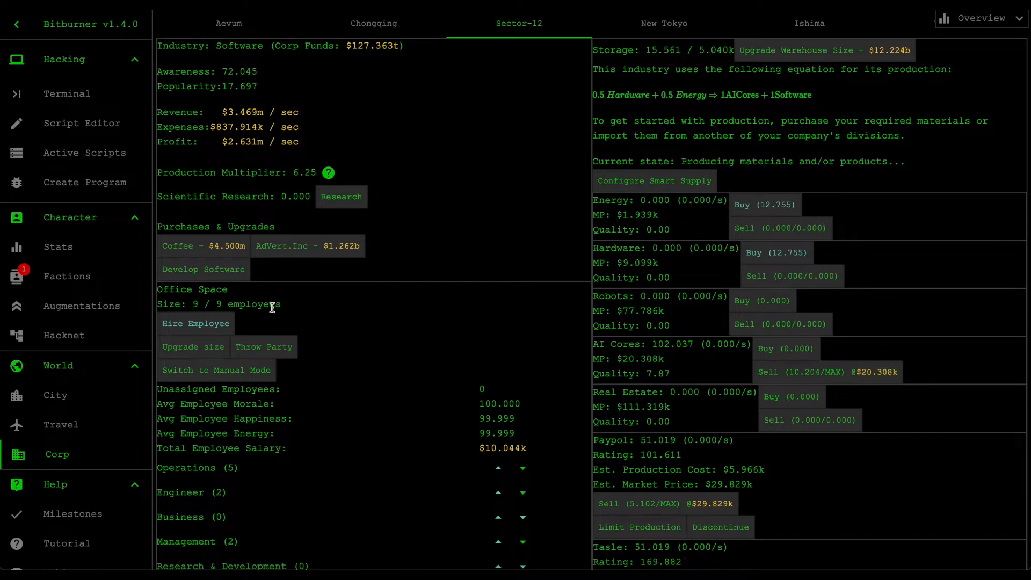
mouse_move(193, 347)
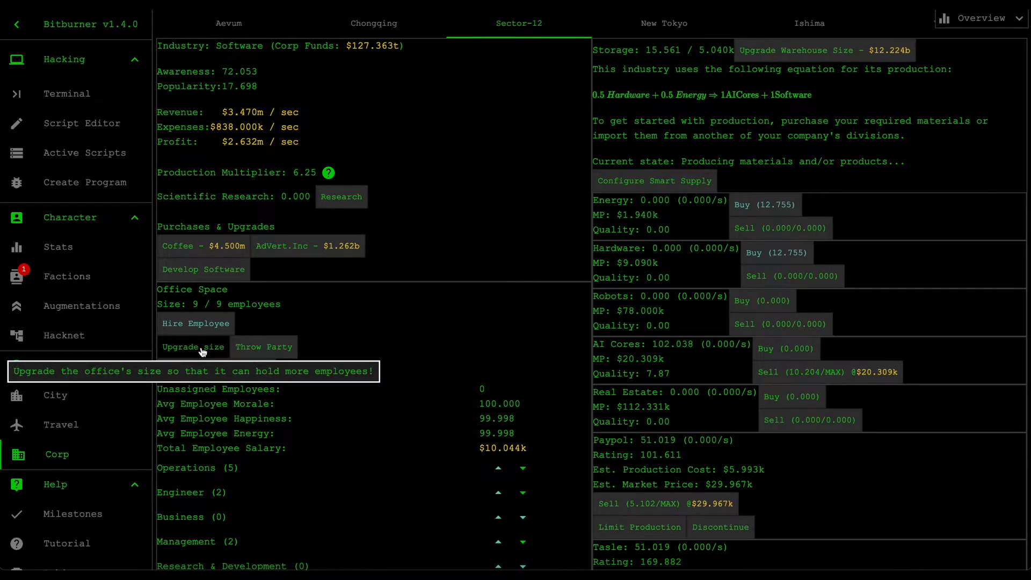
click(192, 347)
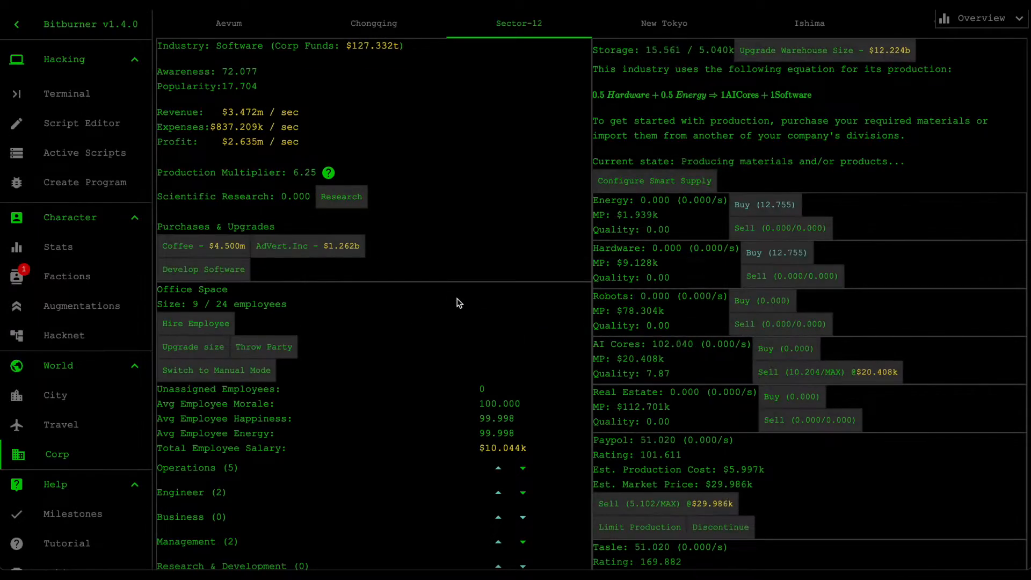
click(192, 347)
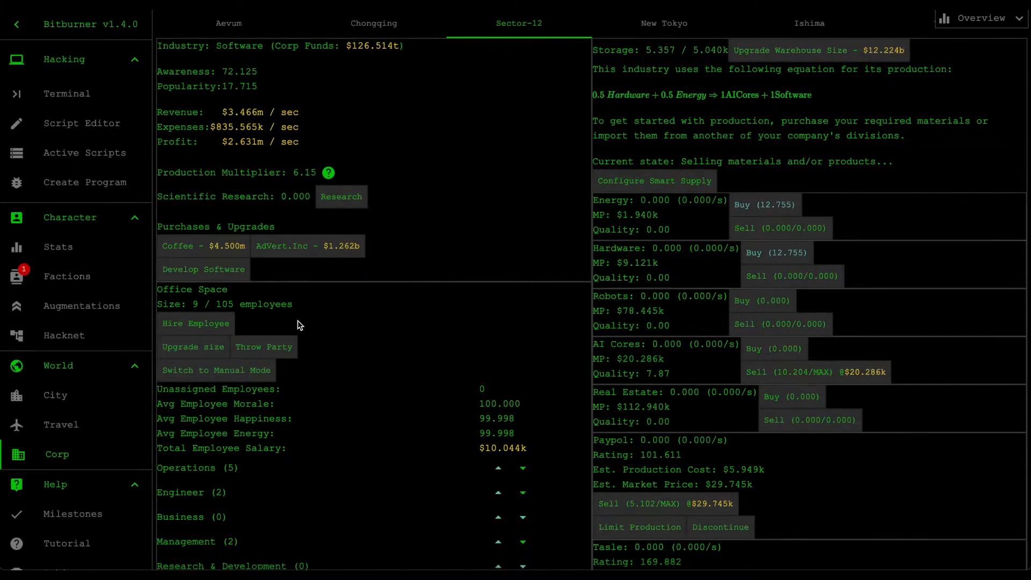
Step: Hire employees in batches until the Sector-12 office is full at 105 / 105
click(196, 324)
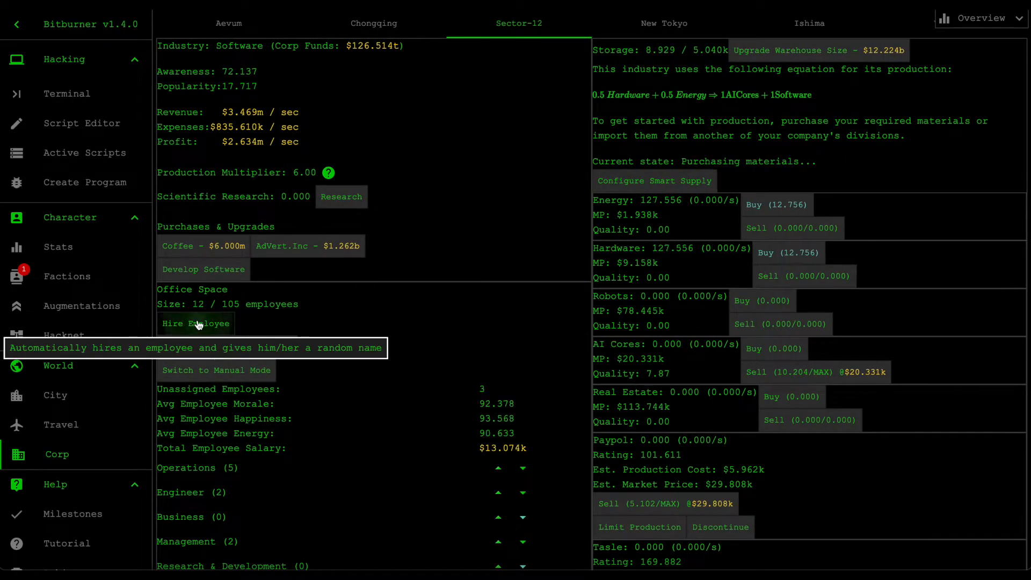
click(195, 324)
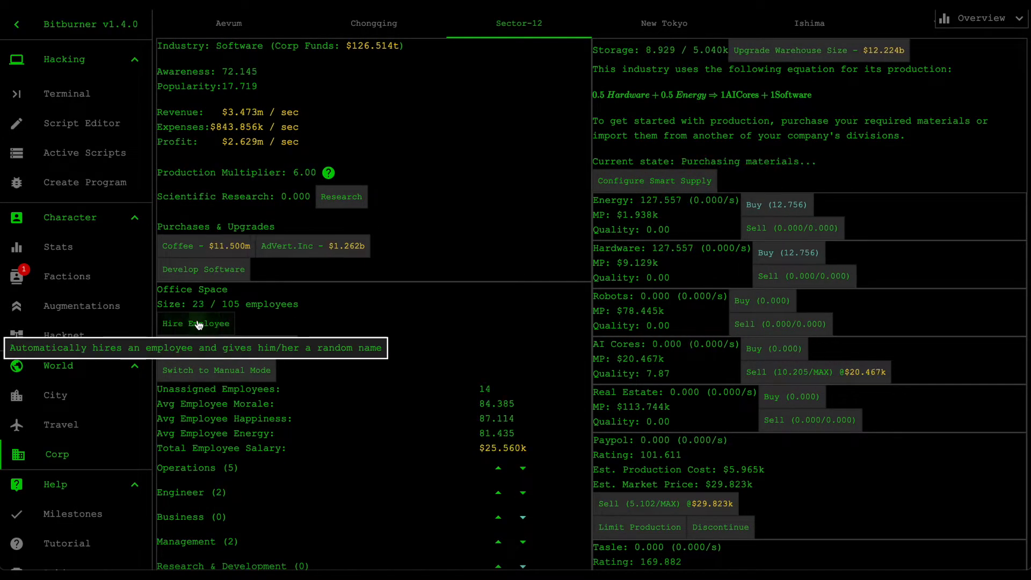
click(194, 323)
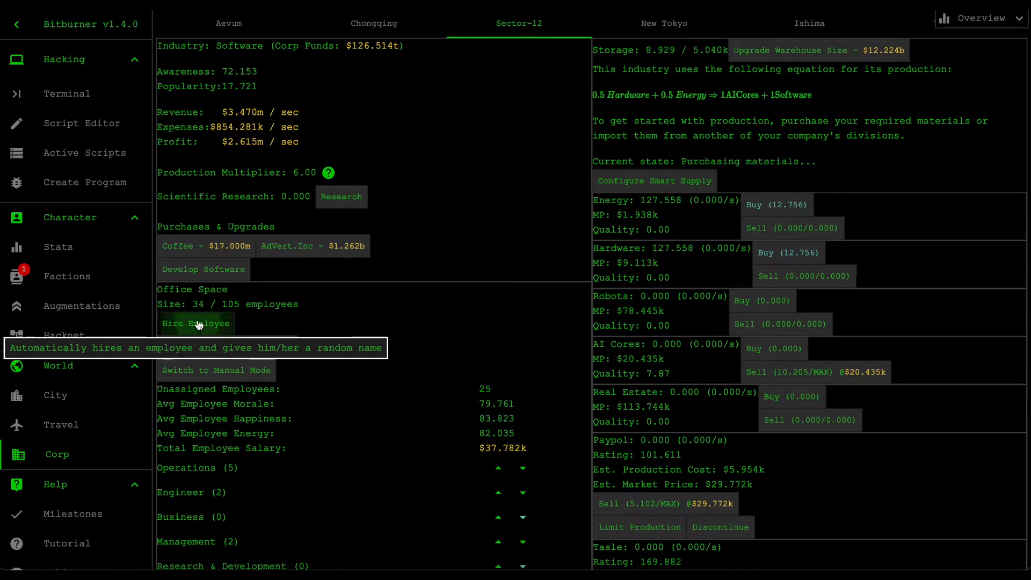
click(196, 323)
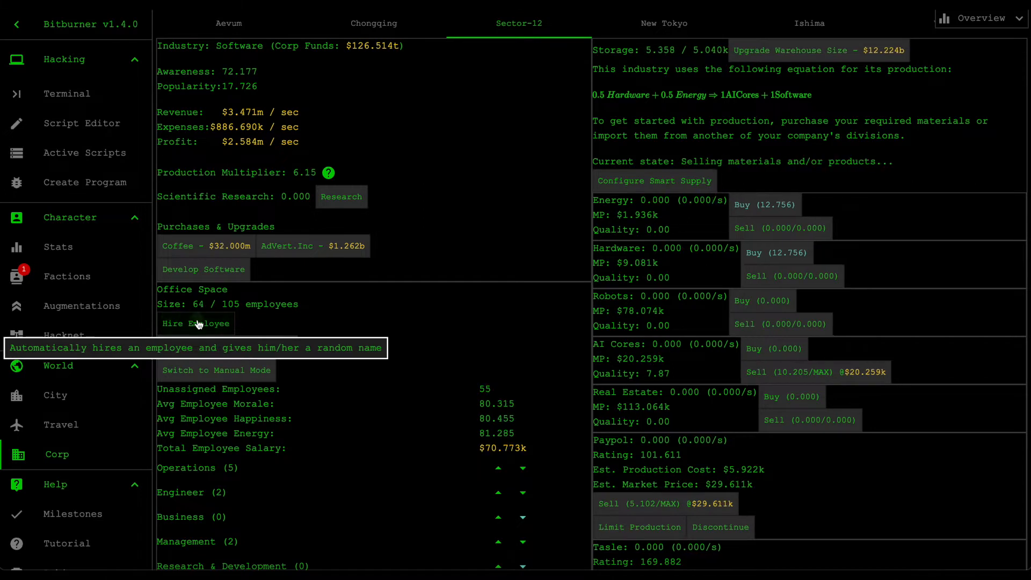
click(196, 323)
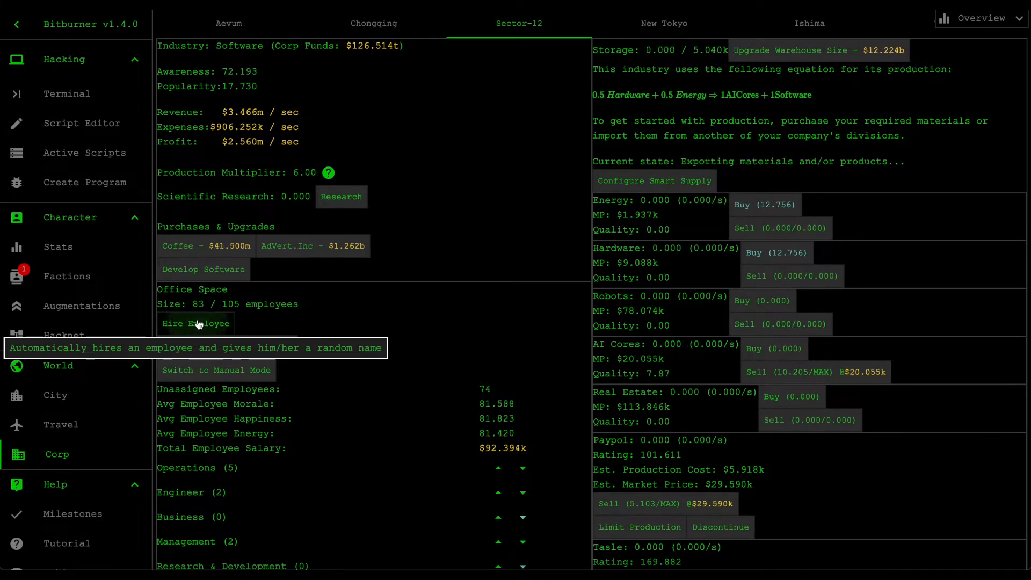
click(195, 323)
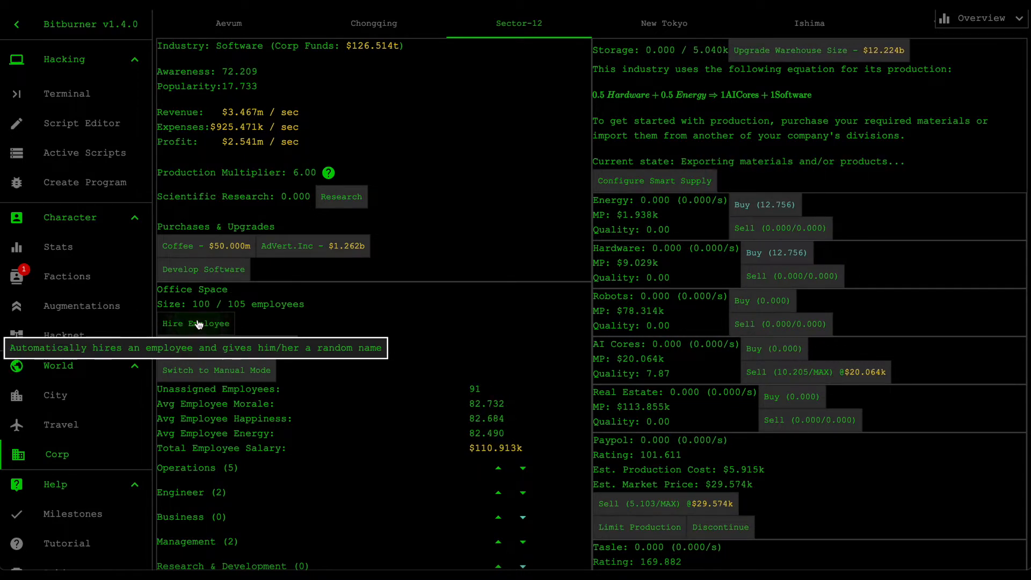
click(195, 324)
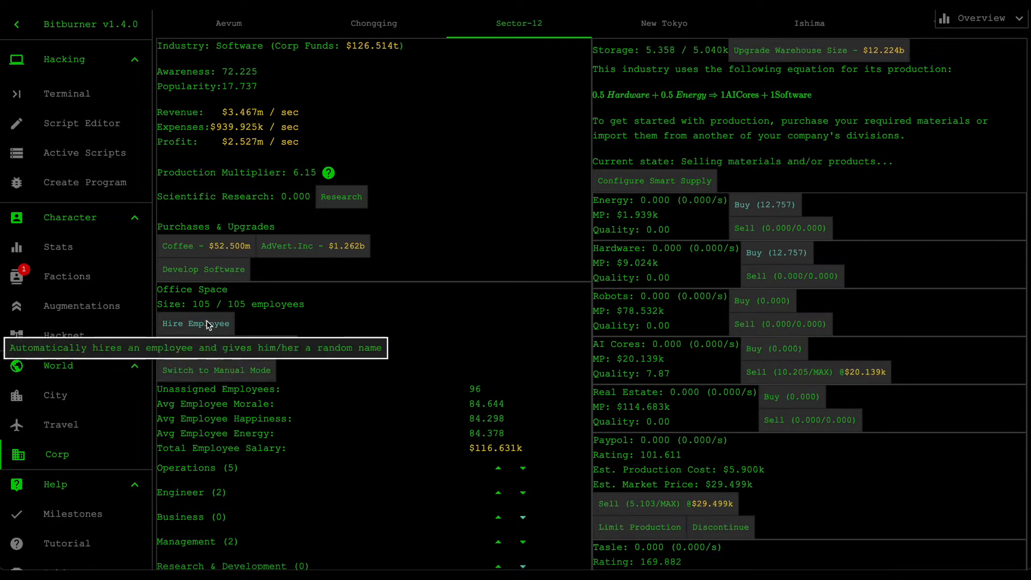
mouse_move(262, 309)
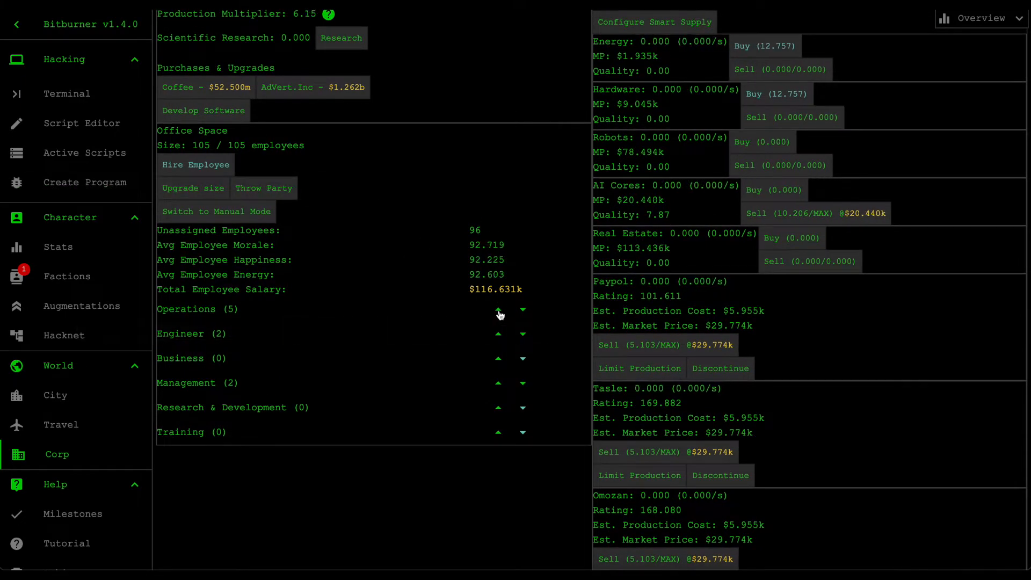
Step: Cut Business to 10 and move the freed and spare employees into Operations
click(497, 310)
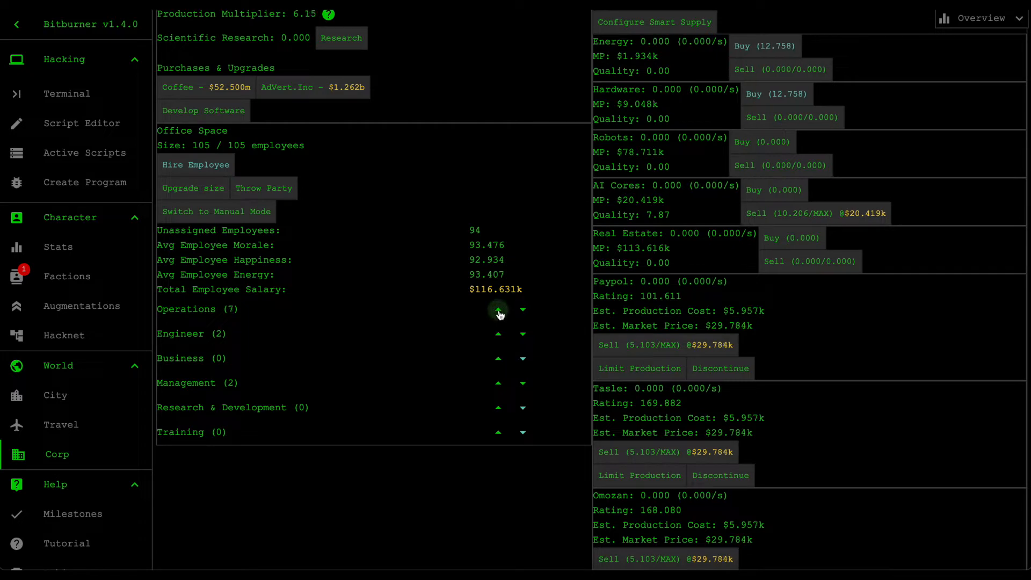
click(498, 309)
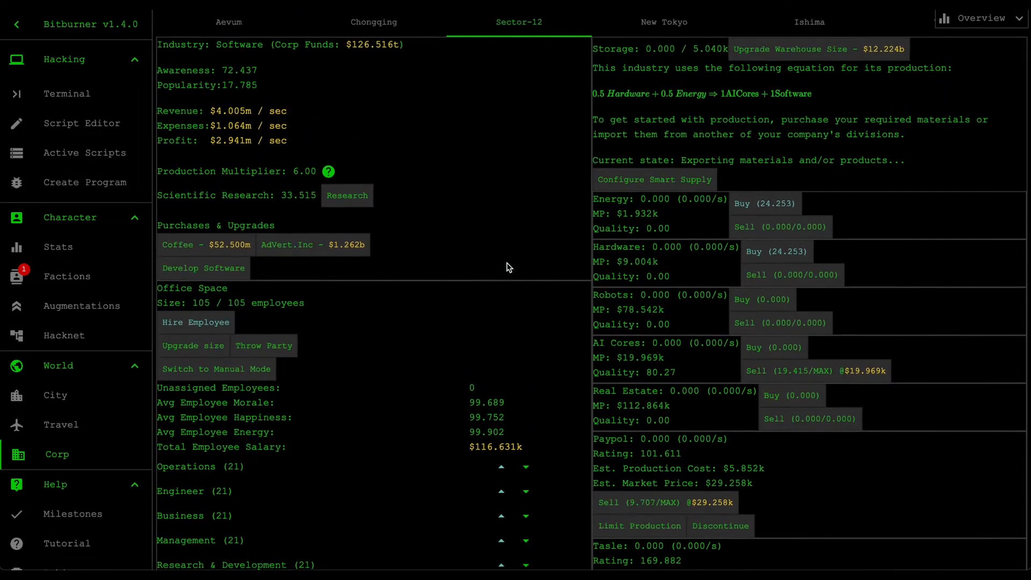
scroll(down, 3)
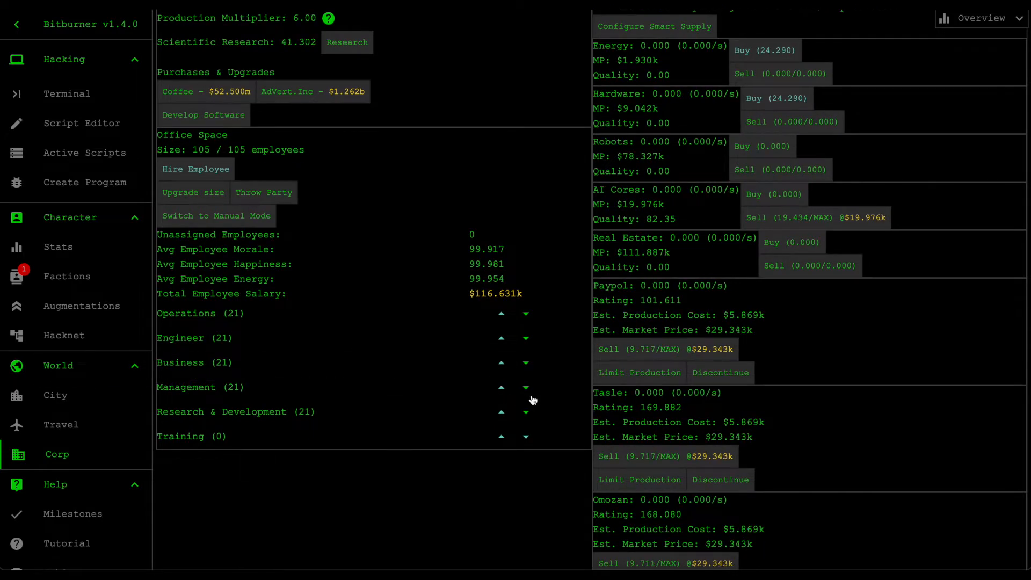
click(525, 362)
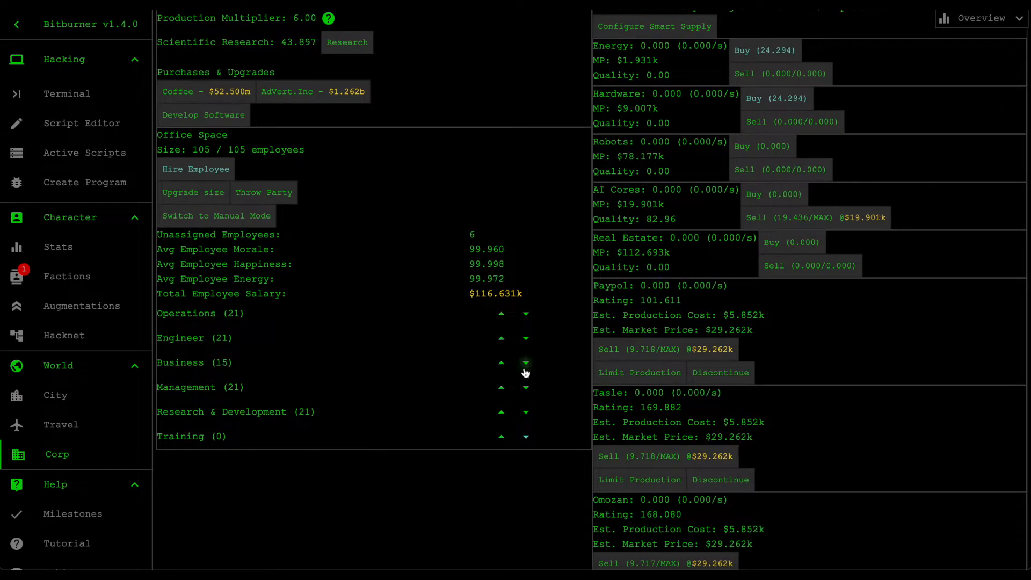
click(525, 362)
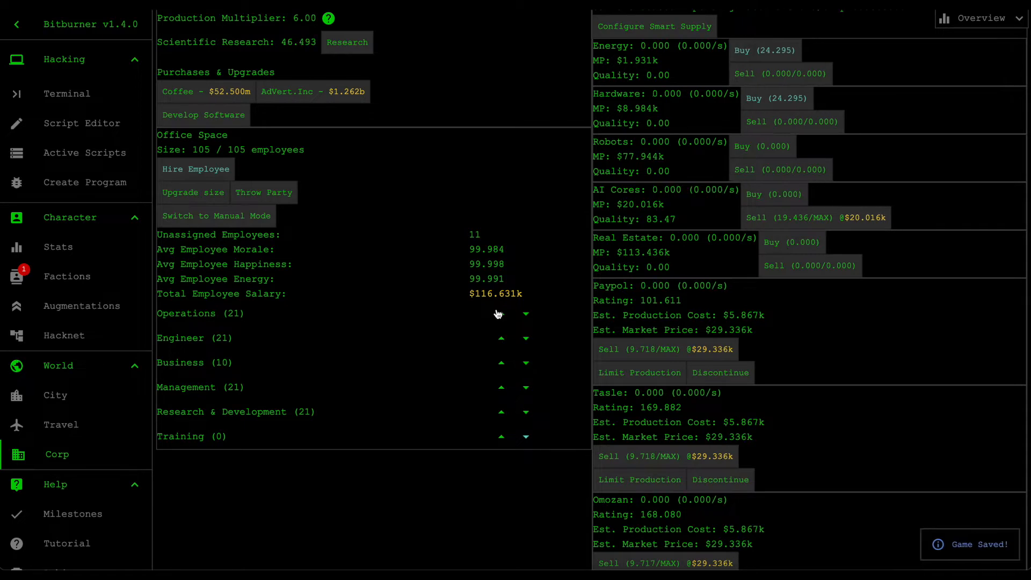
click(501, 312)
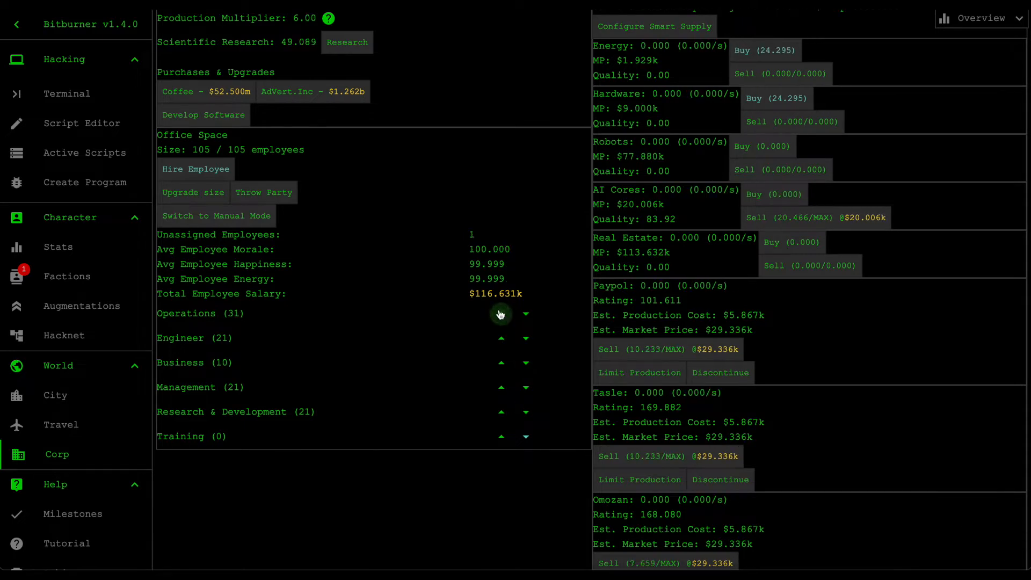
click(501, 314)
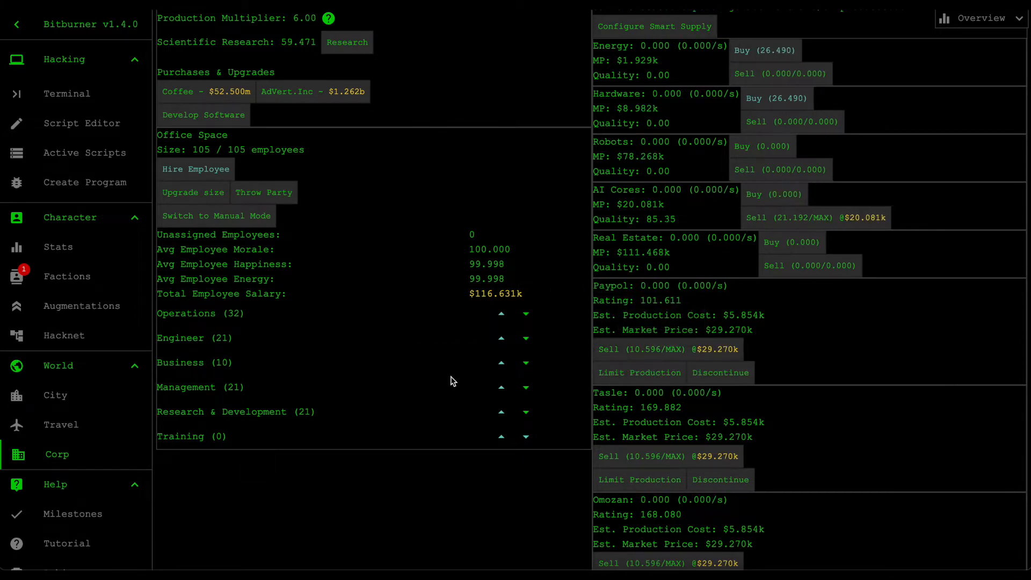
Step: Reduce Engineer to 10 employees, leaving Operations 43, Management 21 and R&D 21
click(525, 338)
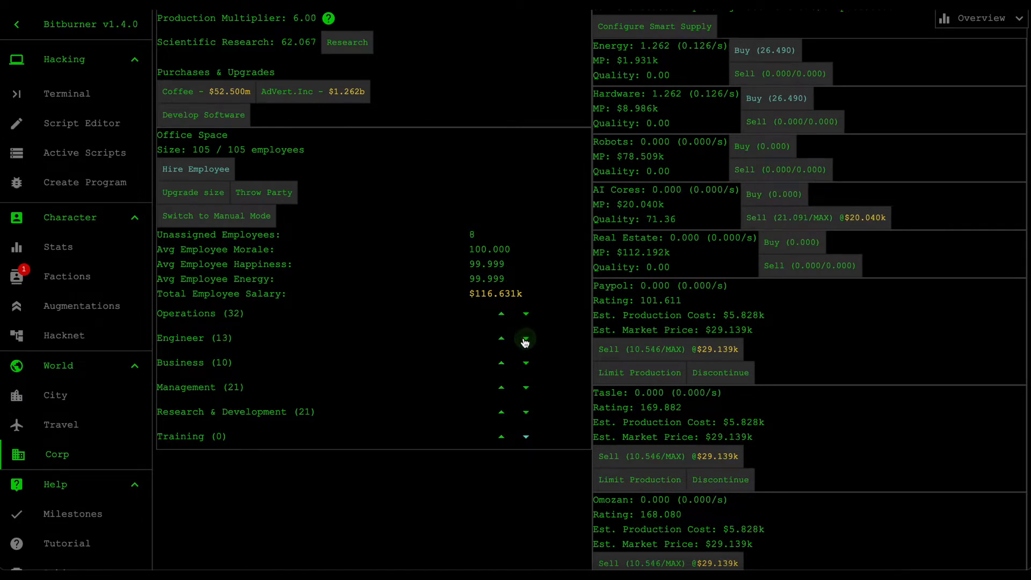
click(526, 338)
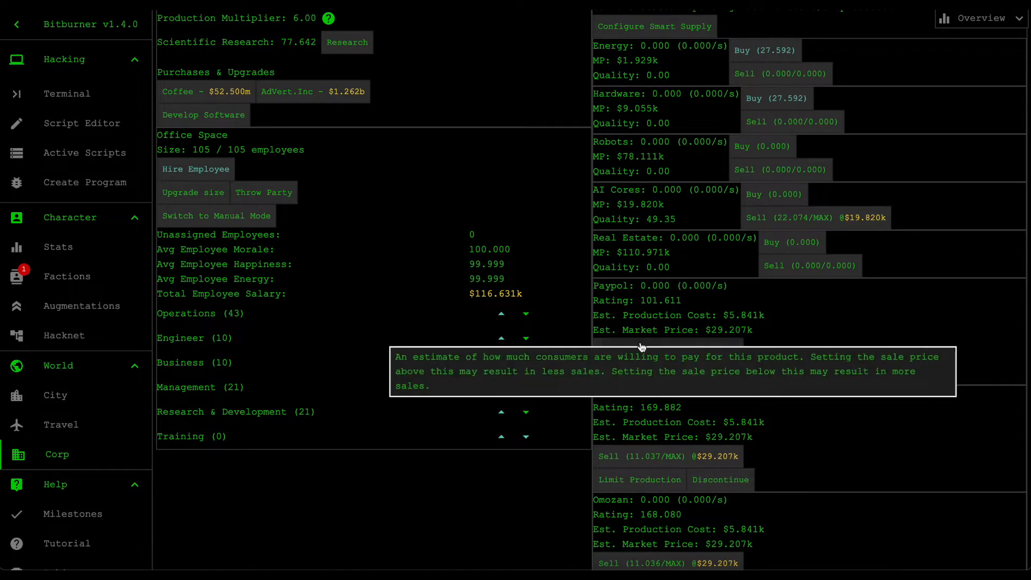
scroll(down, 3)
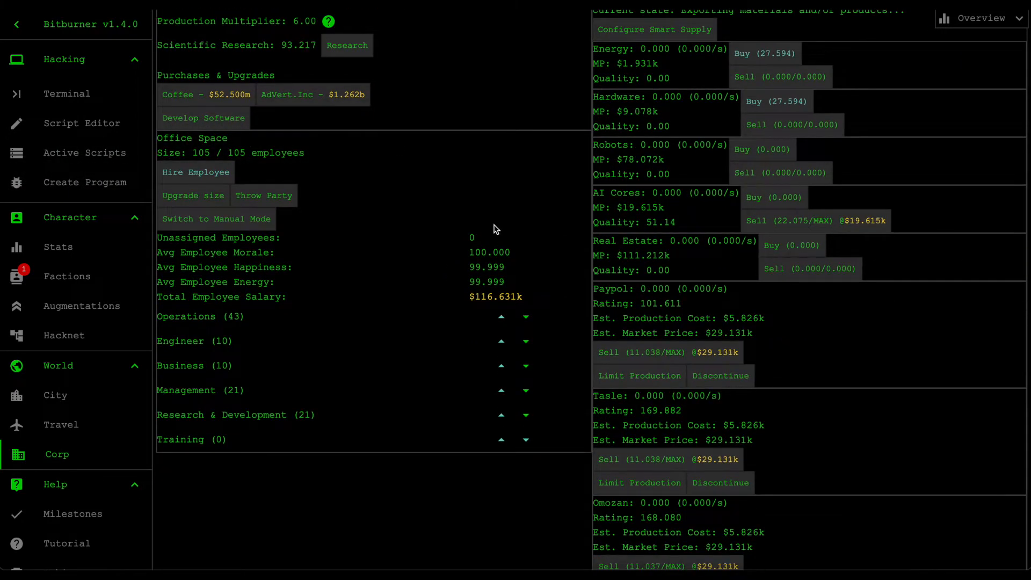
mouse_move(635, 329)
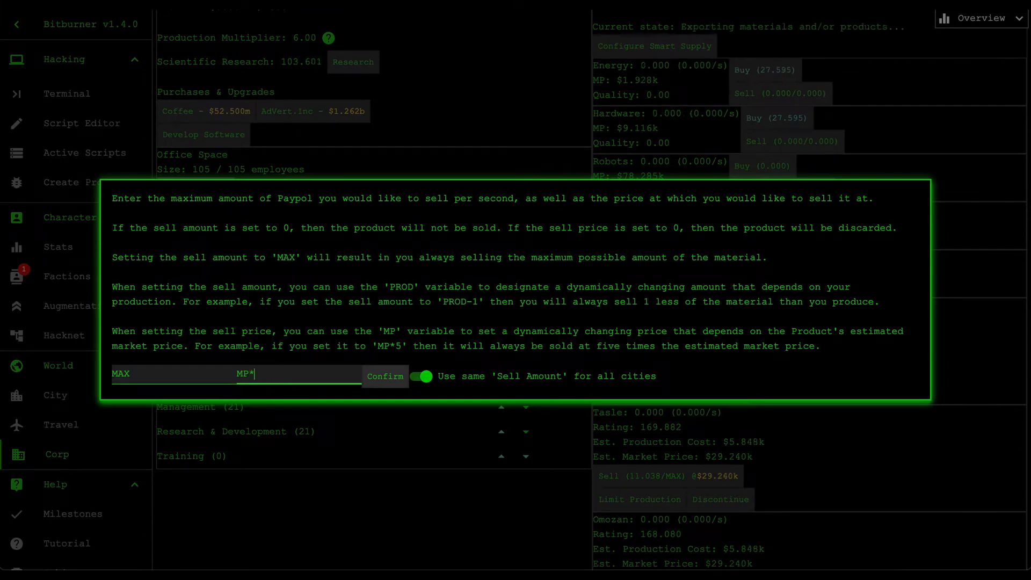
click(385, 376)
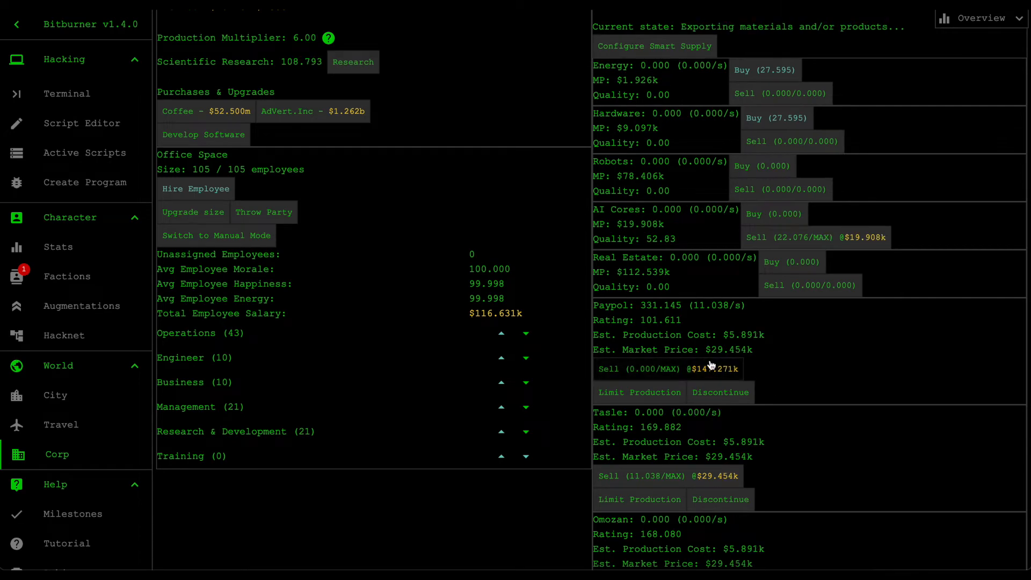
click(648, 368)
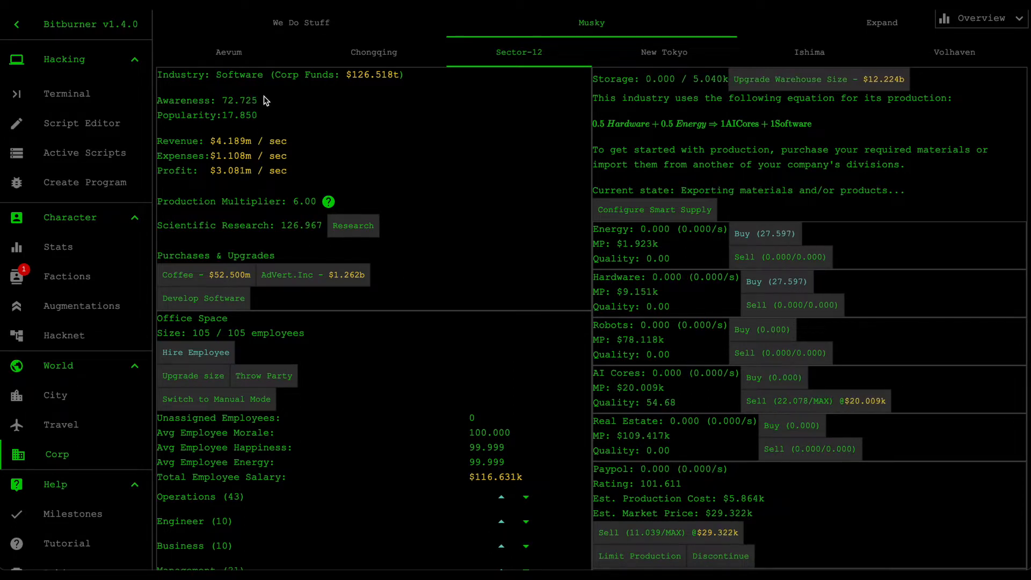
Step: Show the We Do Stuff corporation overview with $126.509t funds and upgrades listed
scroll(down, 3)
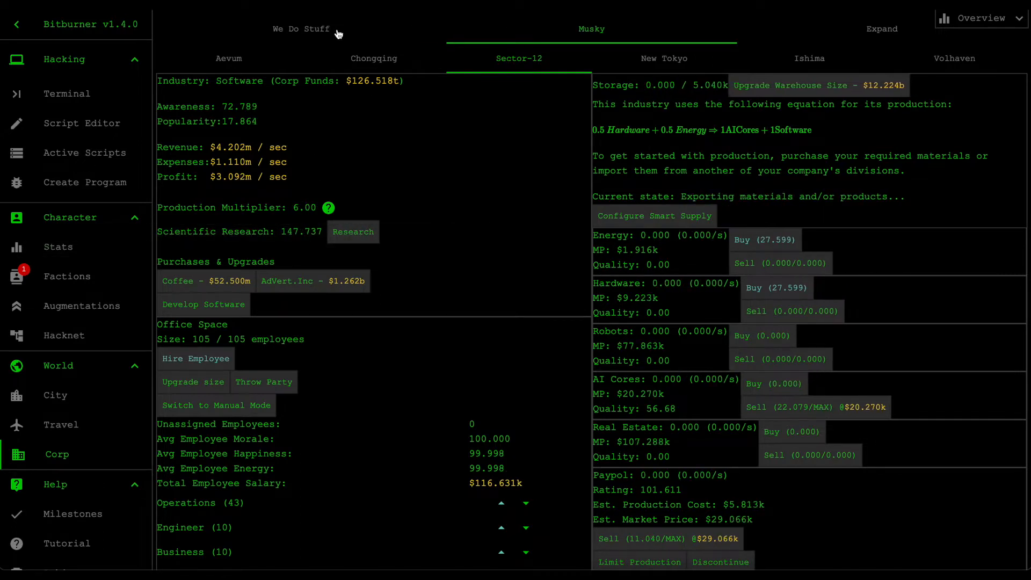
click(301, 28)
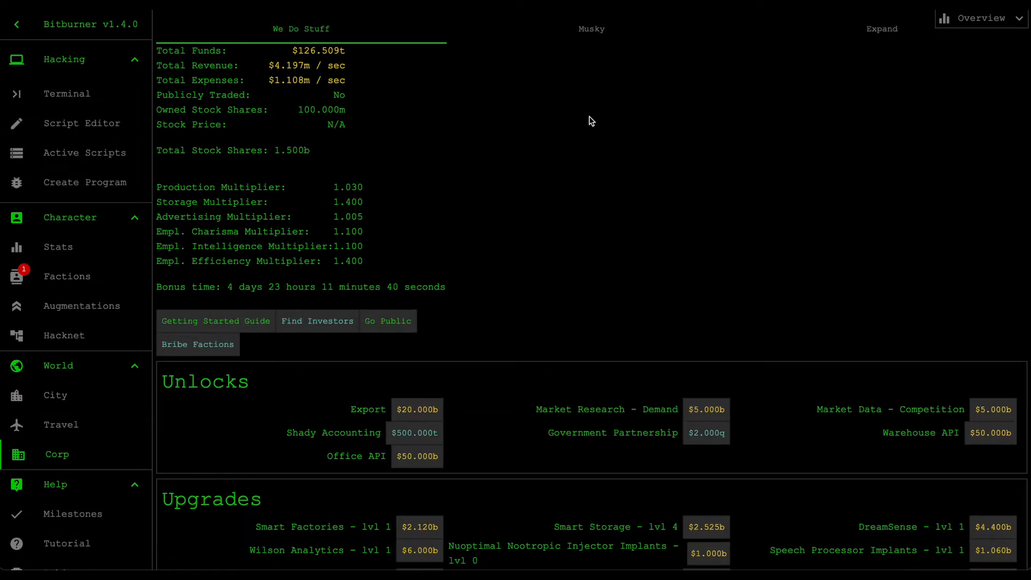
Step: Buy Wilson Analytics levels up to 17, raising the advertising multiplier to 1.085
click(589, 28)
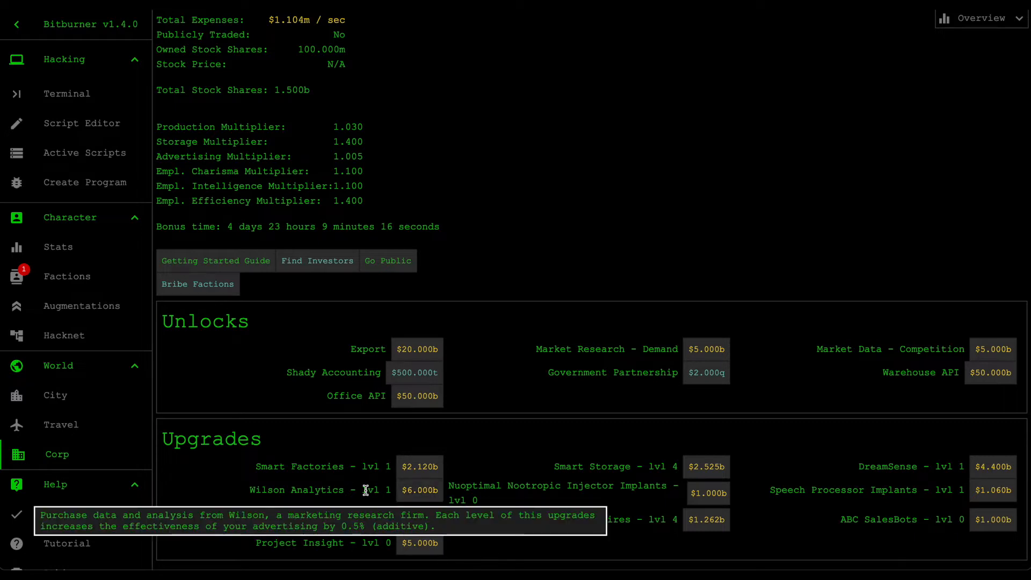
click(419, 490)
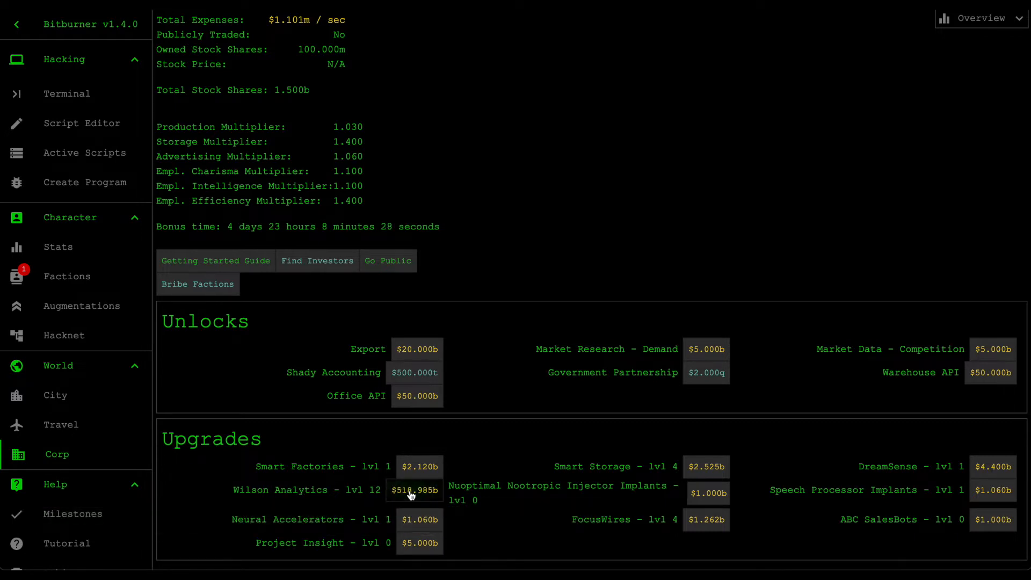
click(414, 490)
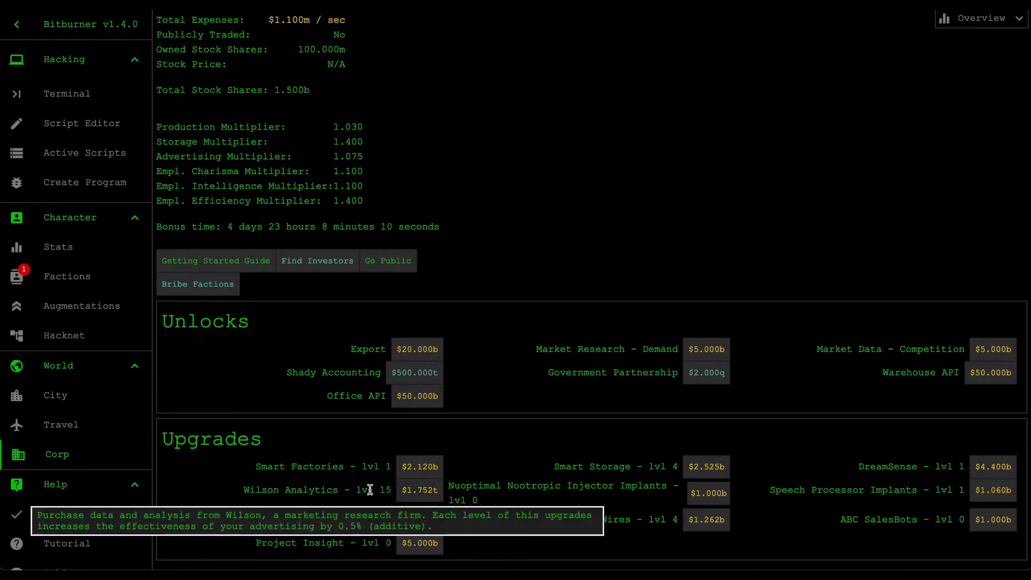
click(419, 491)
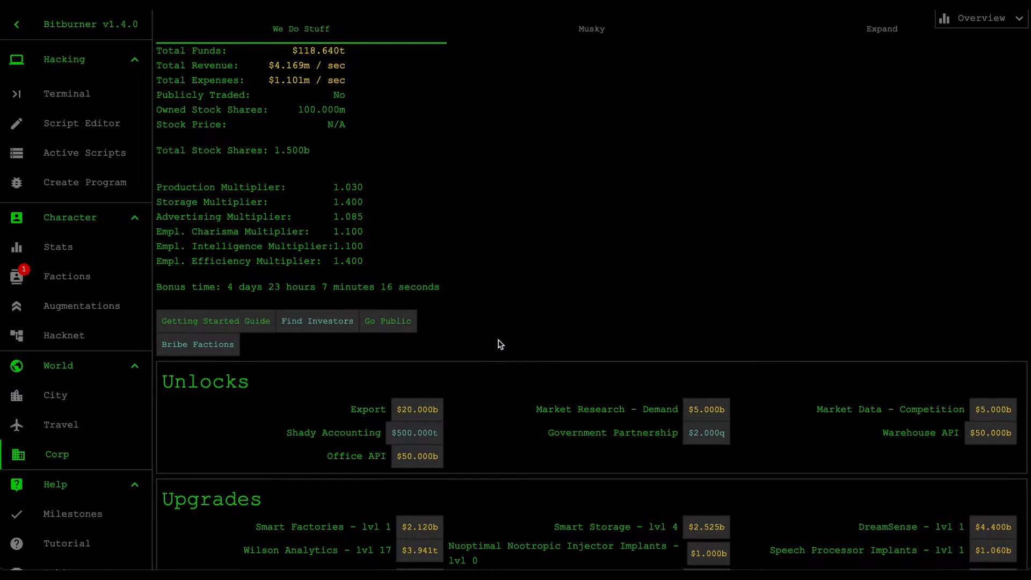
Step: In the Musky division, buy AdVert.Inc repeatedly until the advertising multiplier reaches x52.048
click(591, 28)
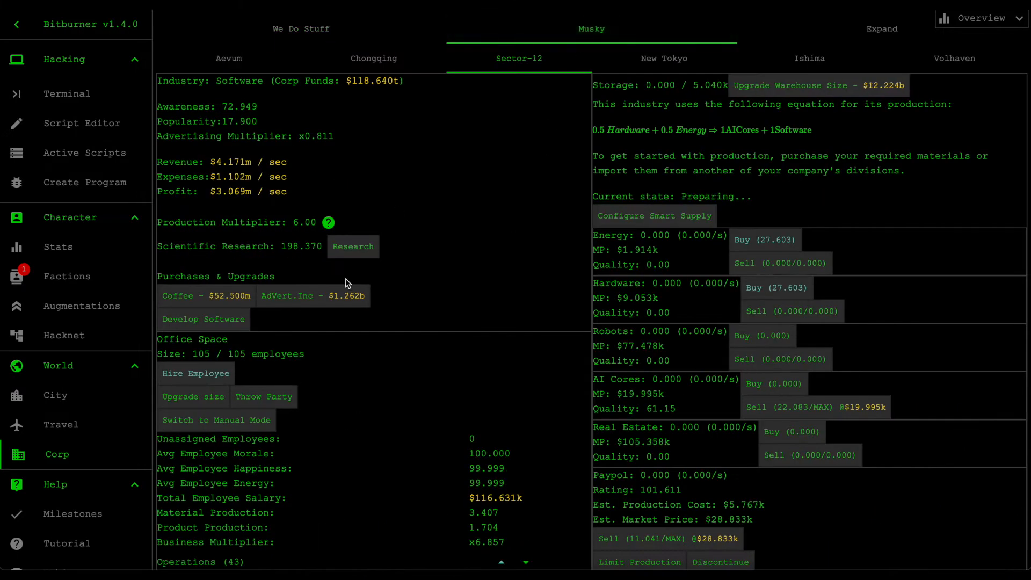
mouse_move(314, 296)
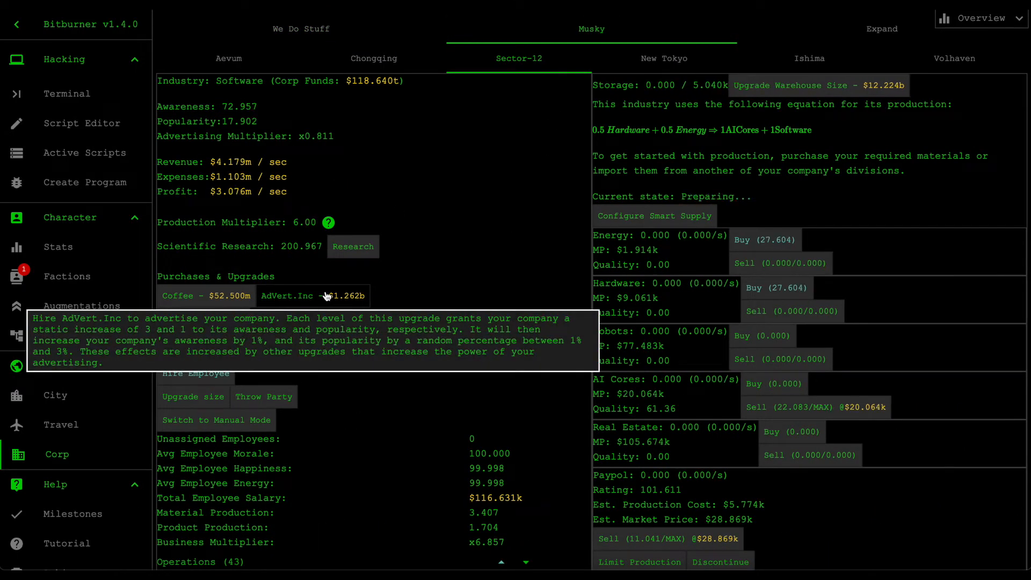
click(286, 296)
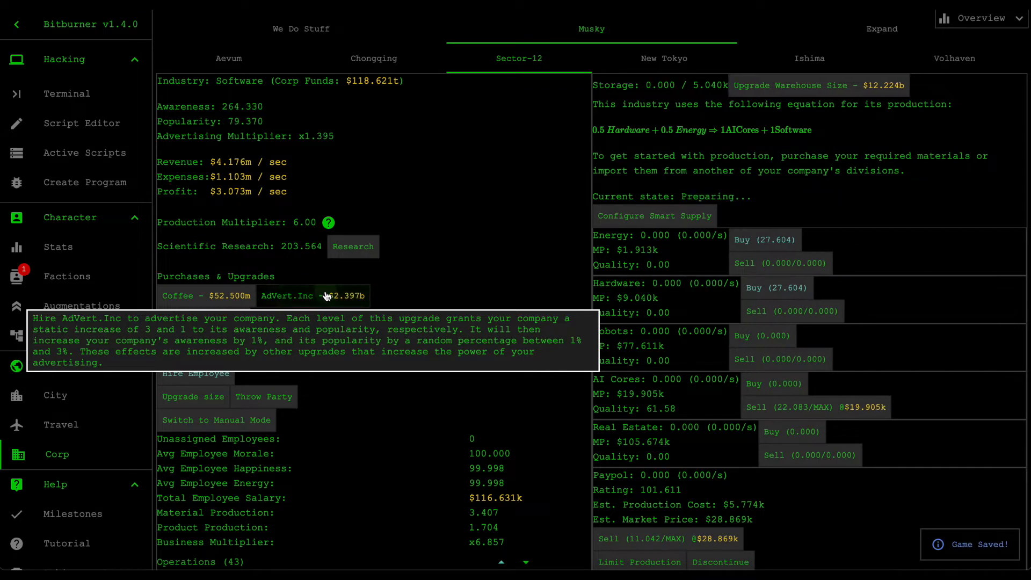
click(286, 296)
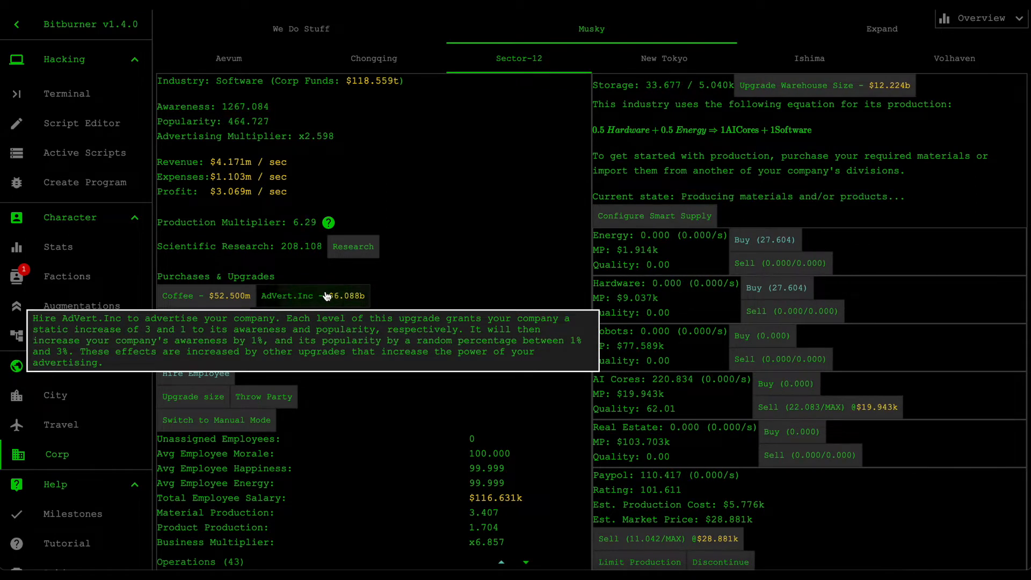
click(286, 295)
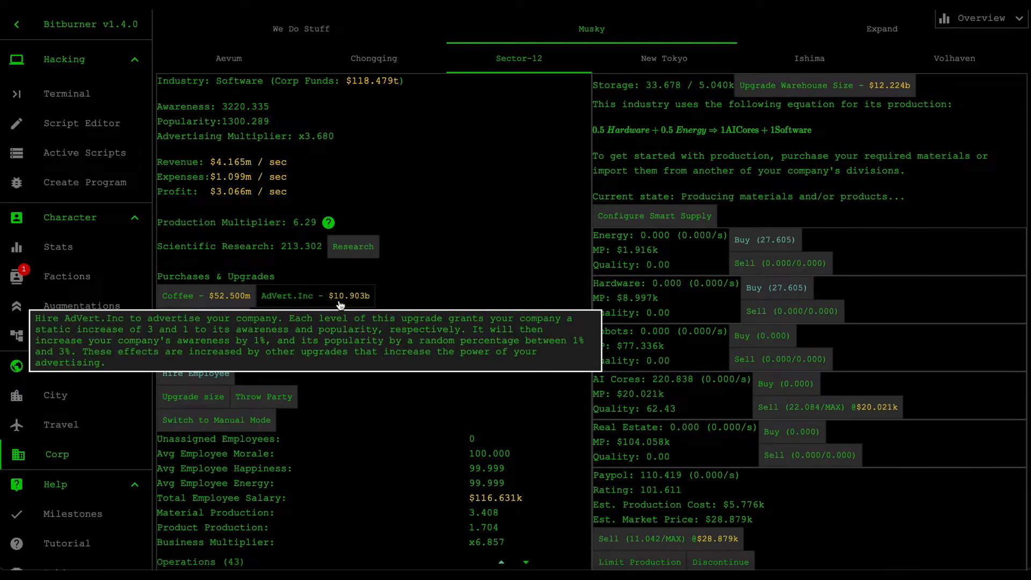
click(306, 295)
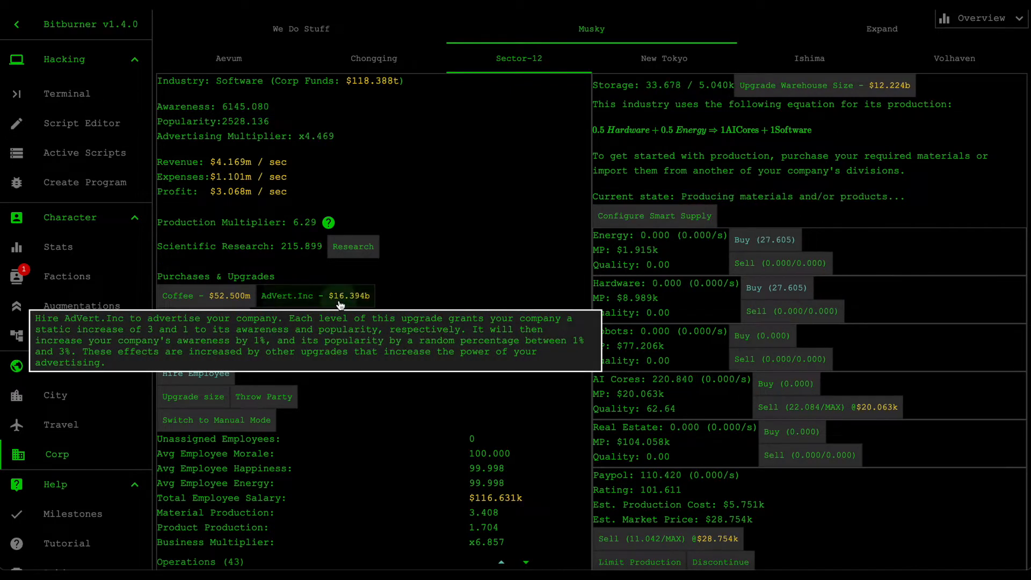
click(306, 296)
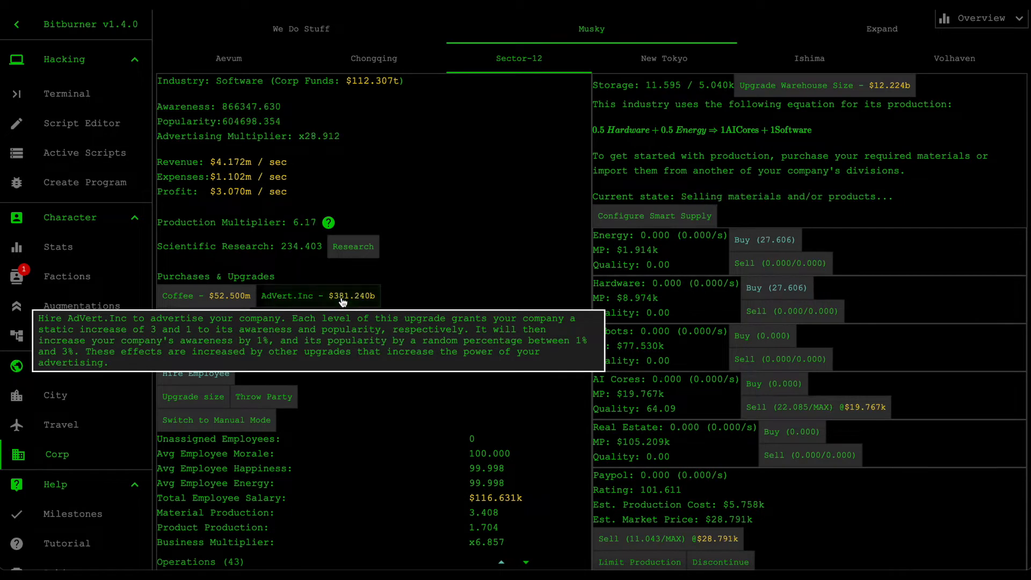
click(319, 295)
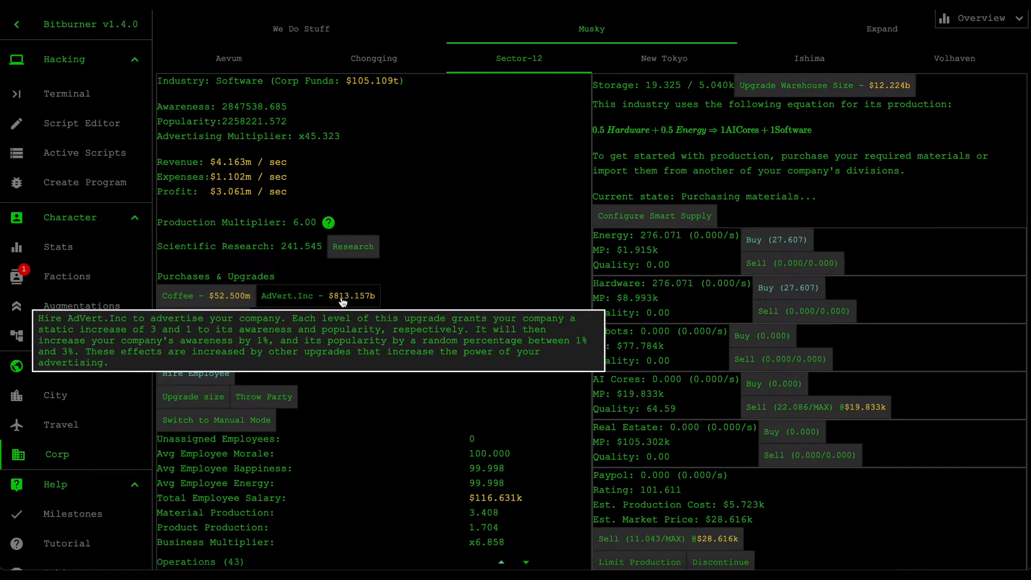
click(318, 295)
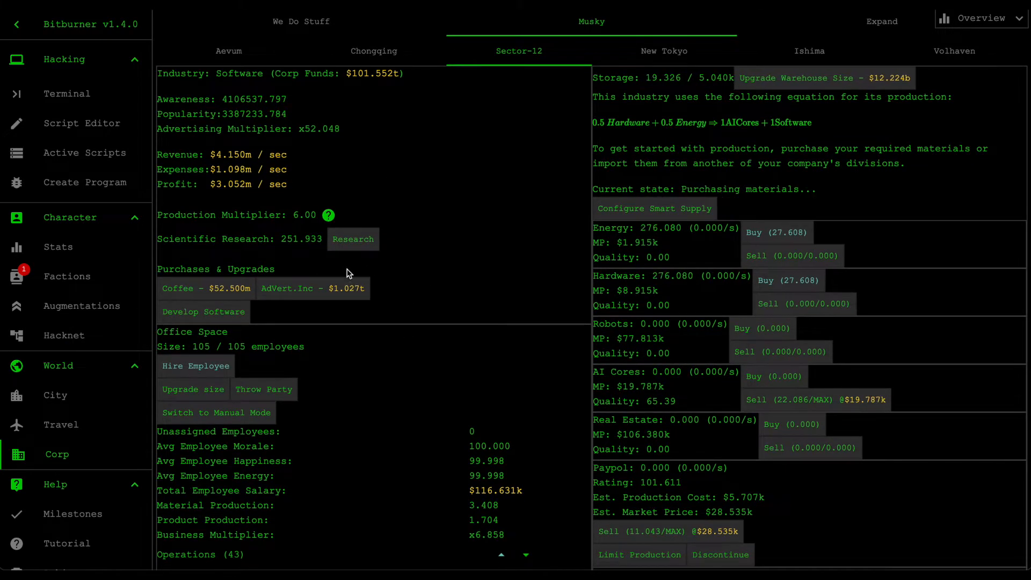
Step: Discontinue the Paypol product, leaving Tasle and Omozan in Sector-12
scroll(down, 3)
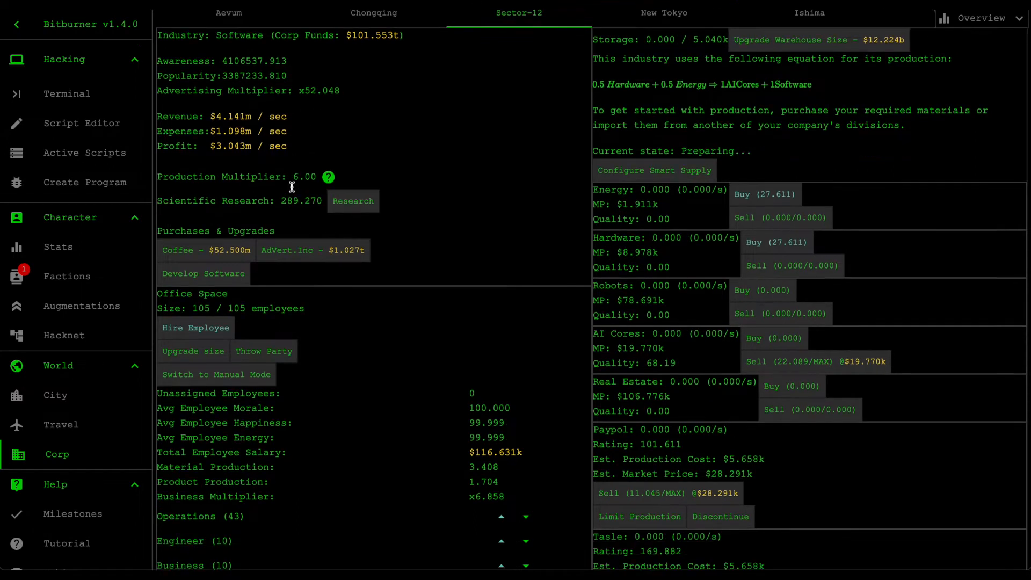
scroll(down, 3)
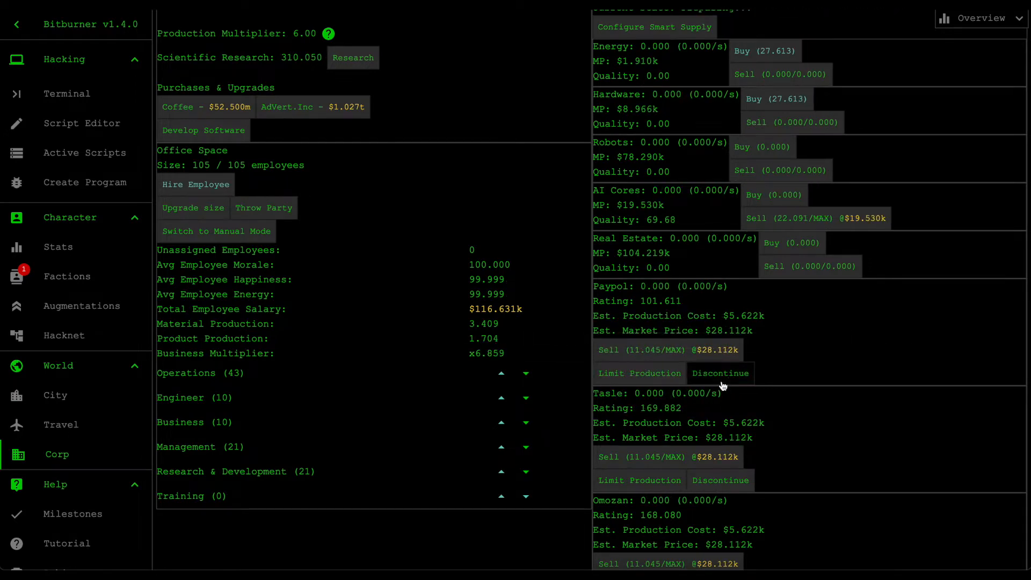
click(720, 373)
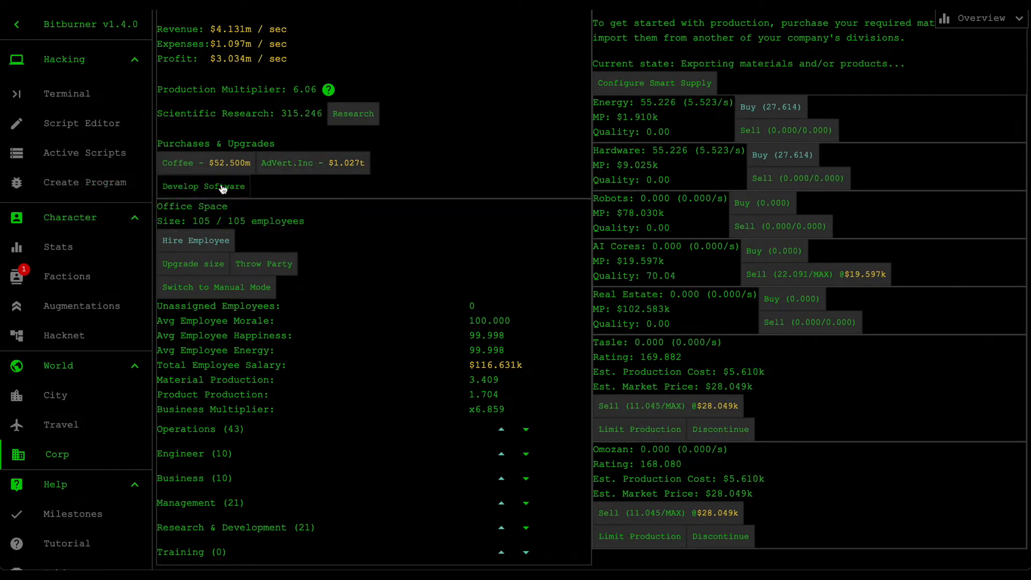
Step: Develop new product prod-1 in Sector-12 with 10e9 design and 10e9 marketing investment
click(203, 186)
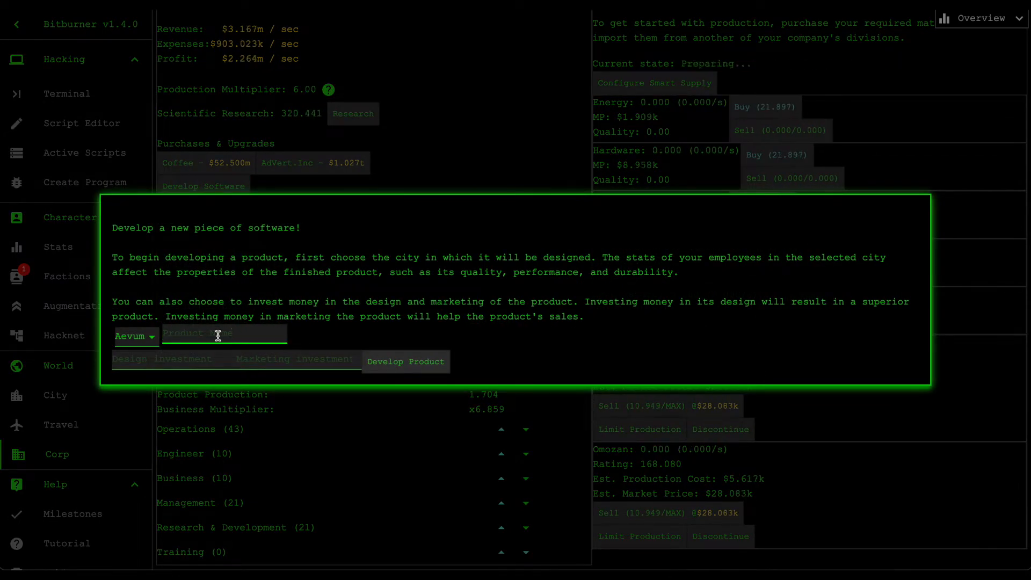
click(131, 337)
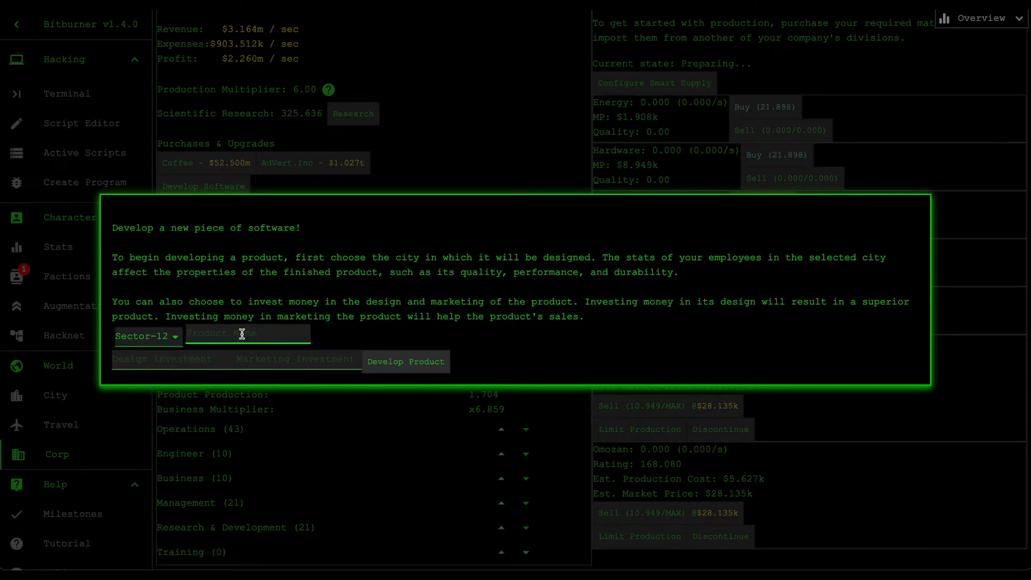
text(prod-1)
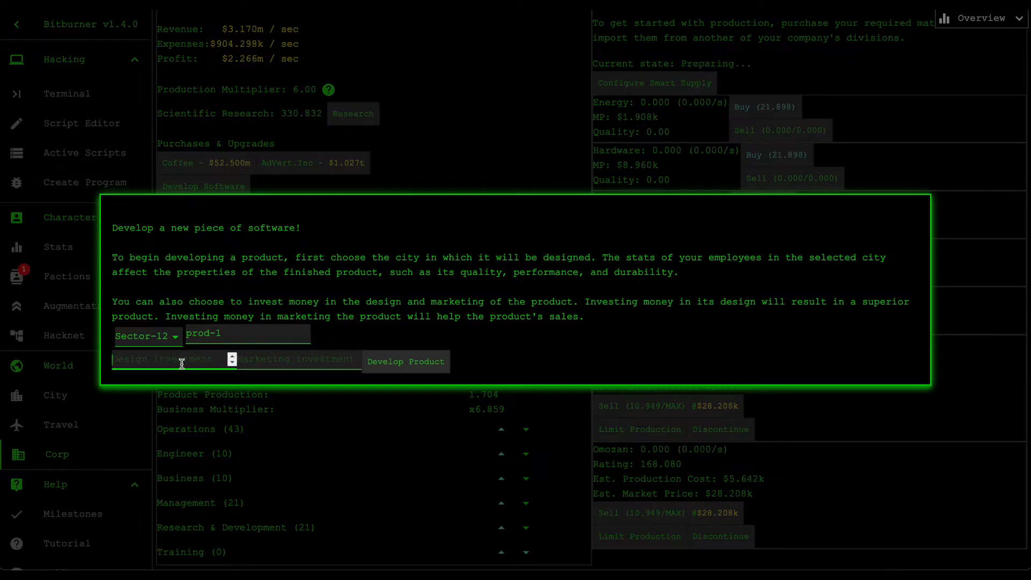
text(100)
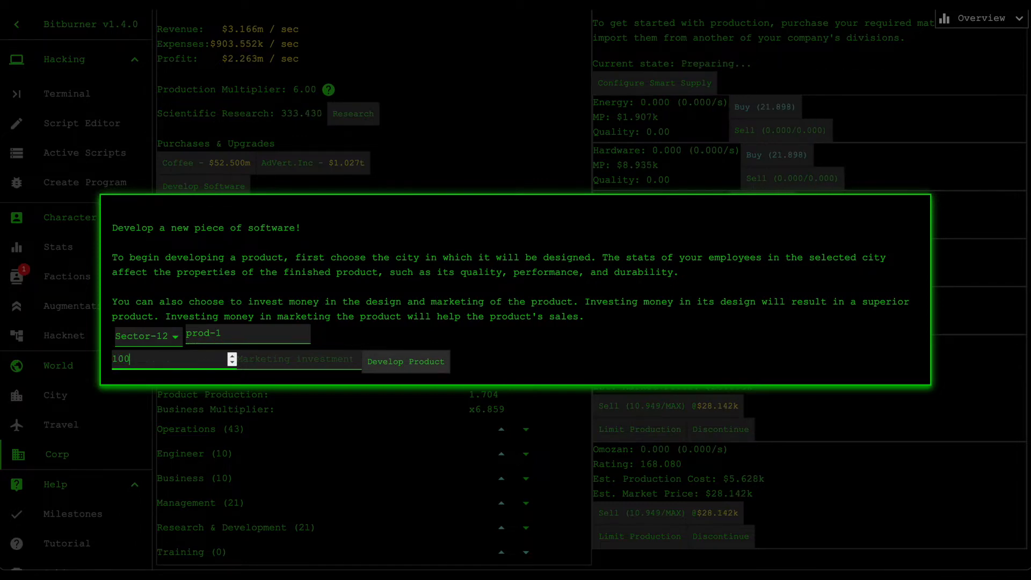
text(1000000)
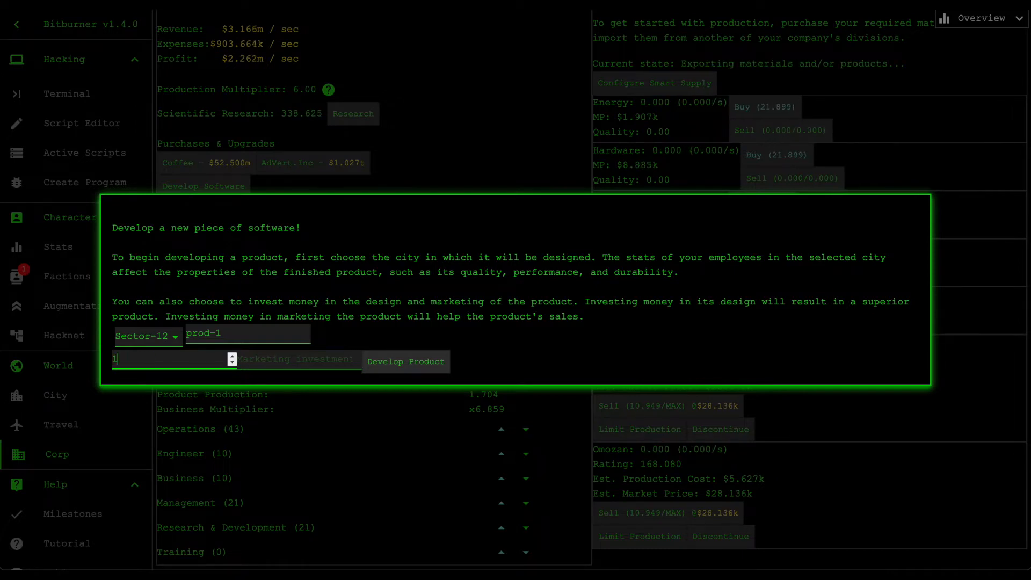
text(e9)
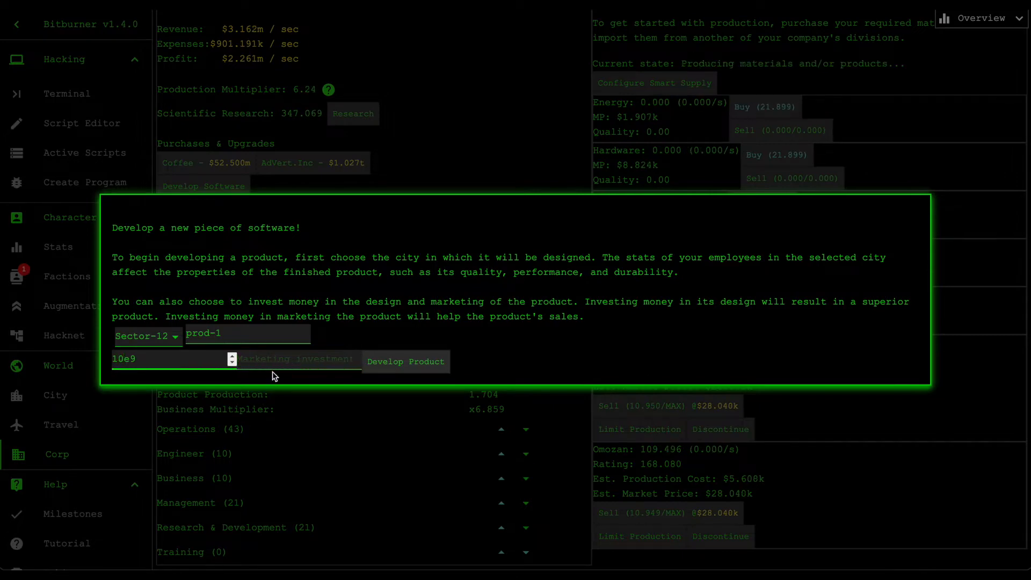
text(10e9)
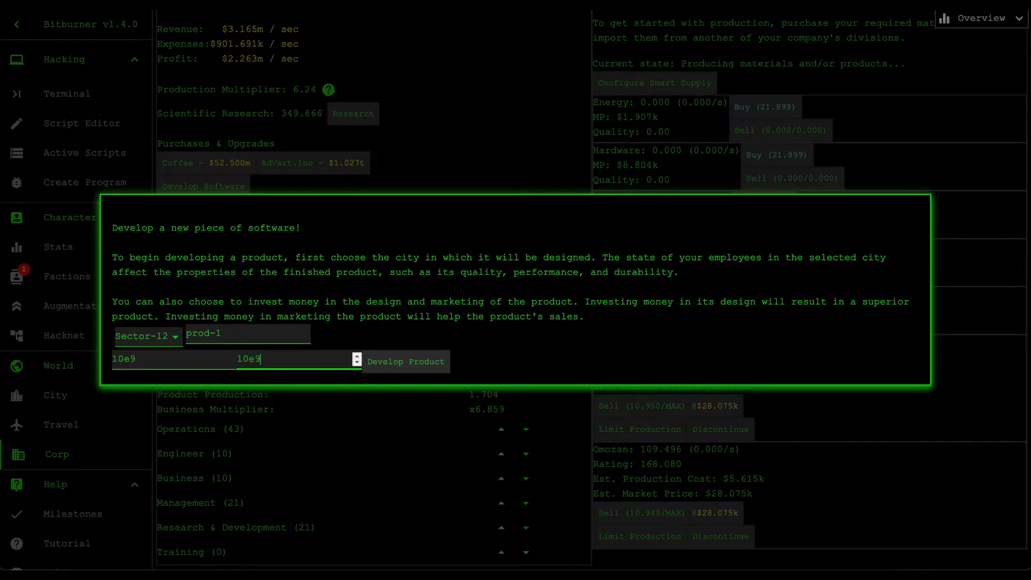
click(407, 361)
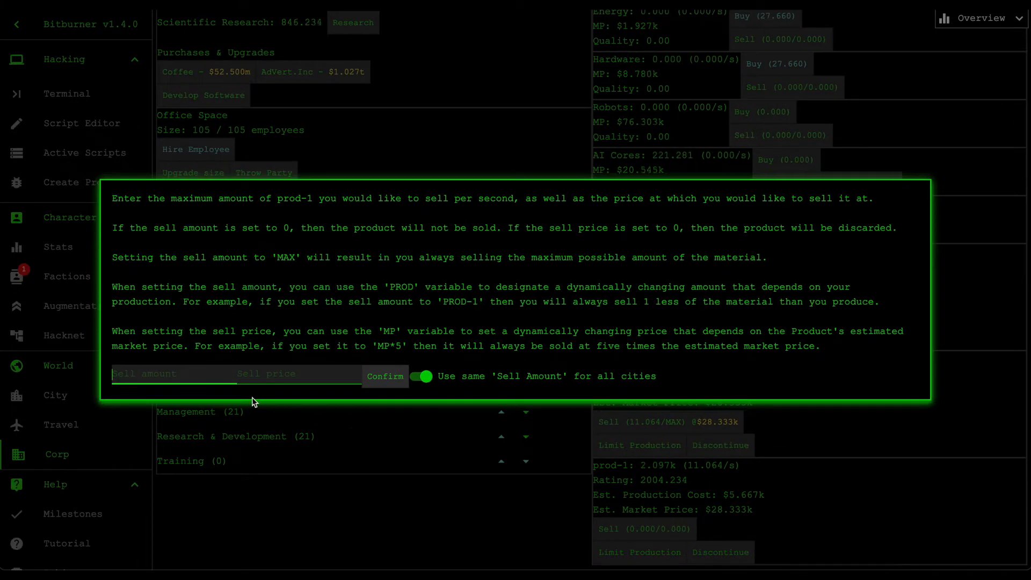
Step: Sell prod-1 at MAX amount, first at MP*10 then raised to MP*11
text(MAX)
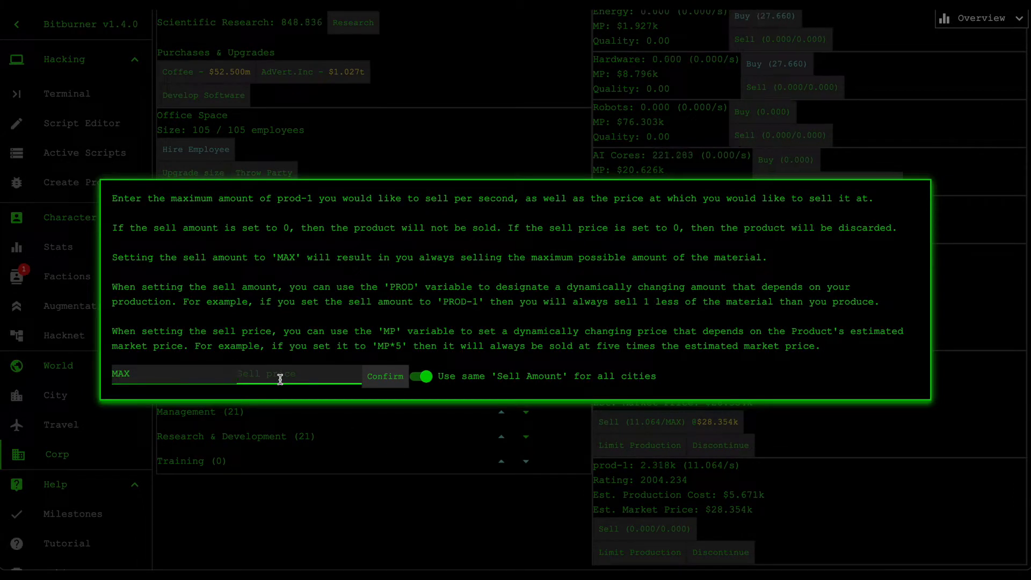
text(MP*10)
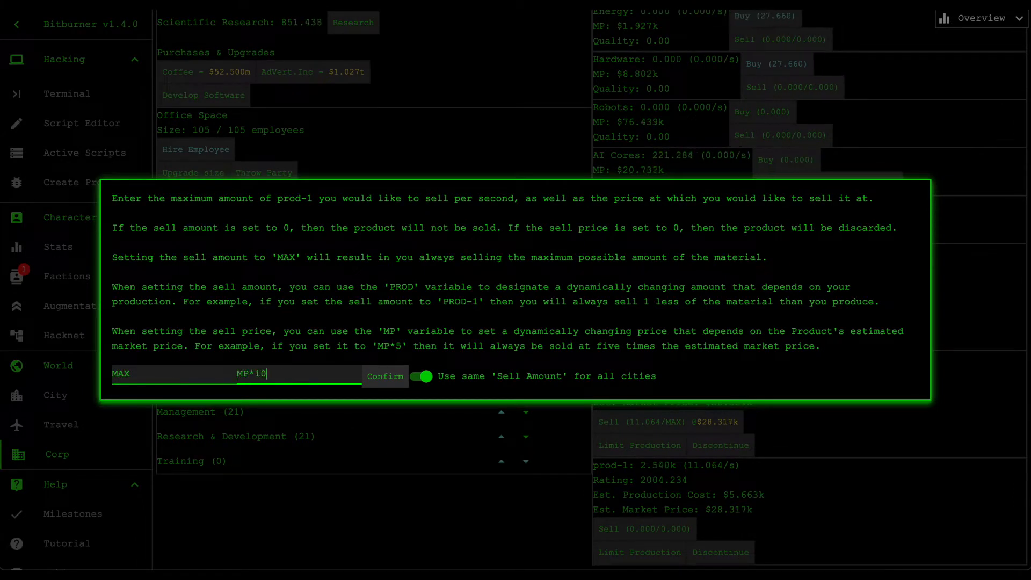
click(385, 376)
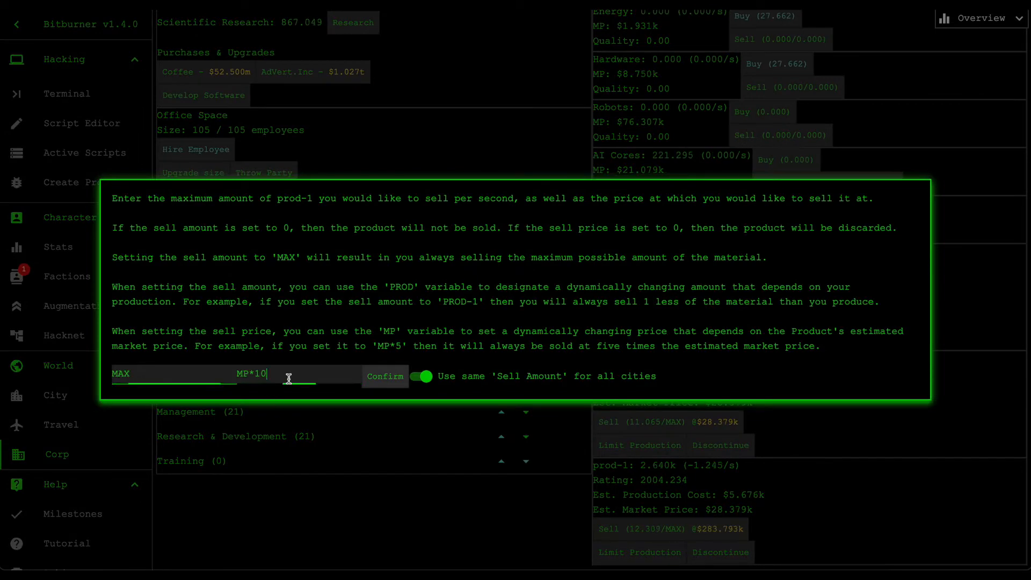
click(384, 376)
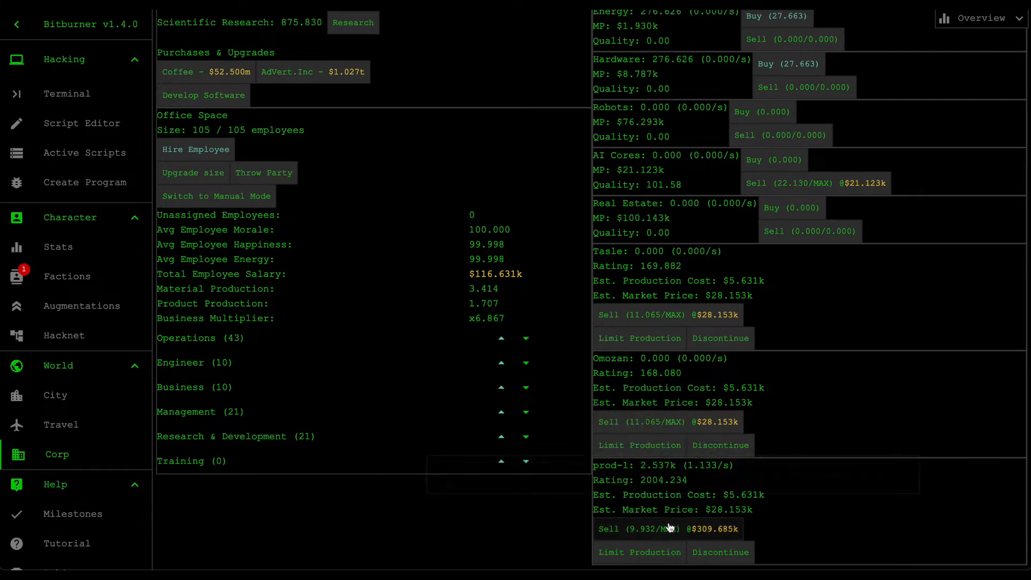
click(608, 529)
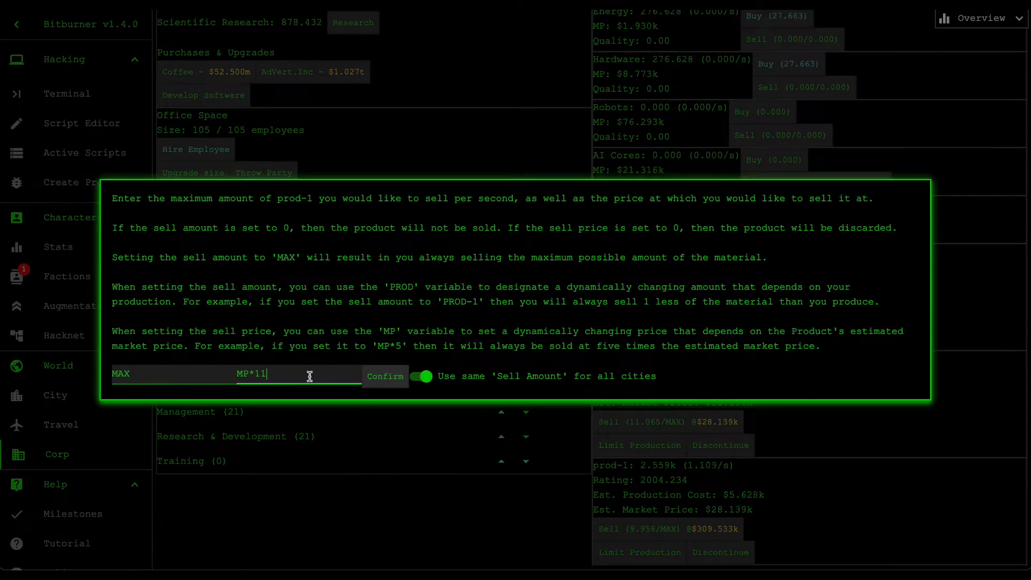
click(385, 376)
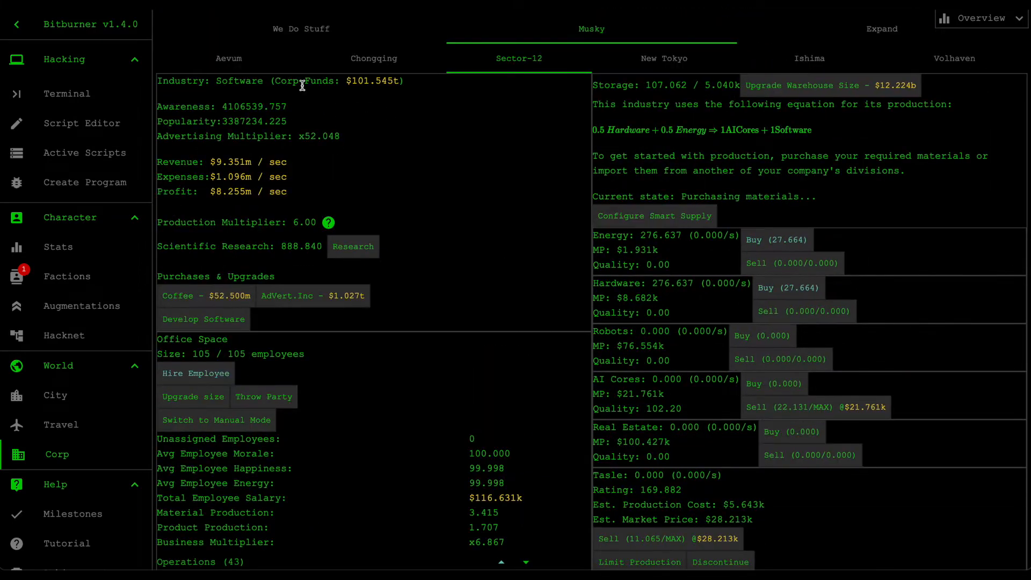
Step: Scroll down the Sector-12 office page to the prod-1 product entry
scroll(down, 3)
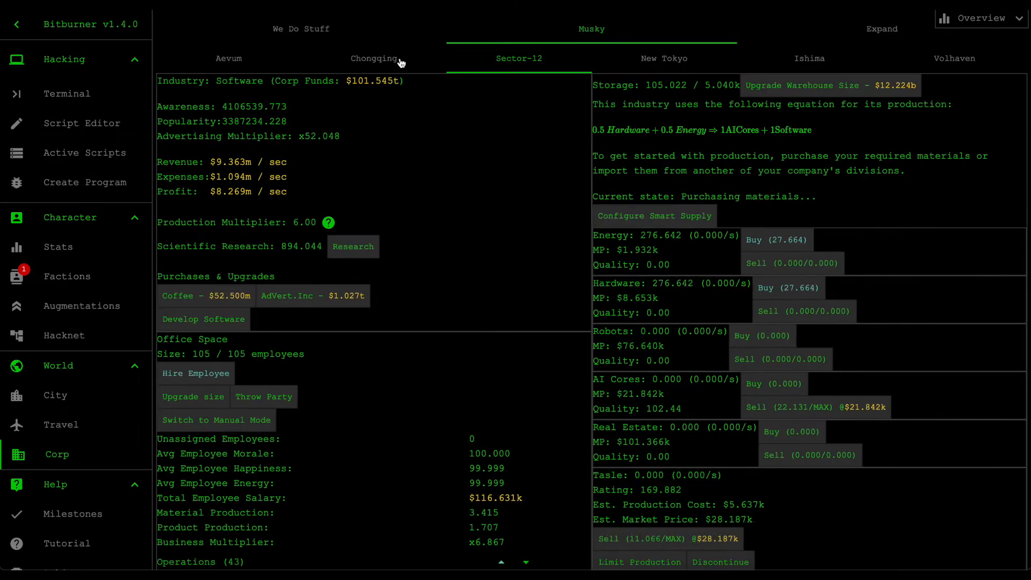
scroll(down, 3)
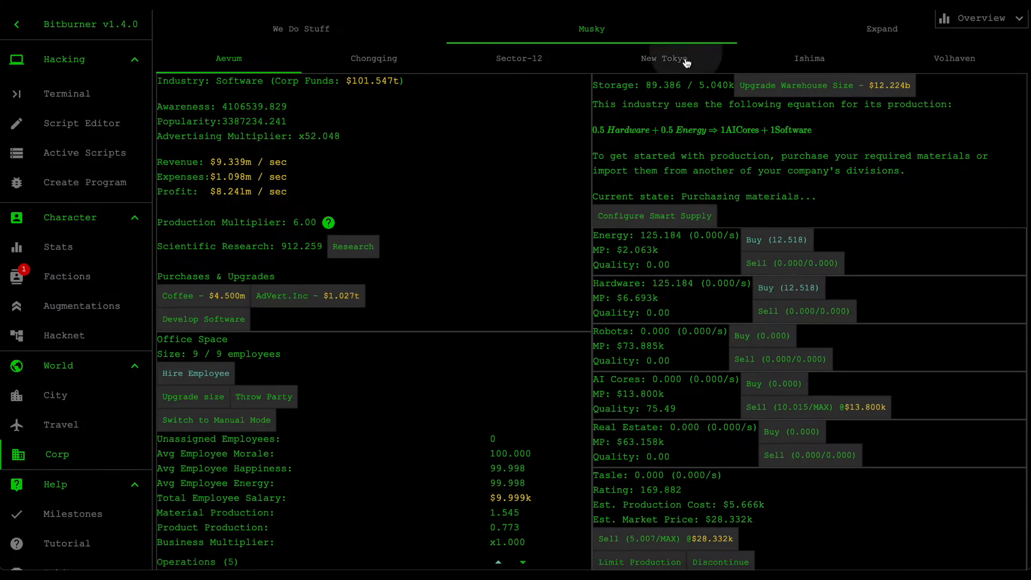
scroll(down, 3)
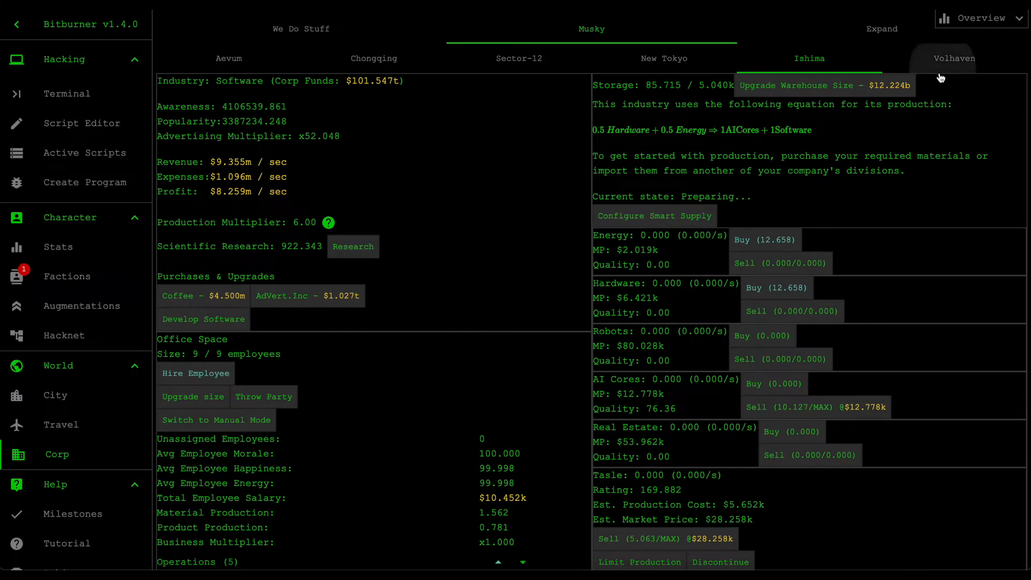
scroll(down, 3)
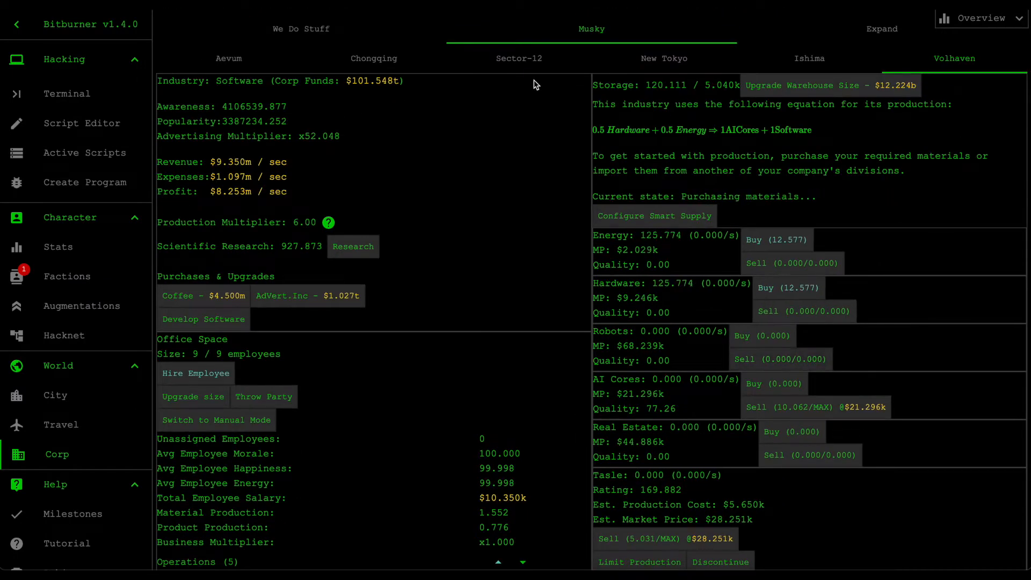
scroll(down, 3)
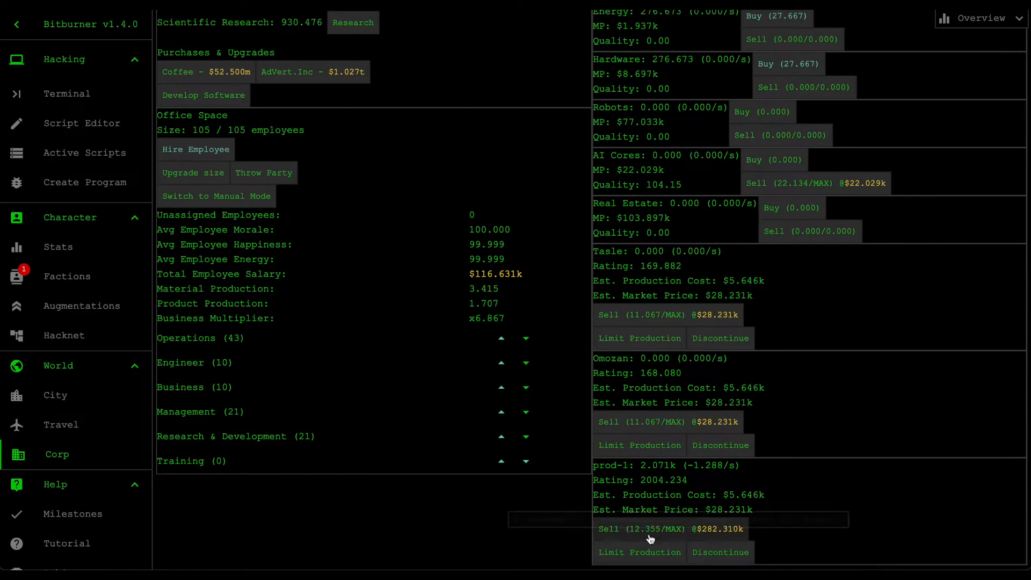
Step: Set prod-1 to sell MAX in all cities and revisit its selling settings
click(671, 529)
text(MP*8)
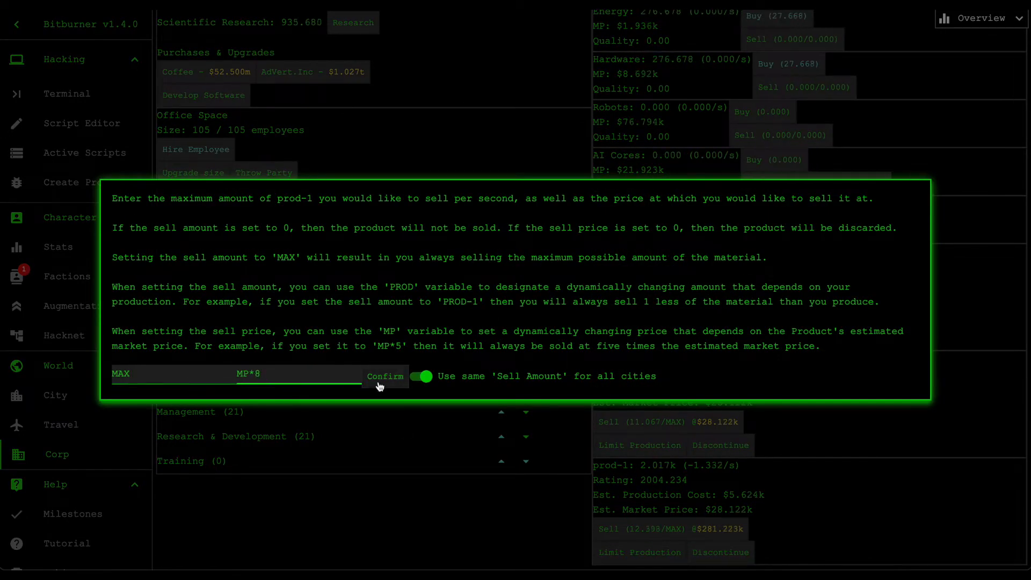
click(385, 375)
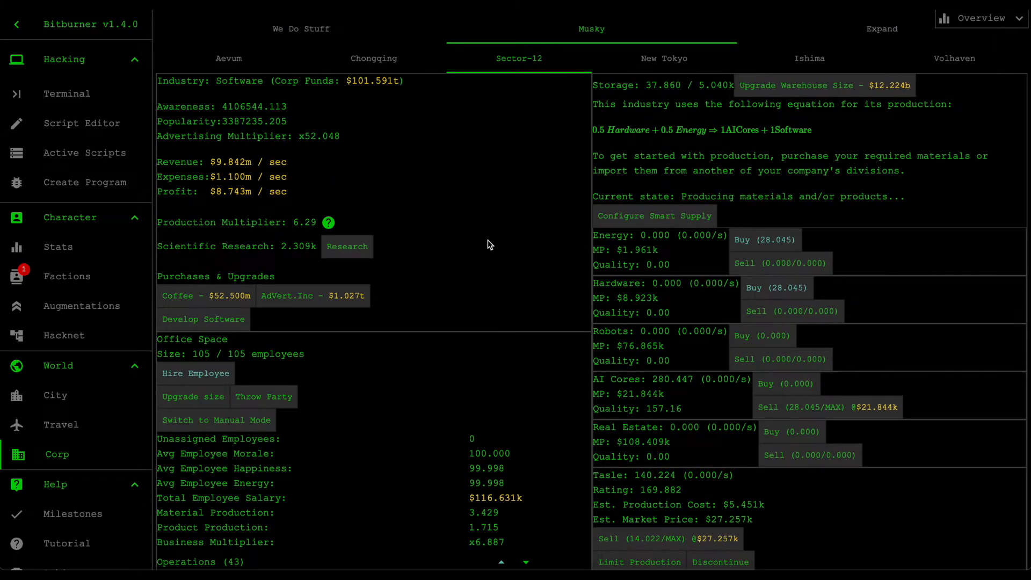
scroll(down, 3)
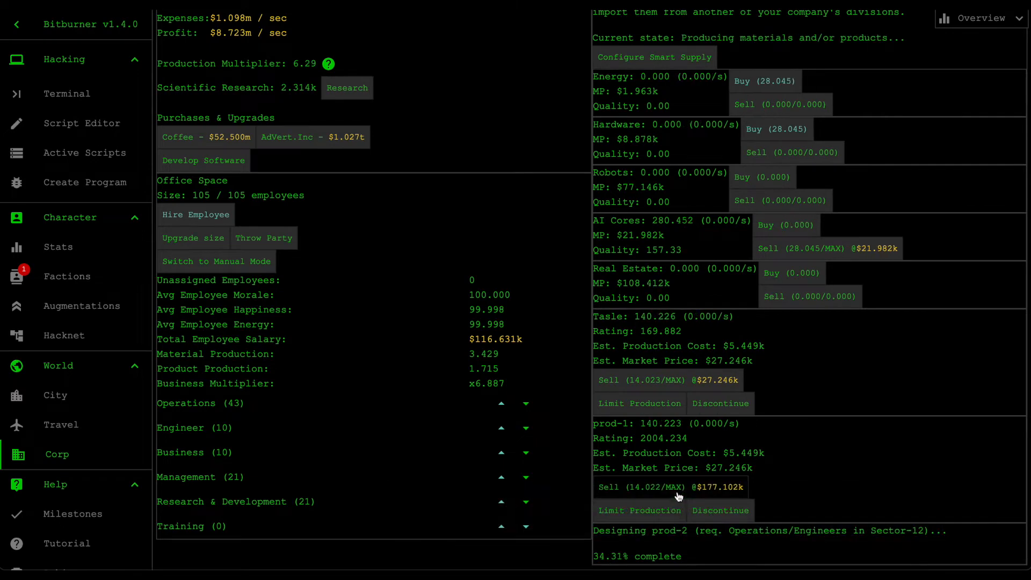
click(666, 486)
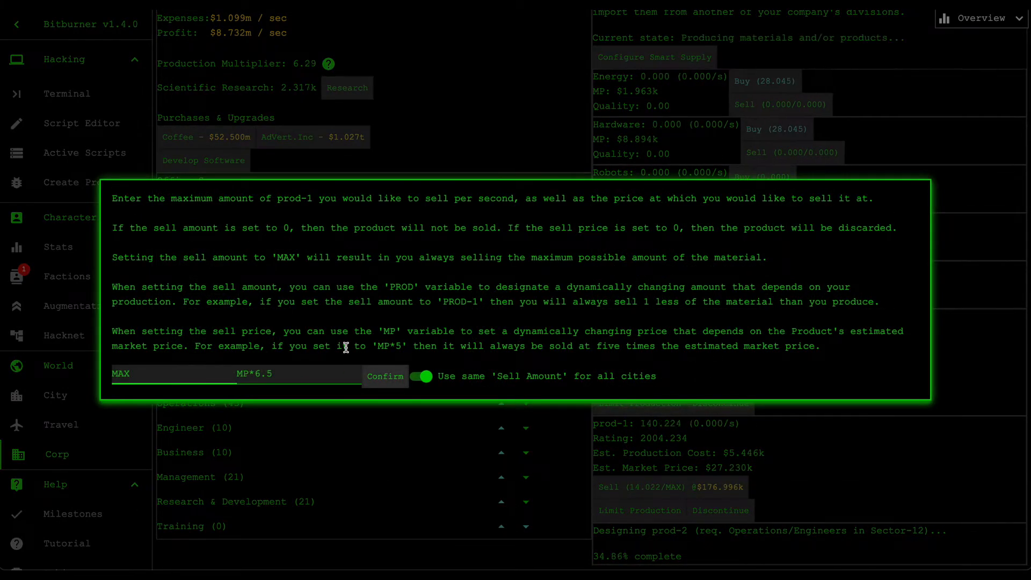
Step: Set prod-1's sell price to MP*6.5 and confirm it for every city
click(385, 376)
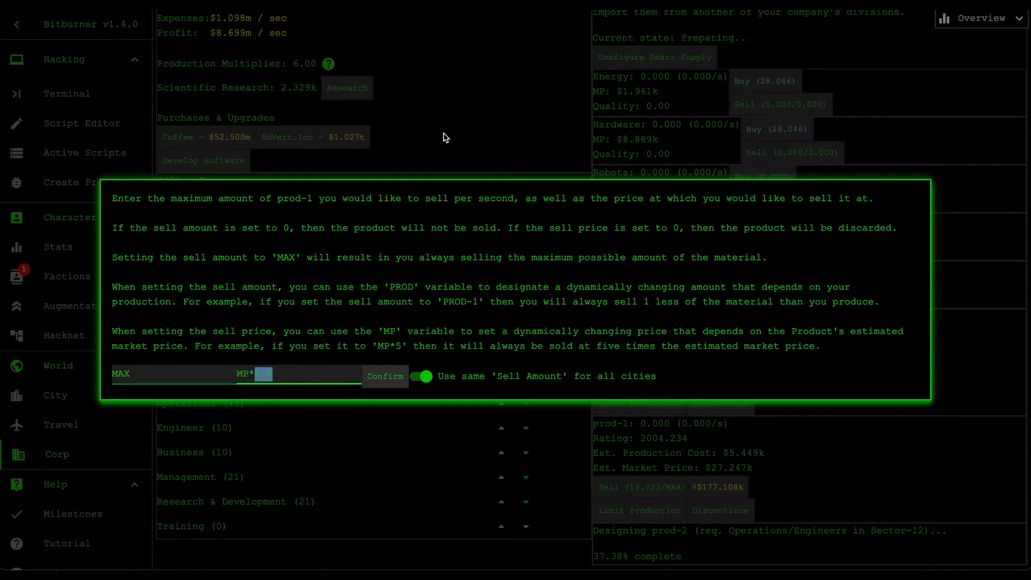
click(385, 376)
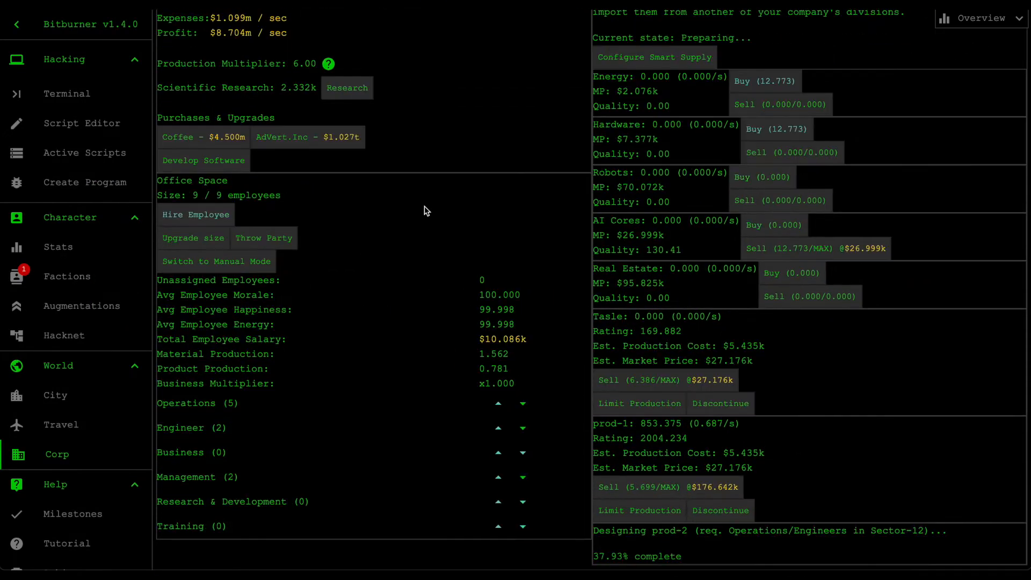
click(670, 487)
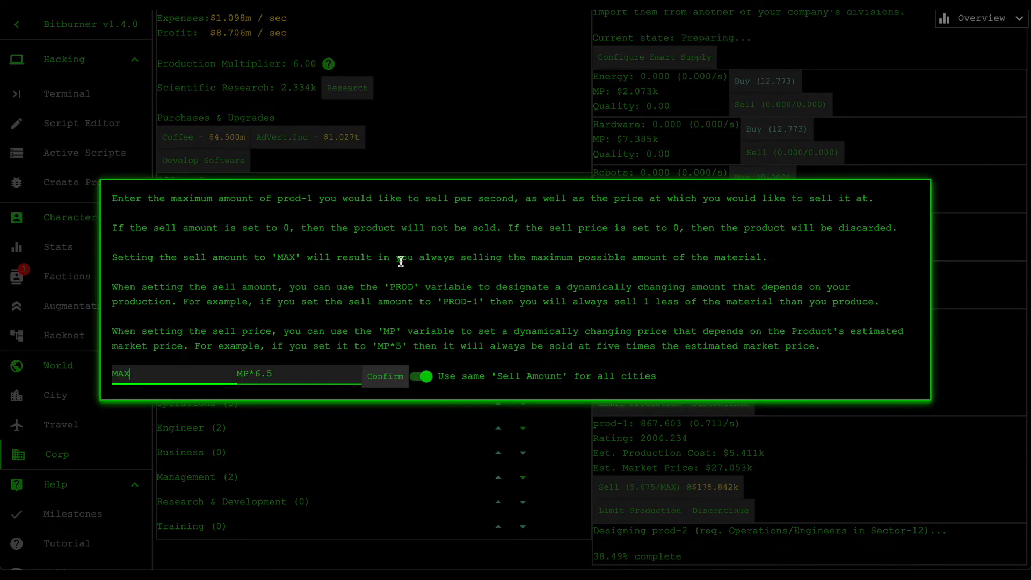
click(384, 376)
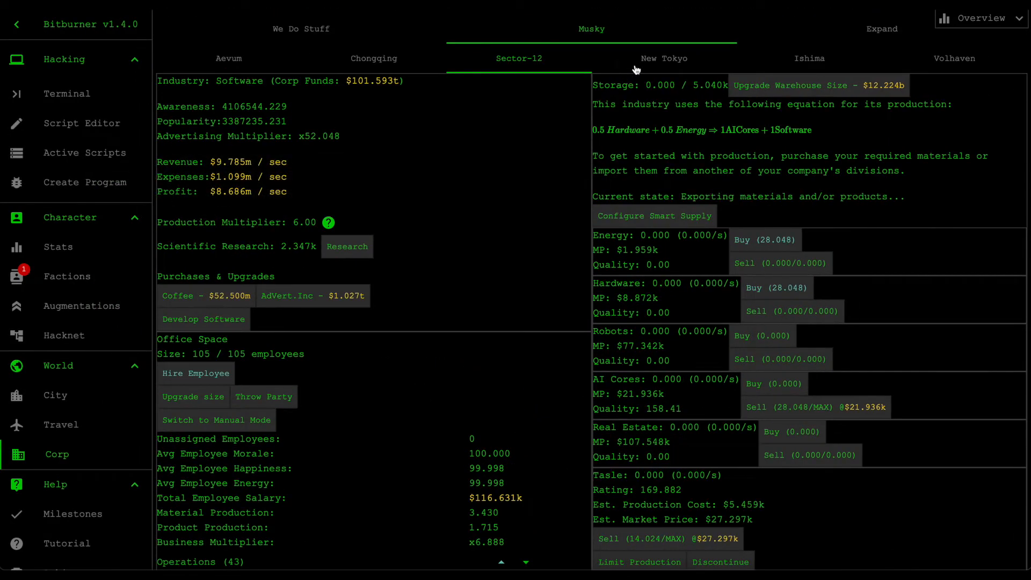
Step: Confirm prod-1 selling MAX at MP*6.5, then show the division's research points summary
scroll(down, 3)
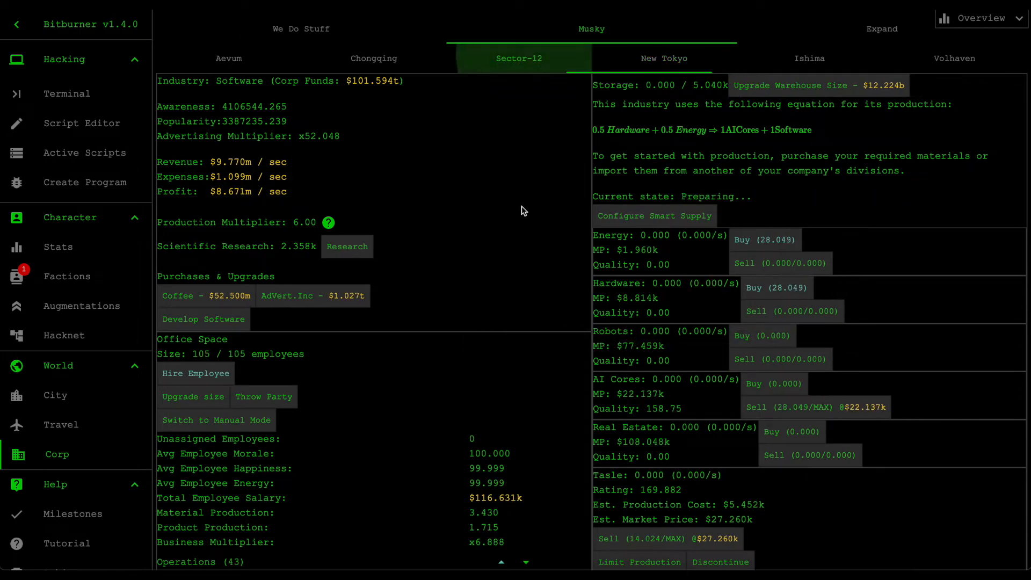
scroll(down, 3)
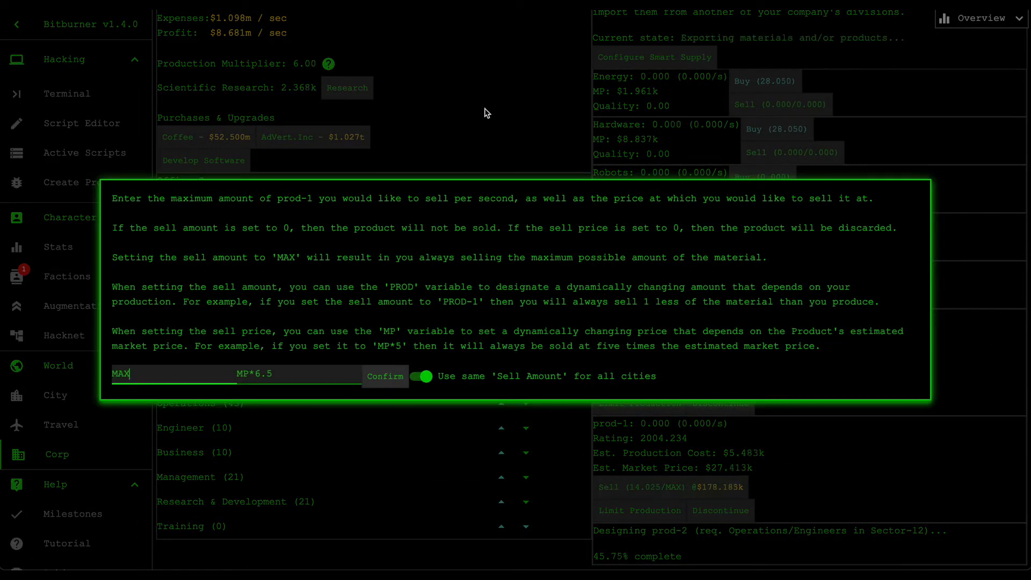
click(385, 376)
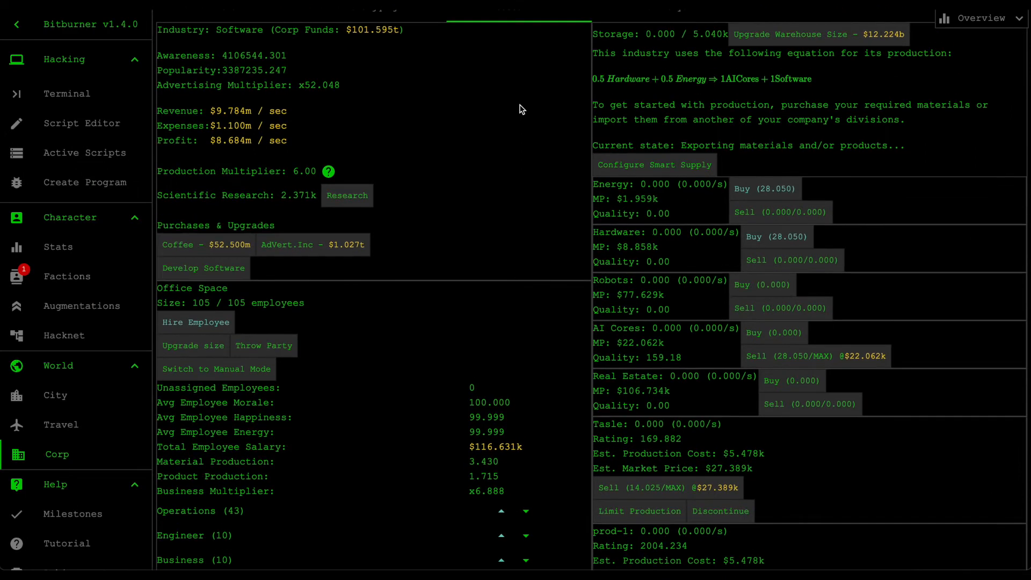
mouse_move(400, 135)
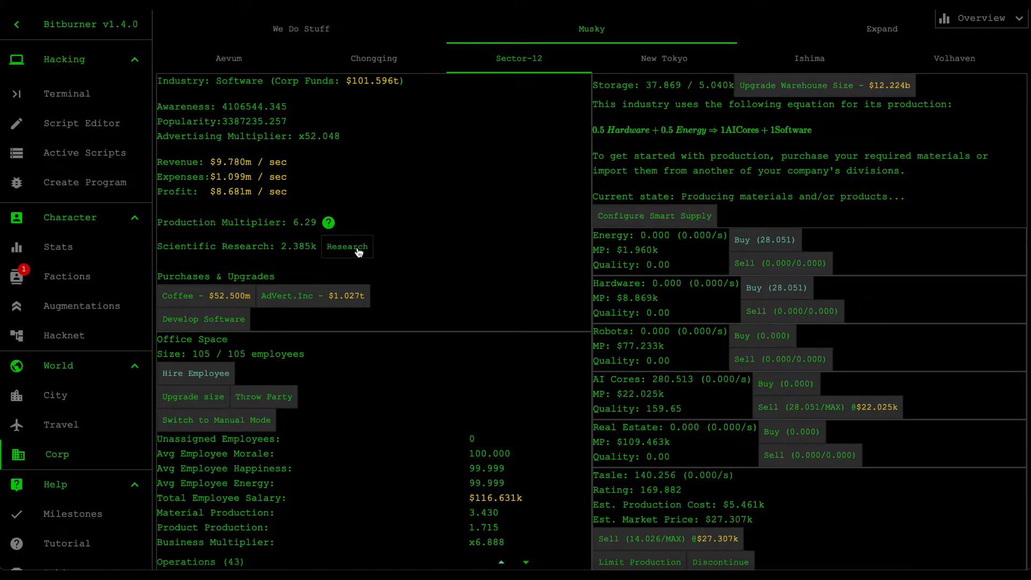
click(347, 247)
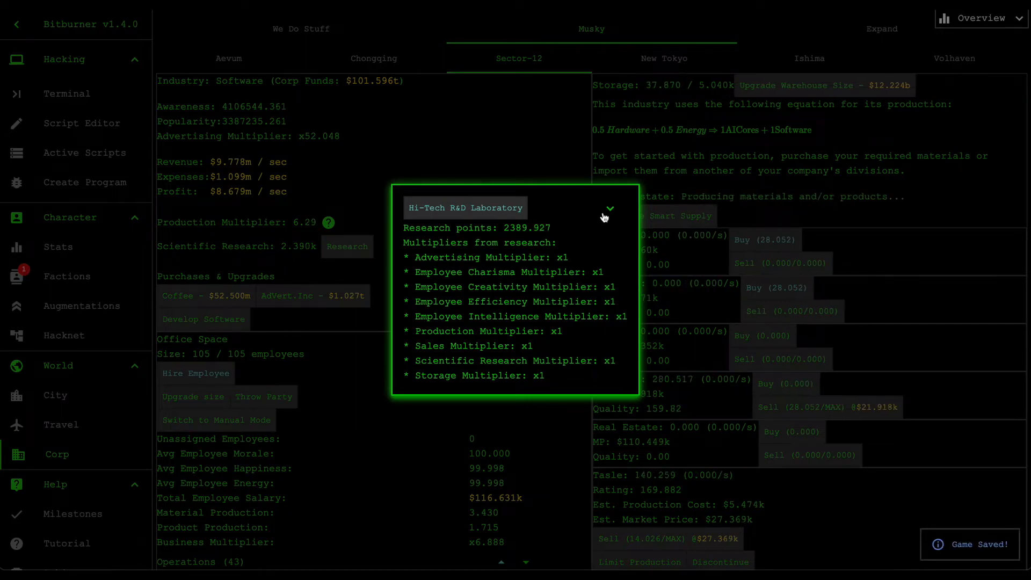
Step: Expand the Hi-Tech R&D Laboratory research tree to review items like Market-TA.II
click(609, 208)
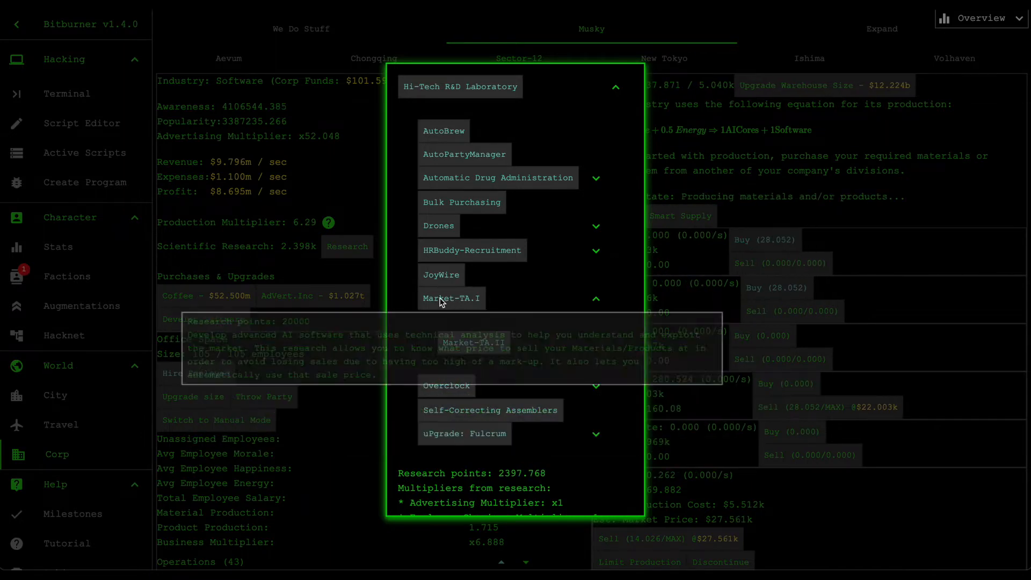
mouse_move(489, 315)
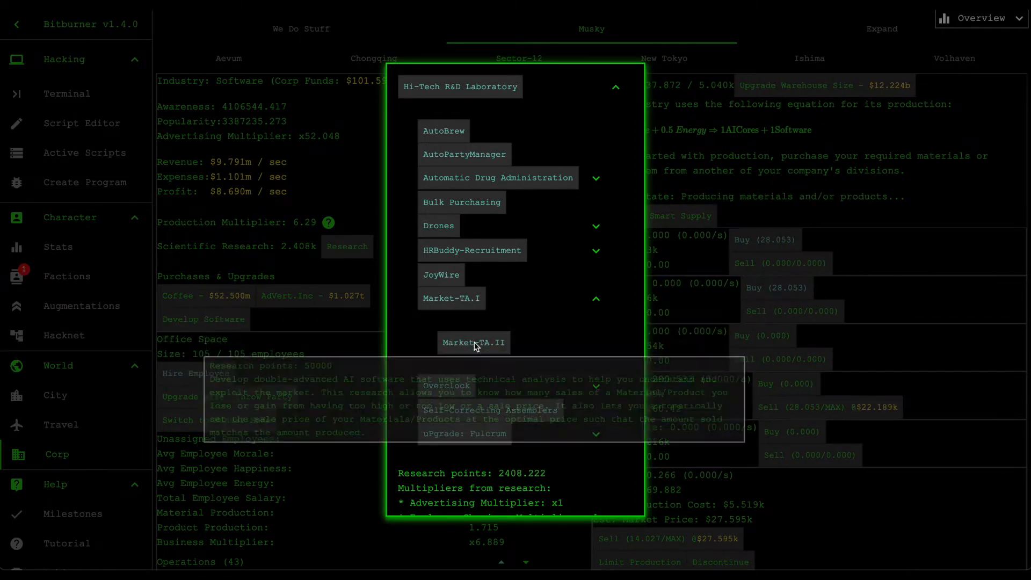
mouse_move(478, 311)
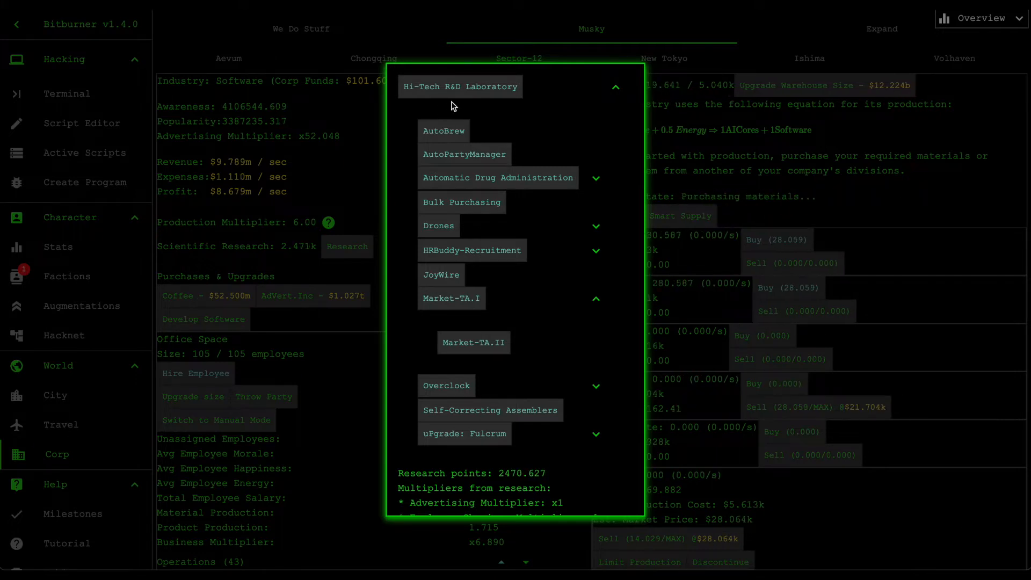
mouse_move(413, 110)
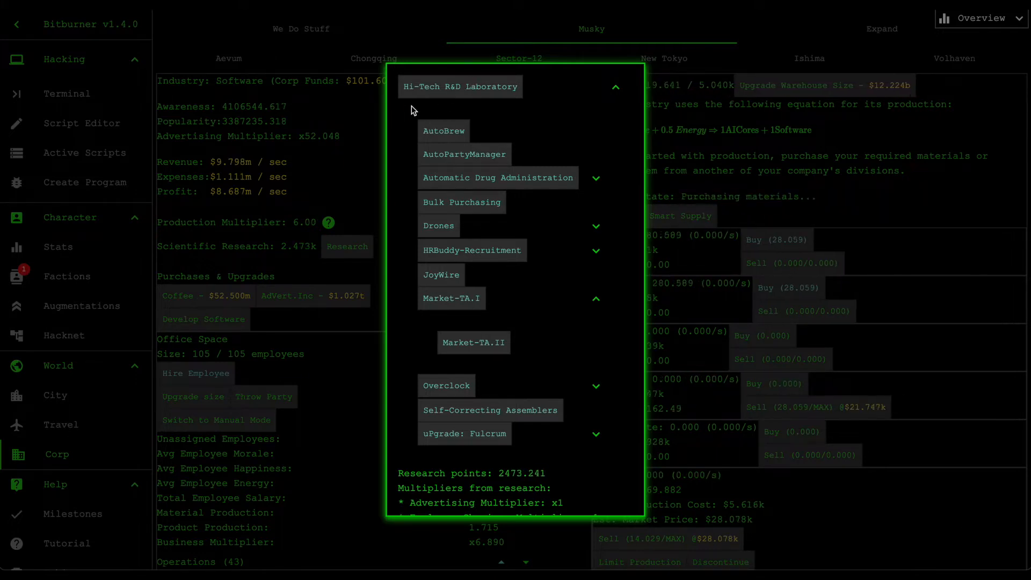
mouse_move(458, 301)
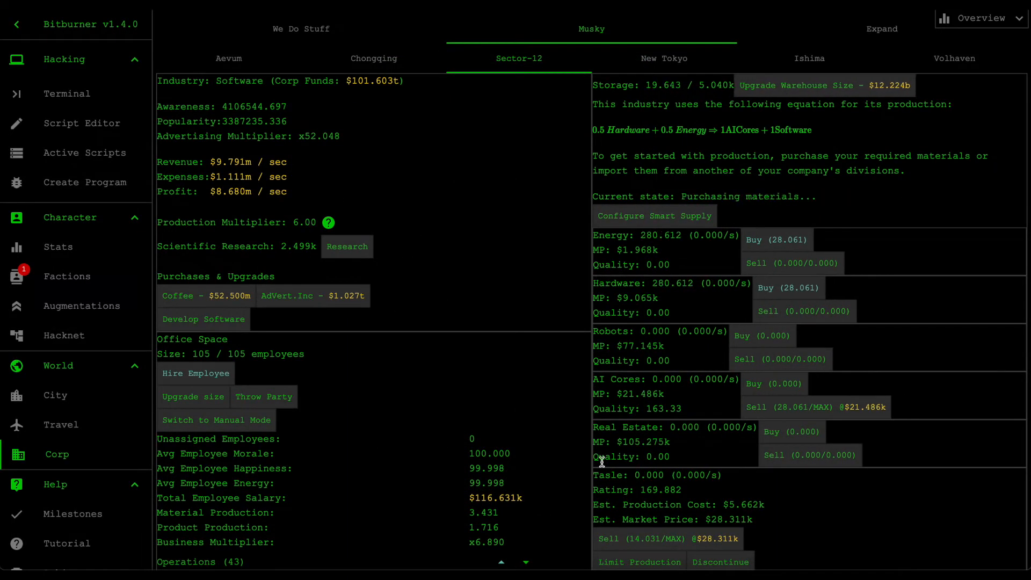
Step: Switch to the Terminal and start the 'run ge' command for the comments script
scroll(down, 3)
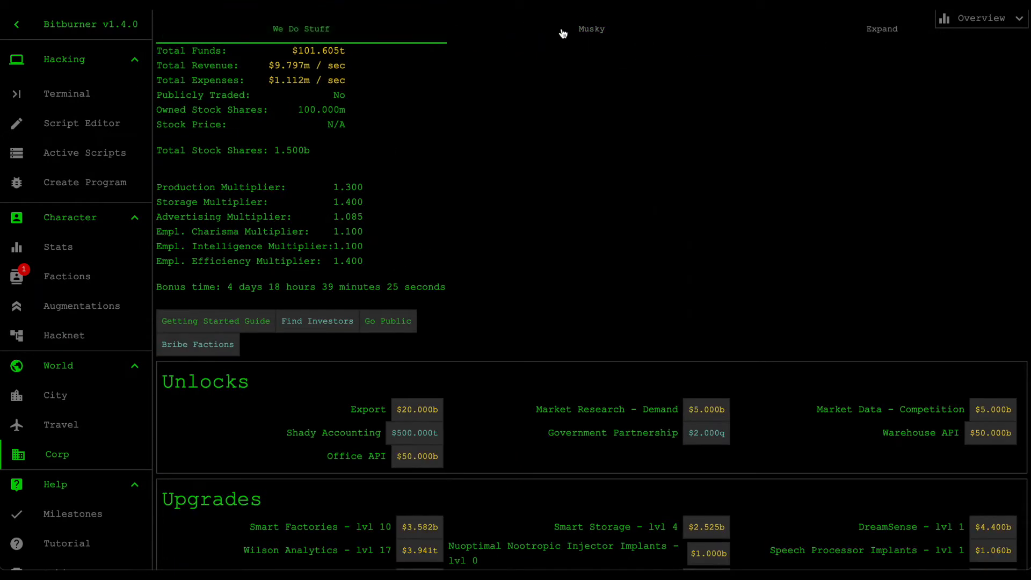
click(66, 93)
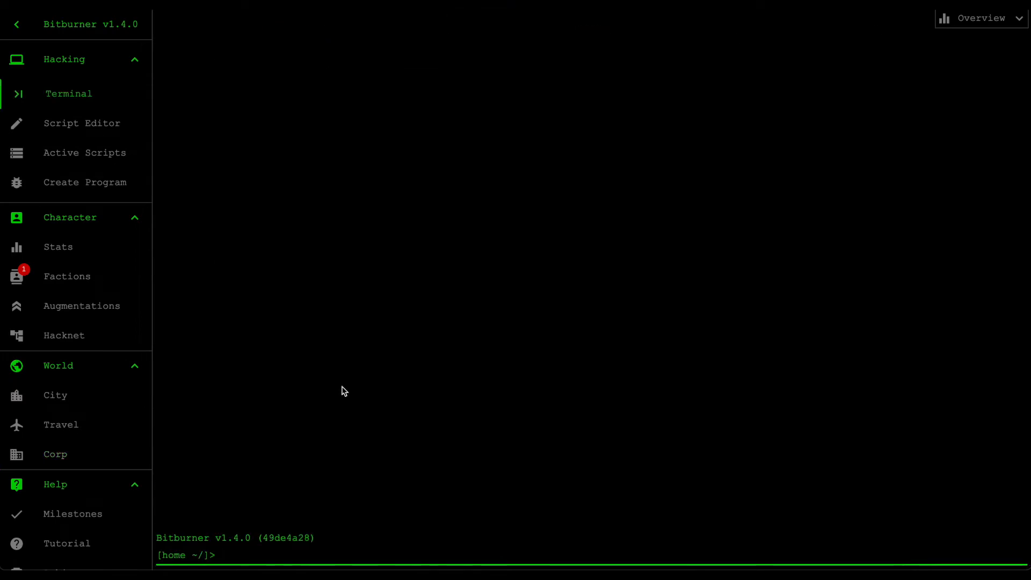
text(run ge)
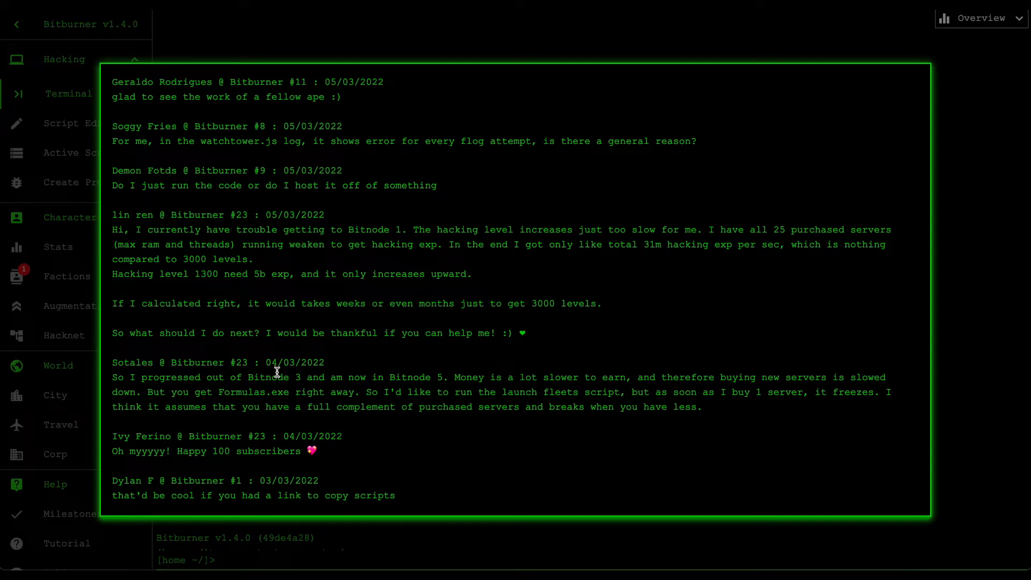
scroll(down, 3)
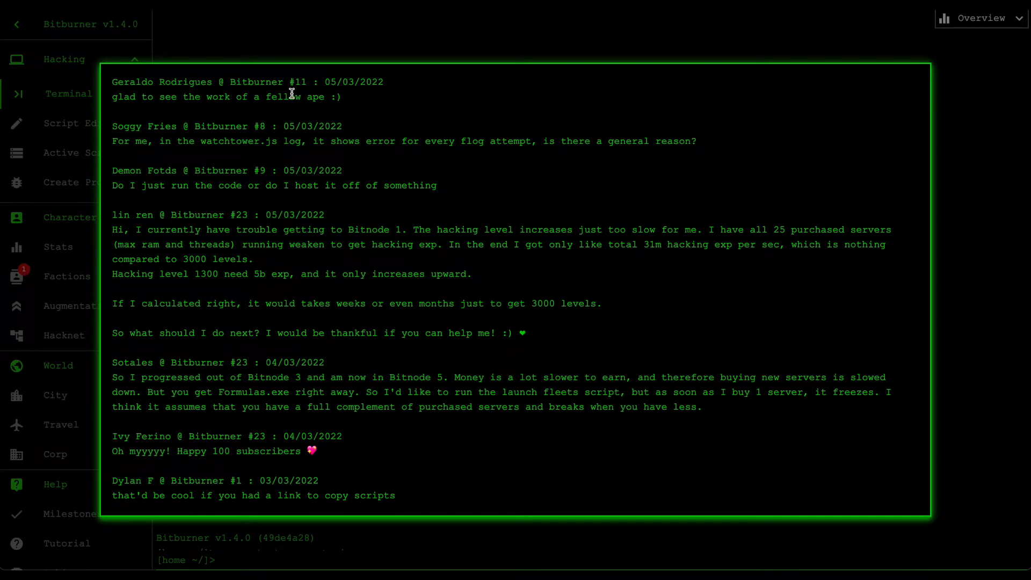
double_click(256, 81)
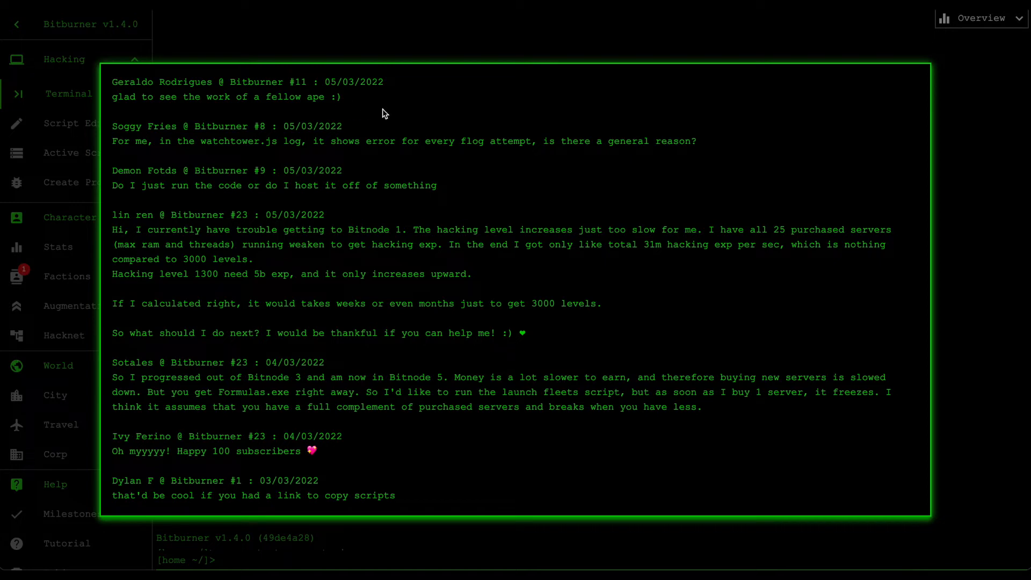
mouse_move(403, 90)
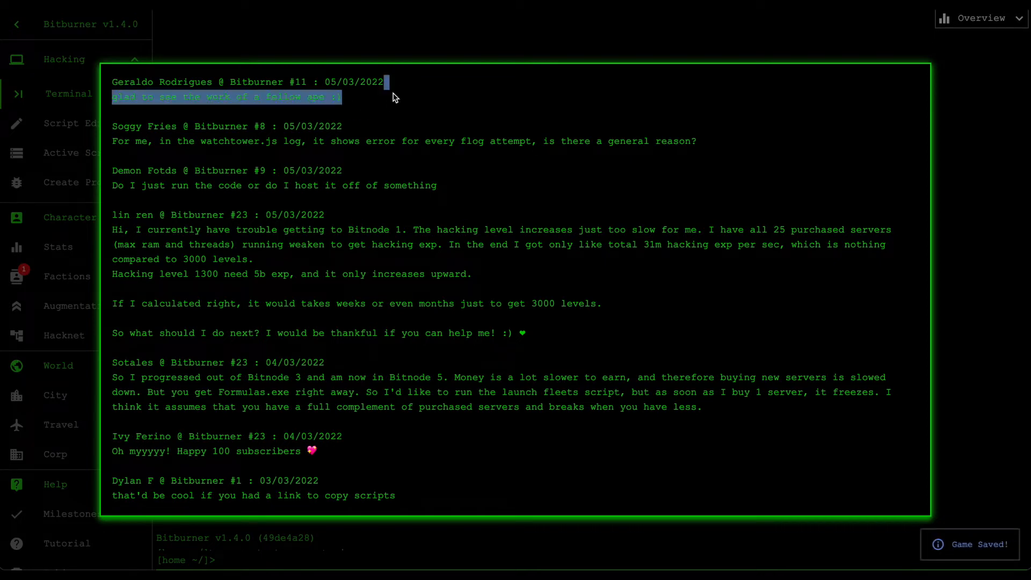
mouse_move(401, 83)
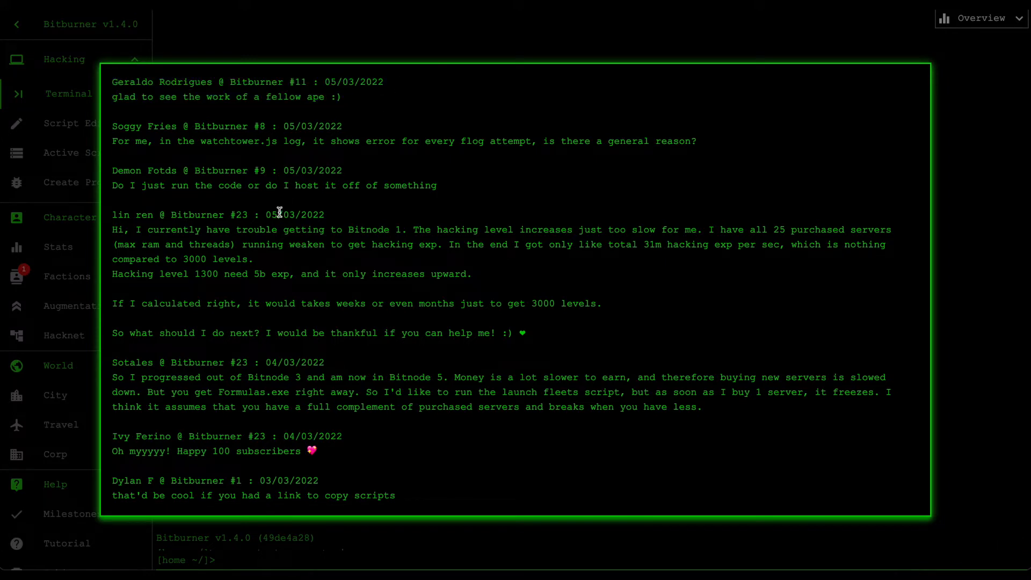
scroll(down, 3)
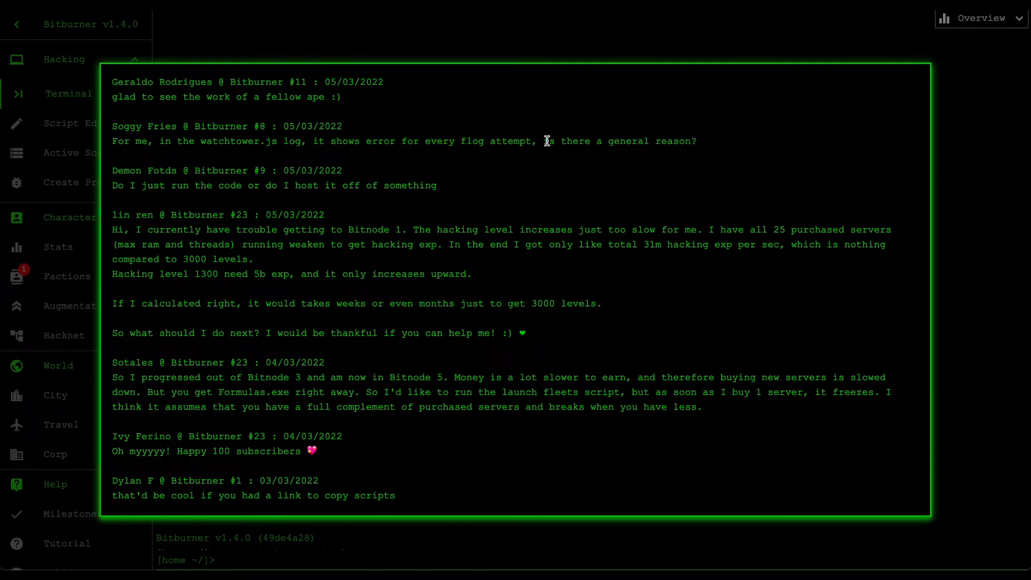
mouse_move(591, 154)
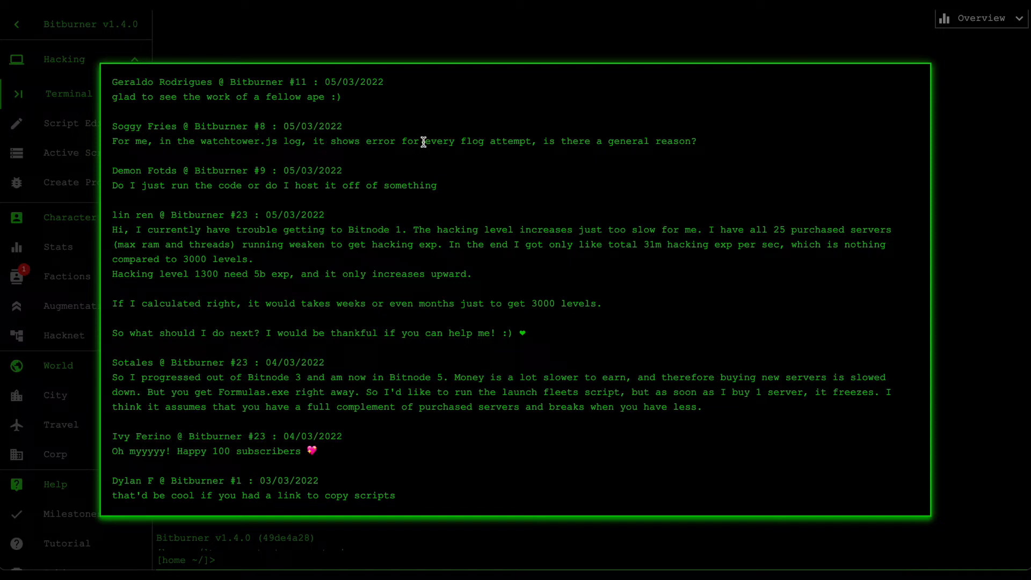
mouse_move(461, 161)
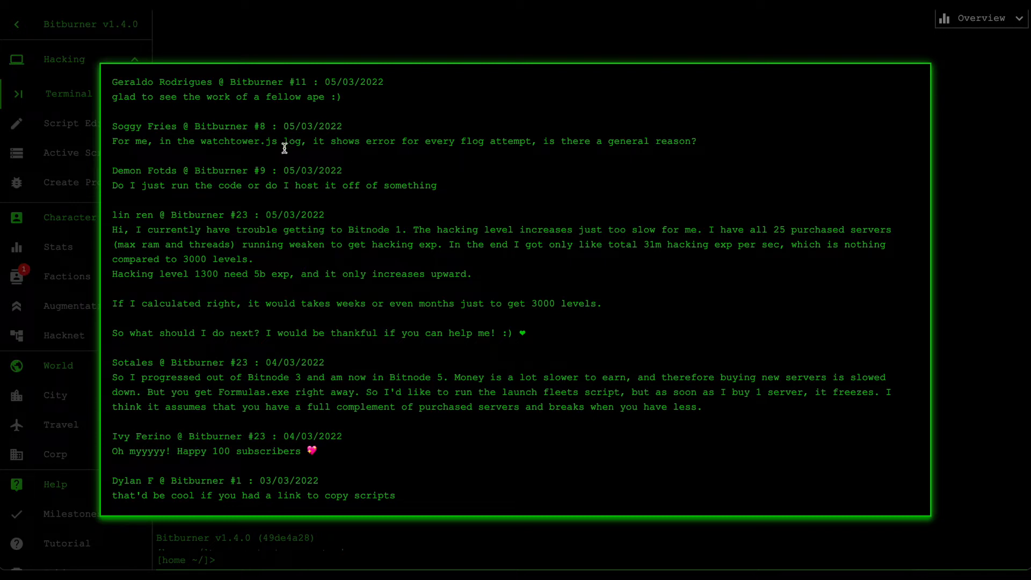
mouse_move(333, 143)
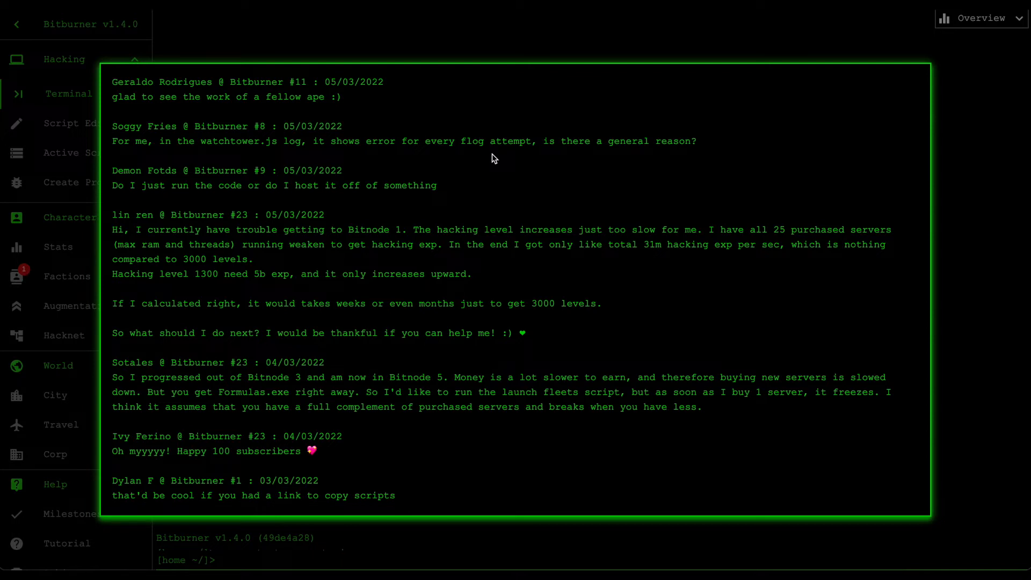
scroll(down, 3)
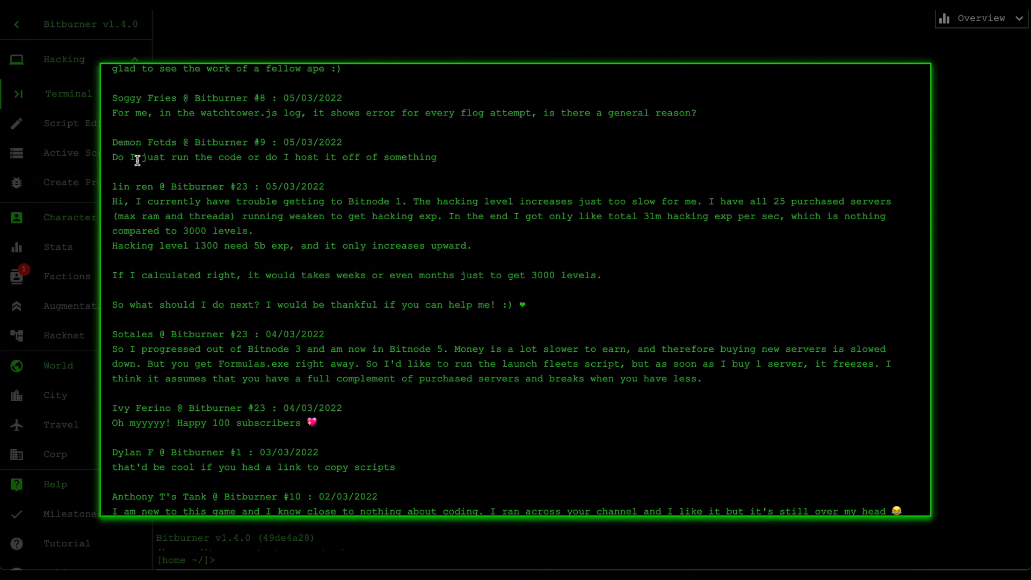
mouse_move(179, 152)
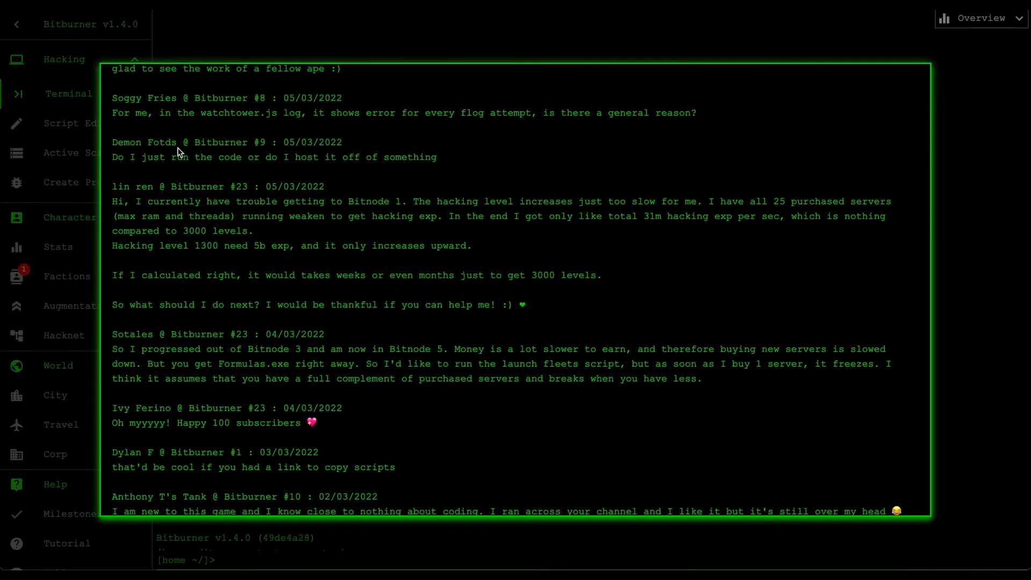
drag(149, 157, 342, 157)
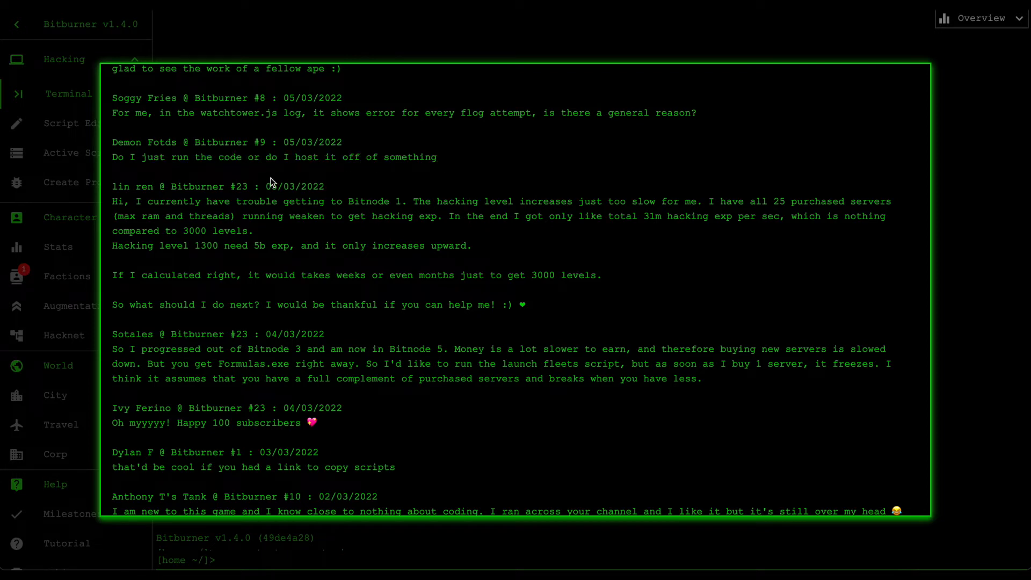
drag(264, 157, 436, 157)
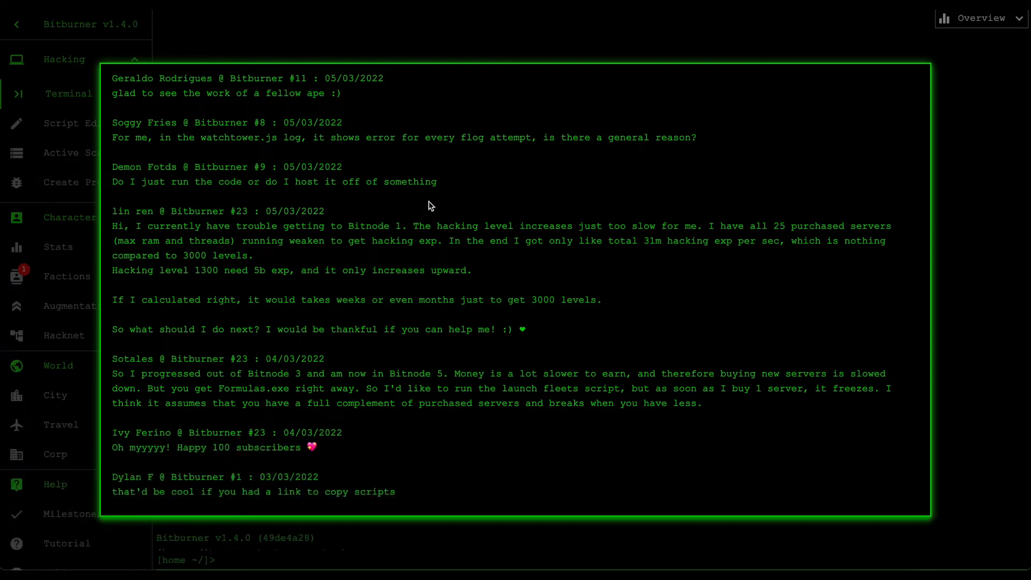
scroll(down, 3)
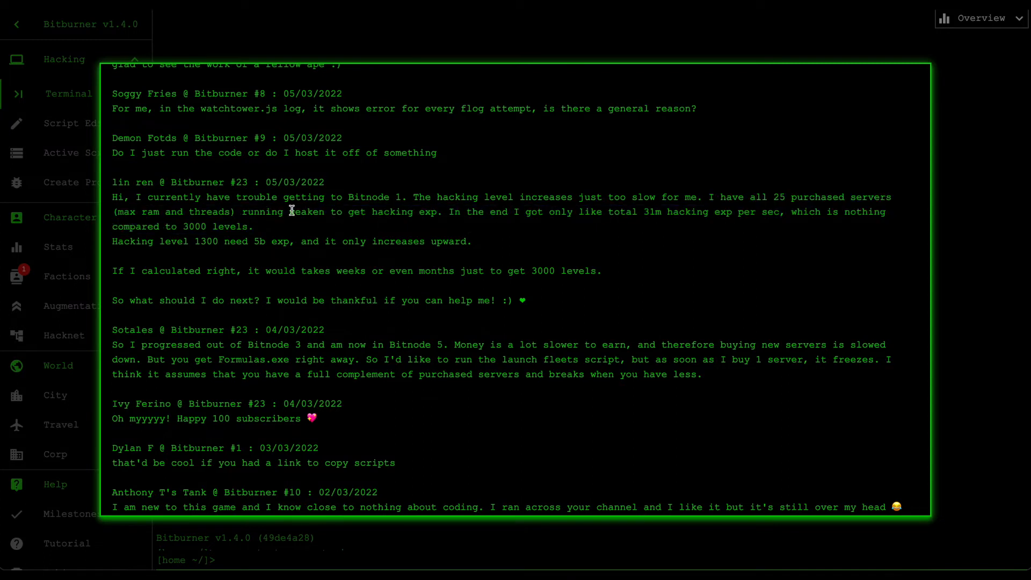
mouse_move(364, 230)
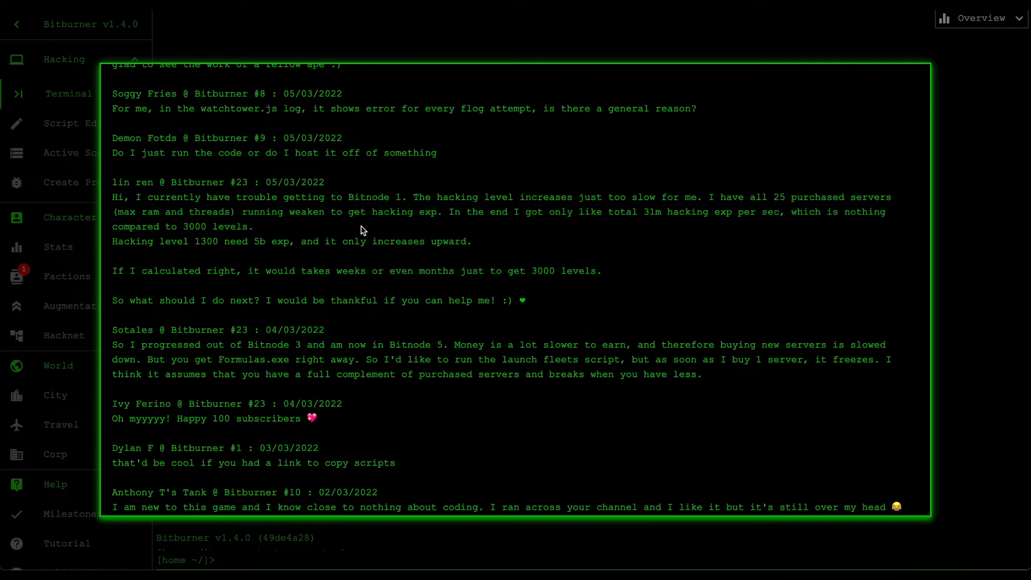
drag(449, 212, 252, 227)
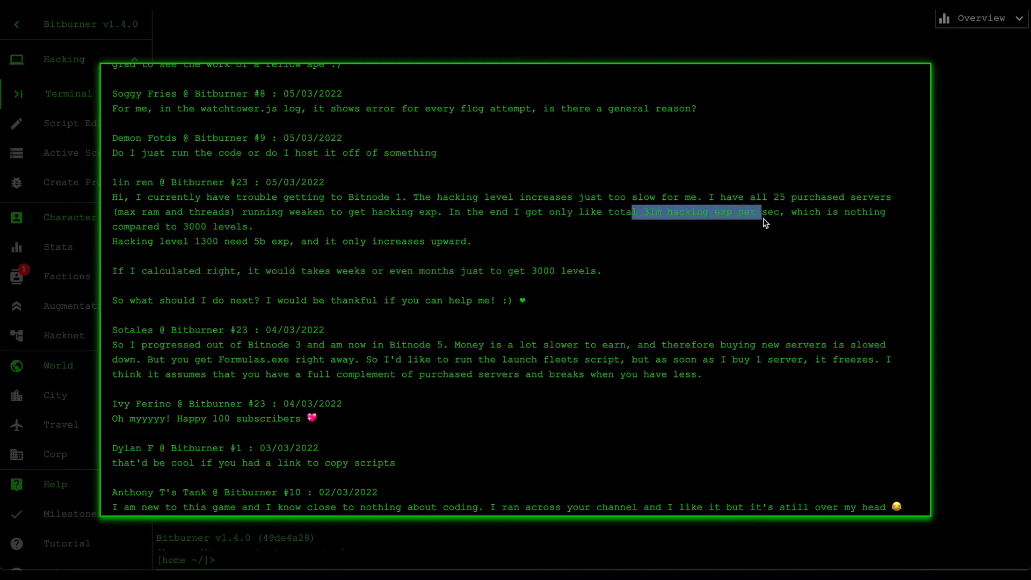
drag(760, 212, 253, 227)
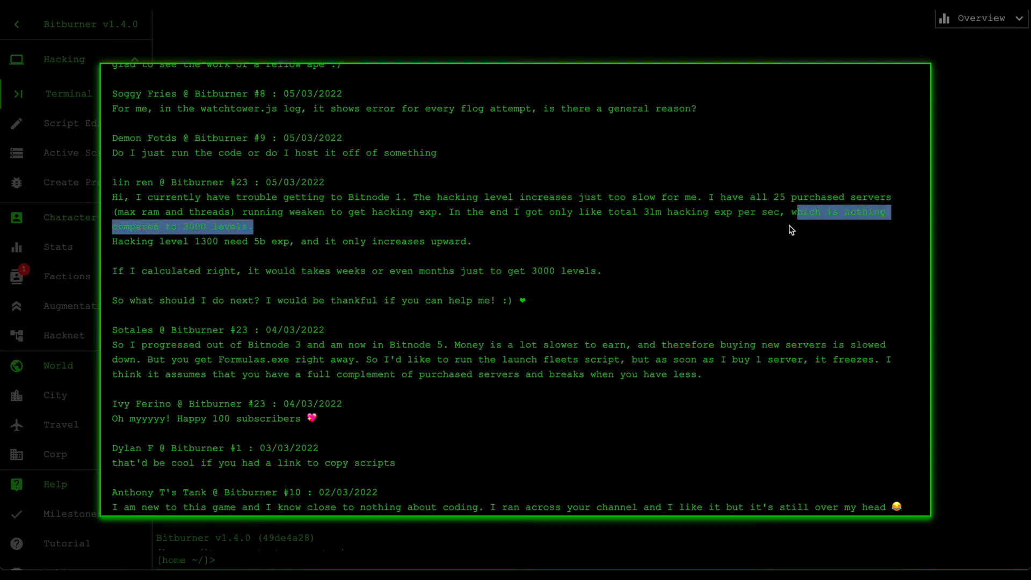
scroll(down, 3)
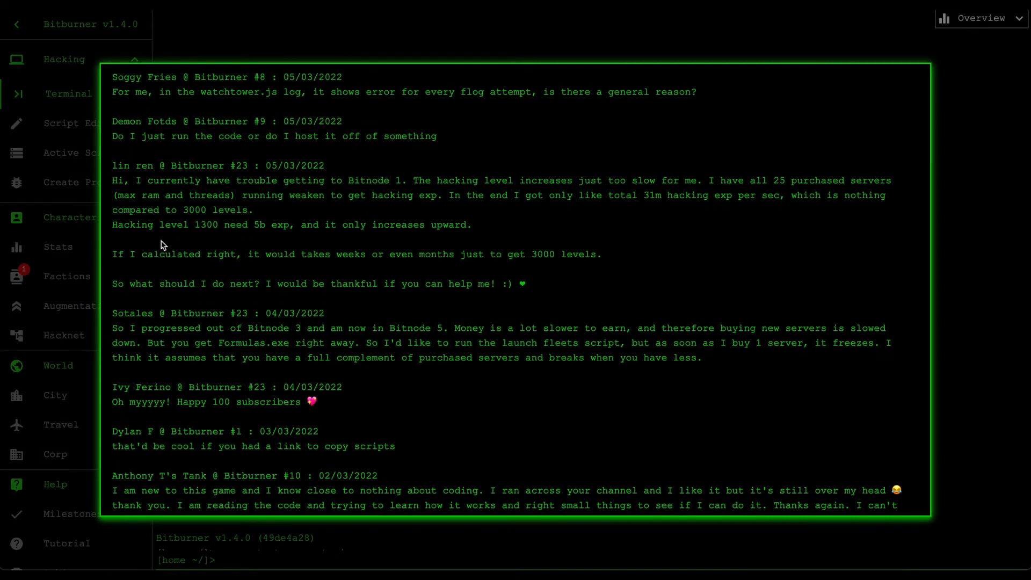
mouse_move(256, 240)
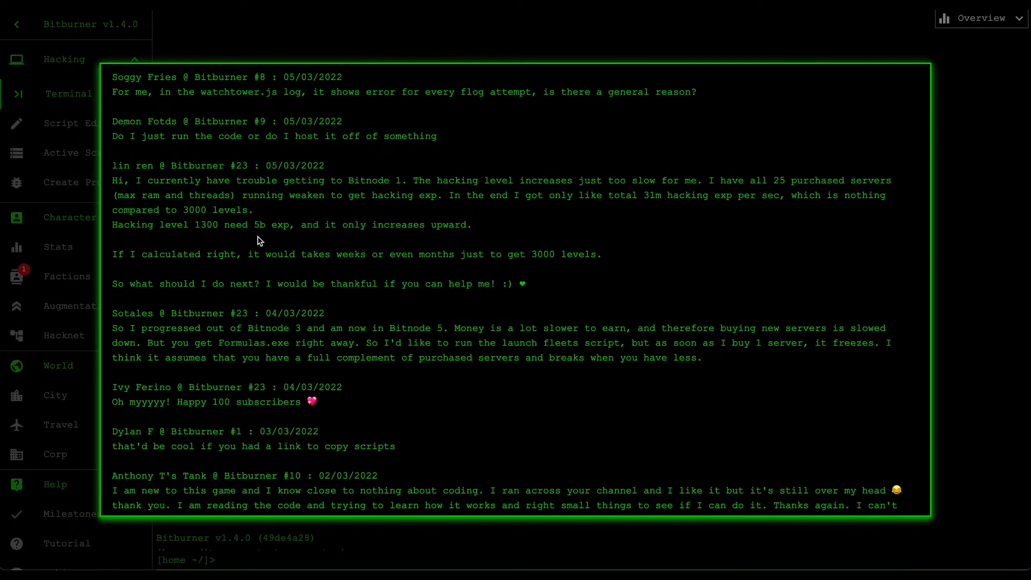
scroll(down, 3)
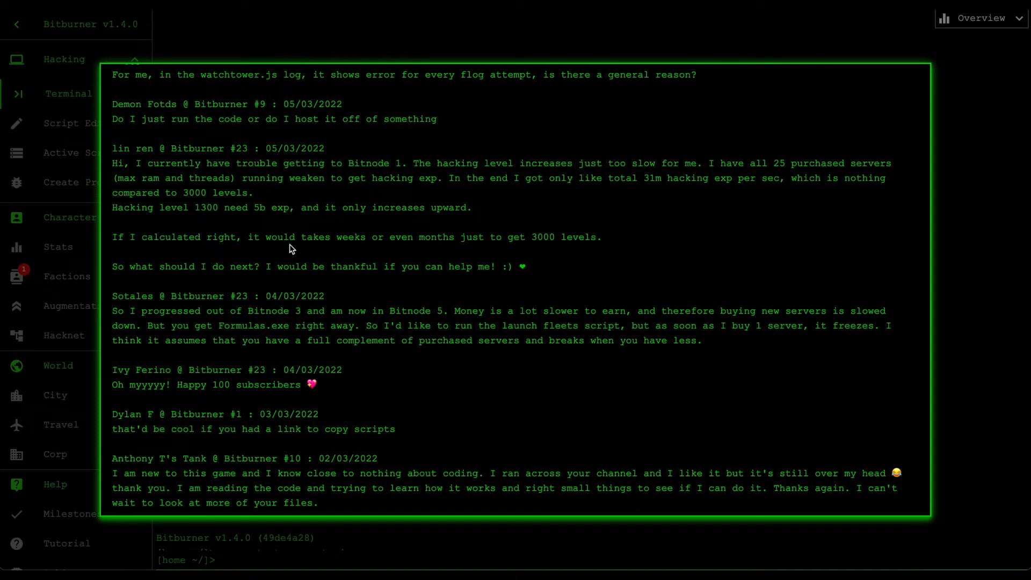
mouse_move(533, 250)
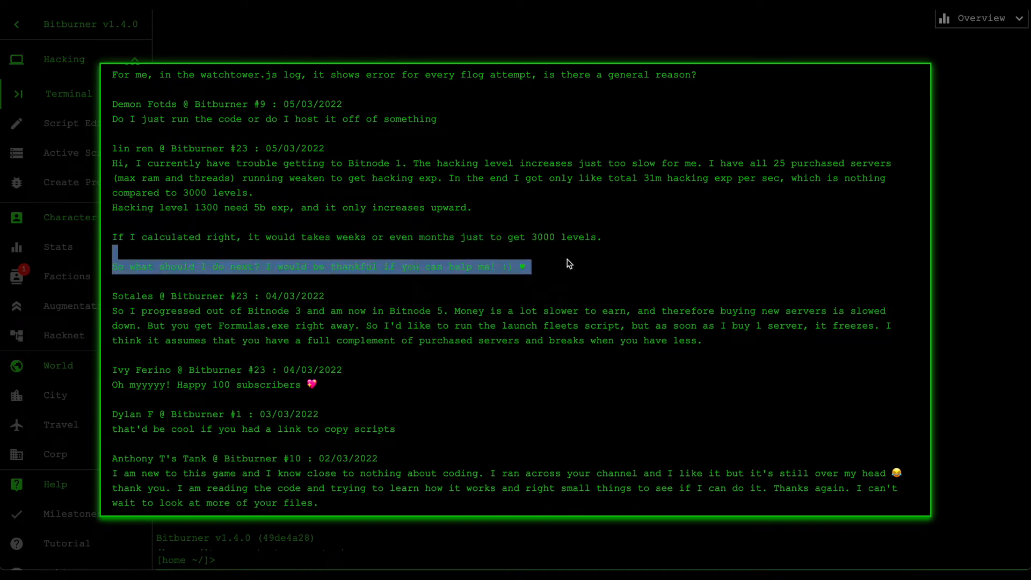
click(383, 266)
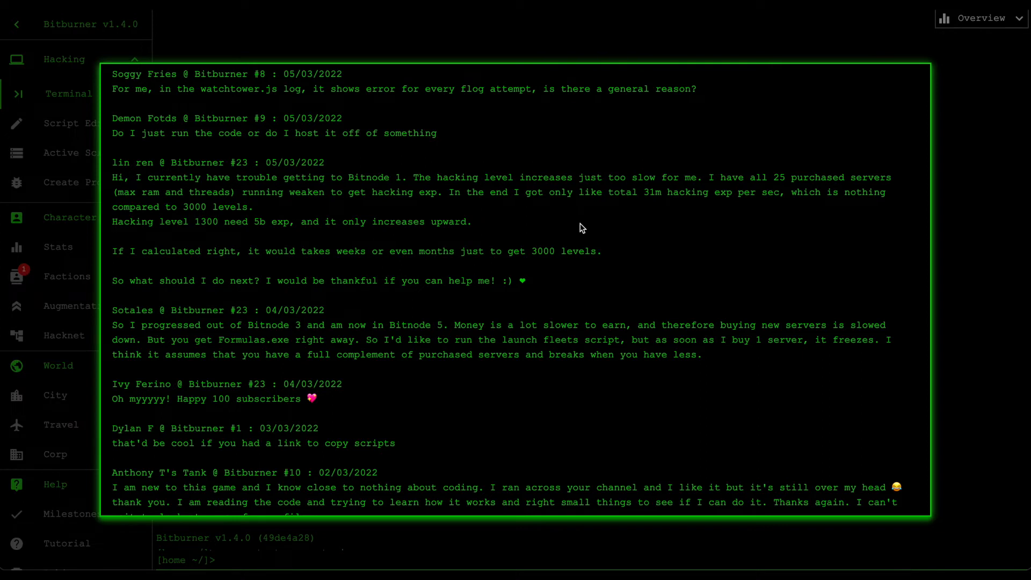
mouse_move(555, 239)
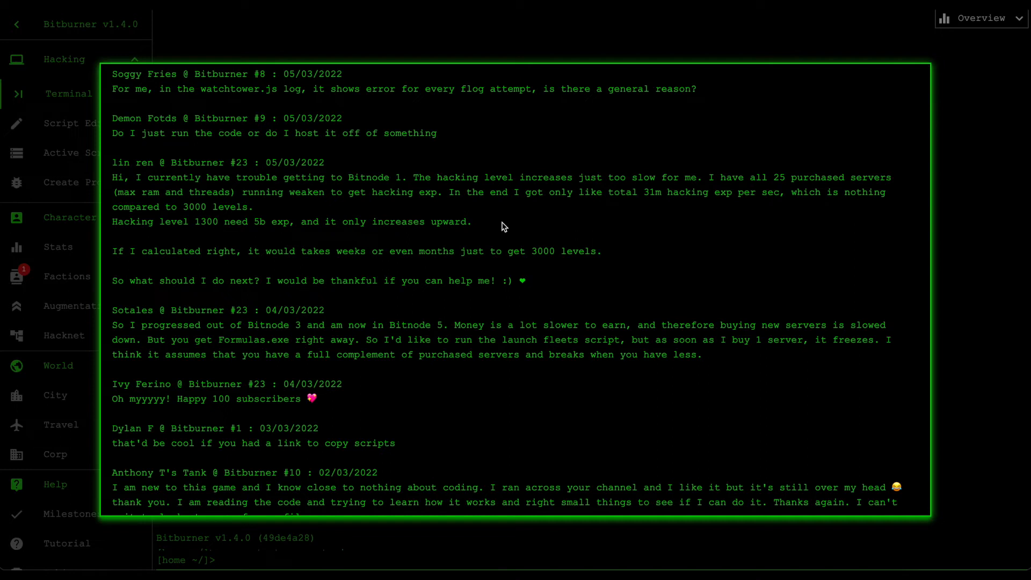
scroll(down, 3)
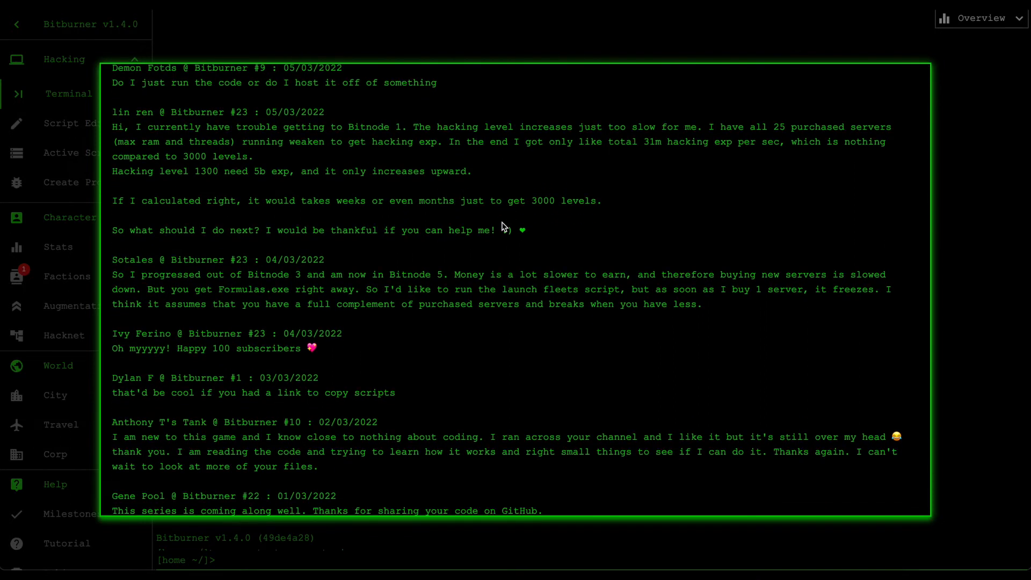
scroll(down, 3)
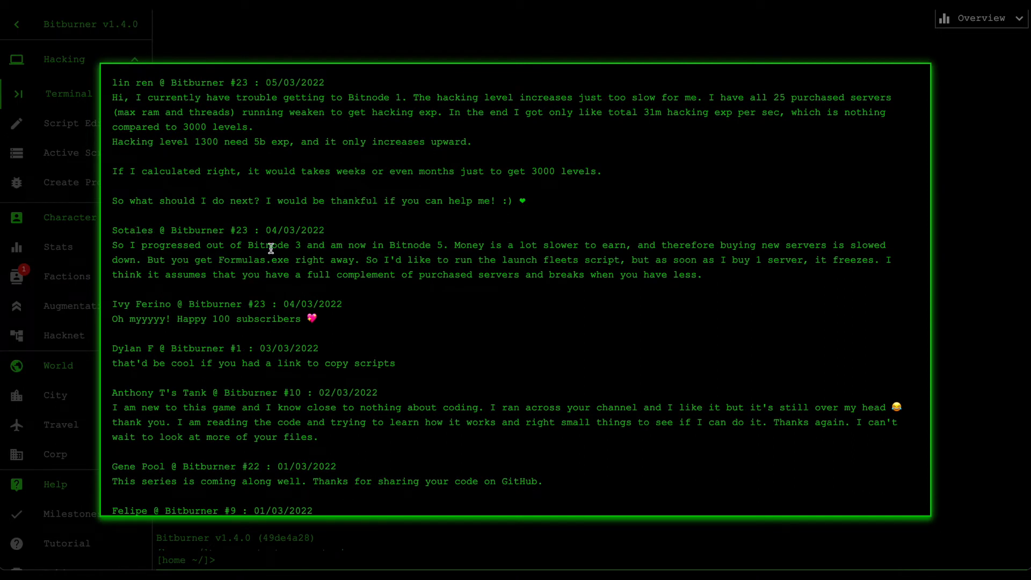
mouse_move(244, 283)
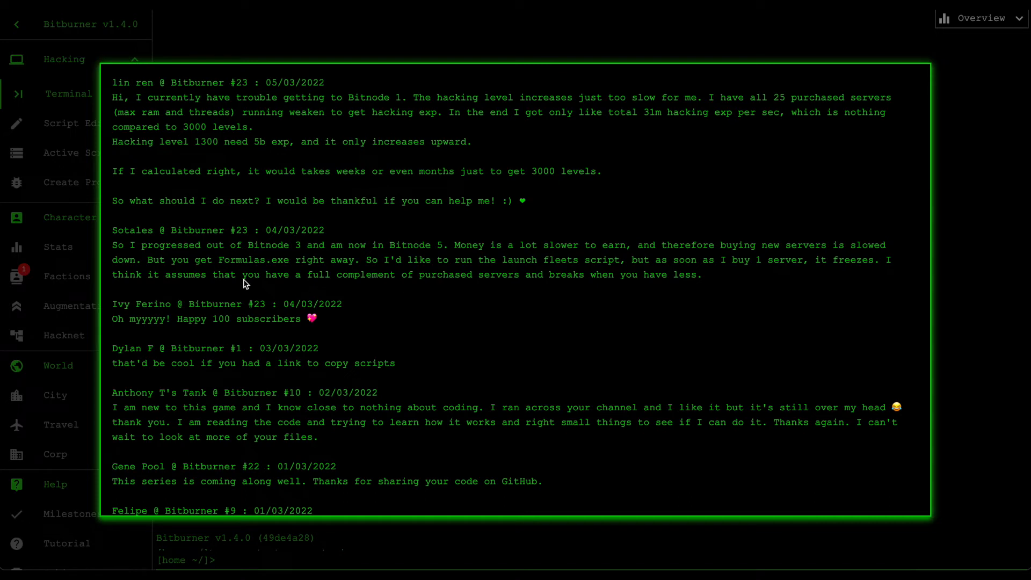
drag(270, 245, 499, 260)
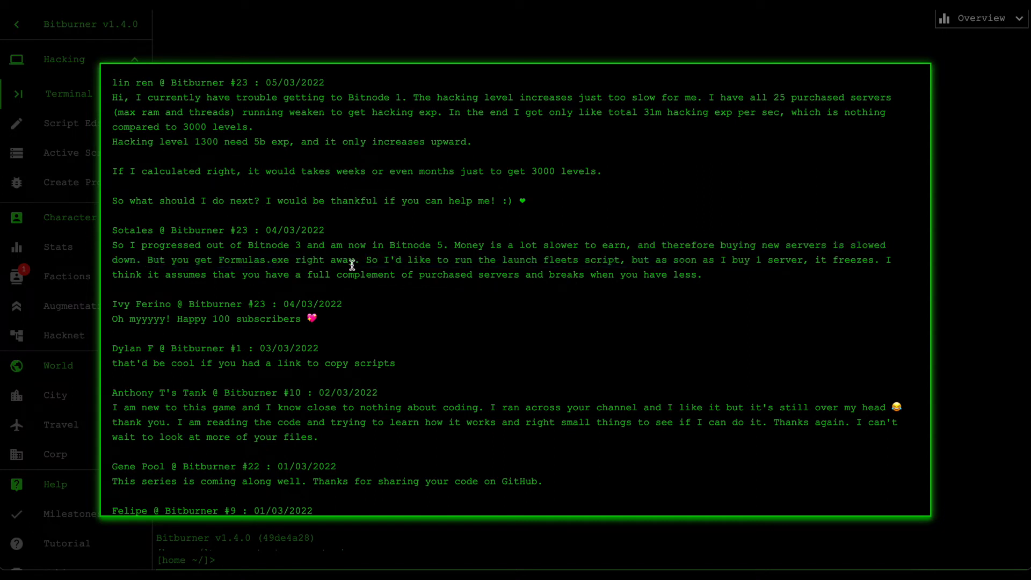
drag(368, 259, 486, 275)
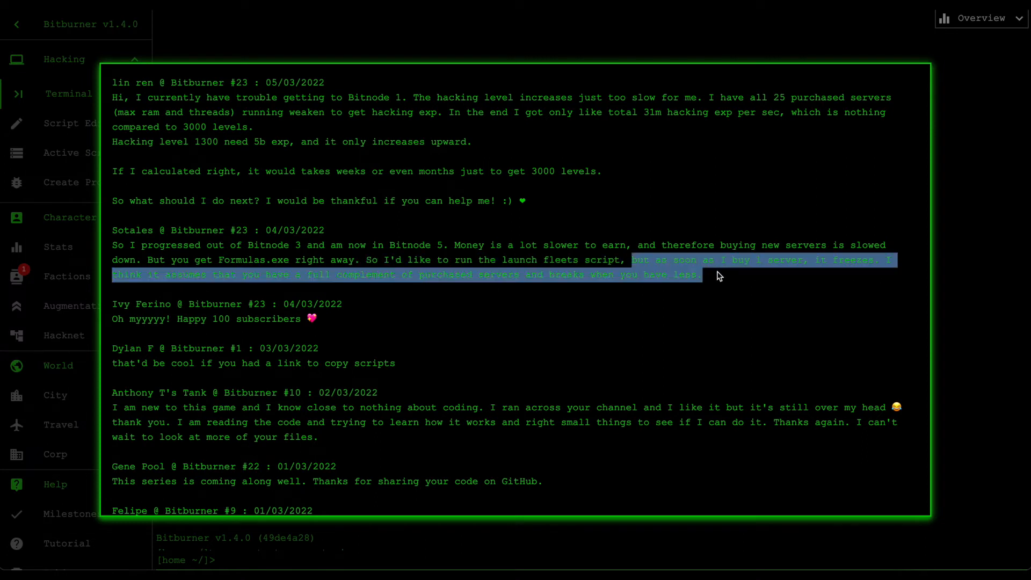
click(886, 260)
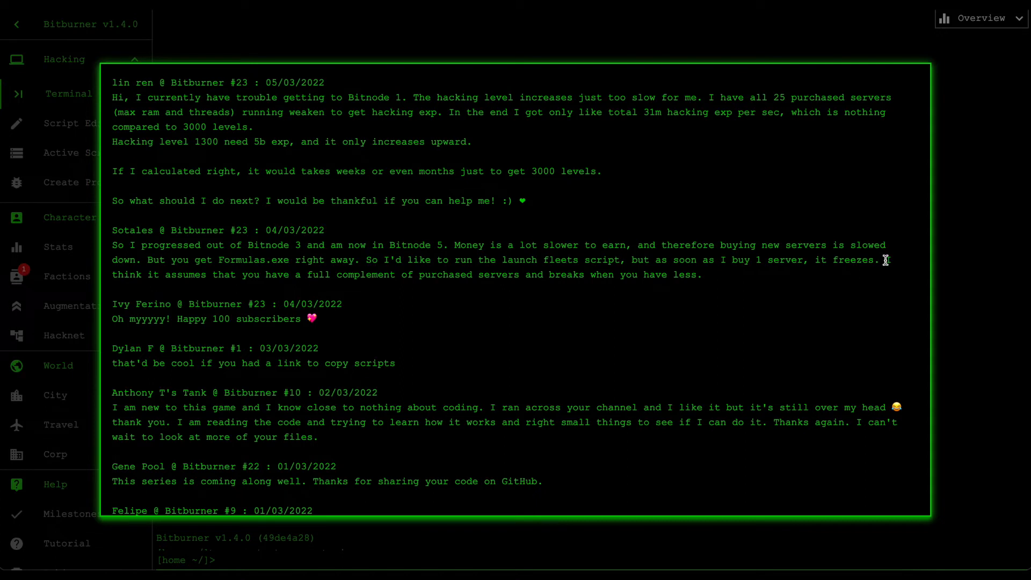
mouse_move(296, 274)
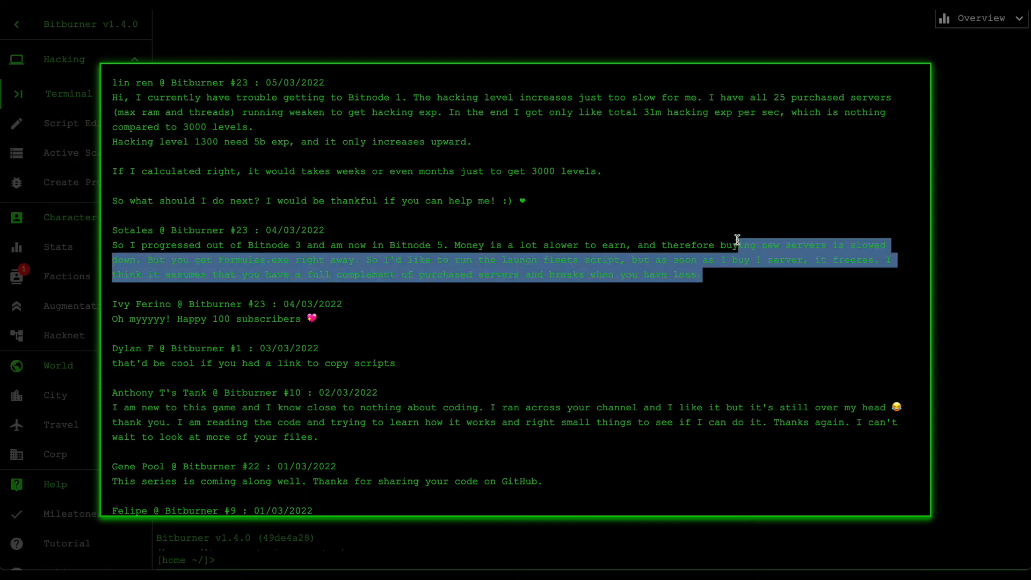
click(438, 259)
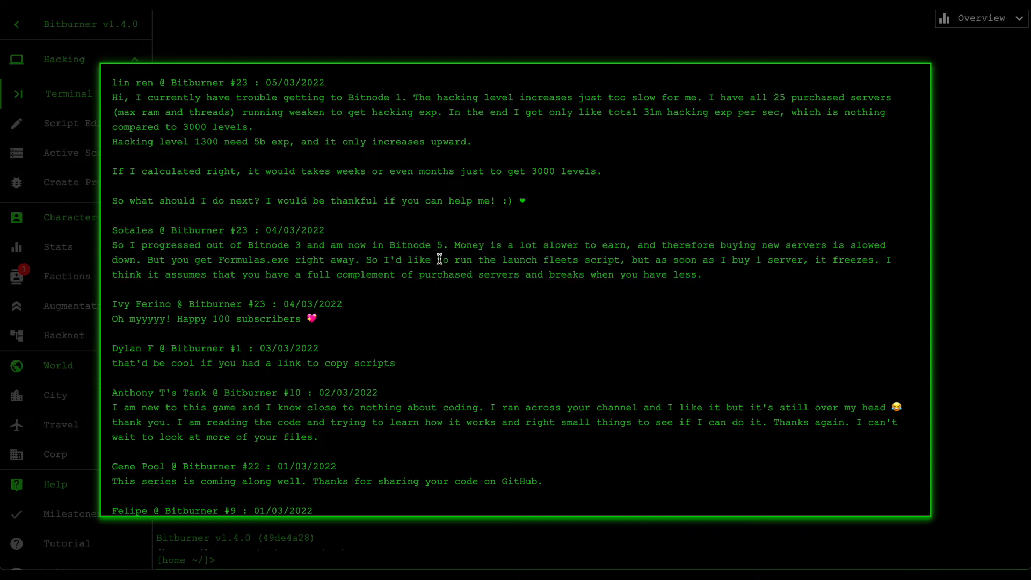
mouse_move(504, 259)
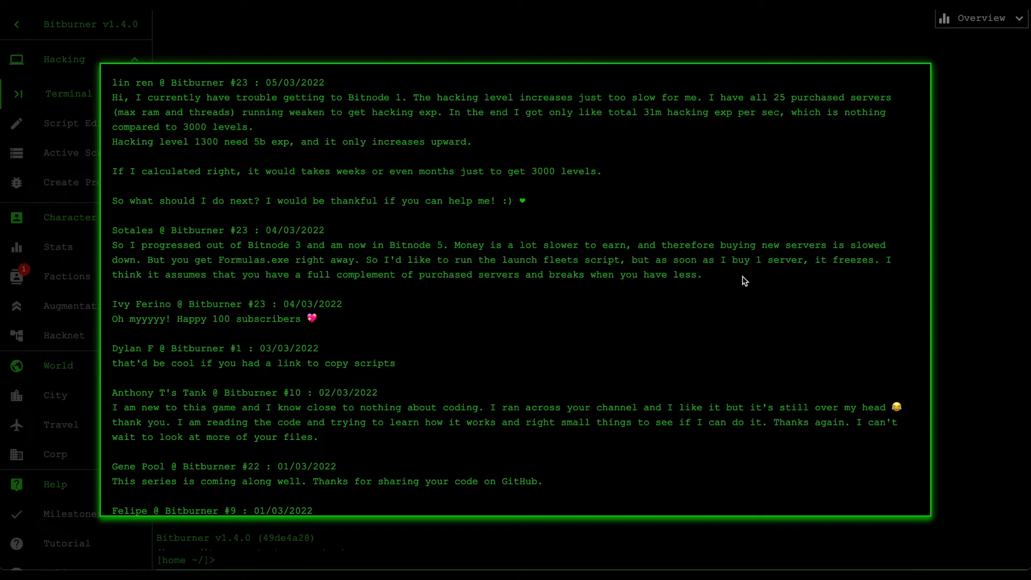
mouse_move(737, 258)
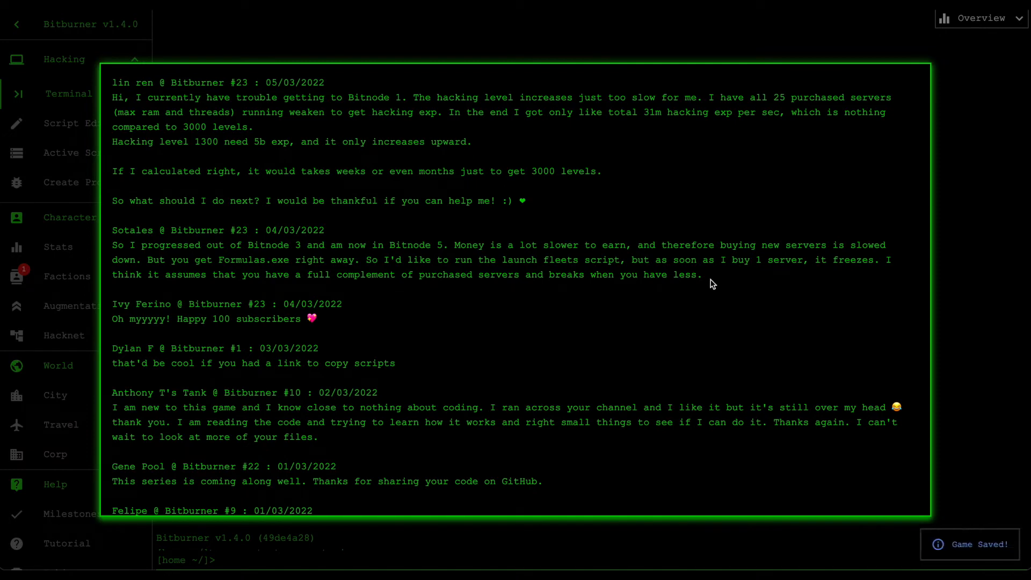
mouse_move(721, 235)
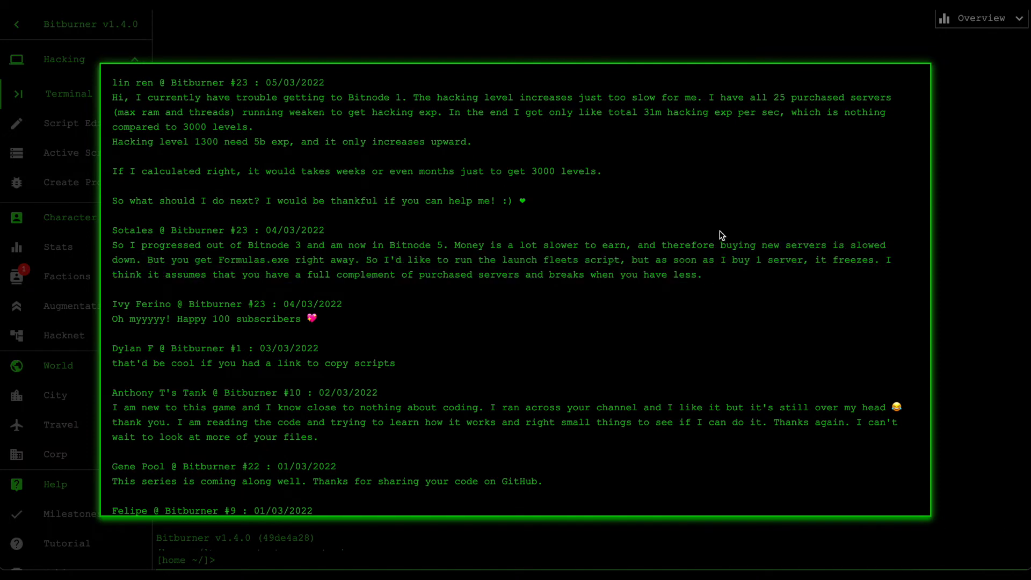
mouse_move(703, 293)
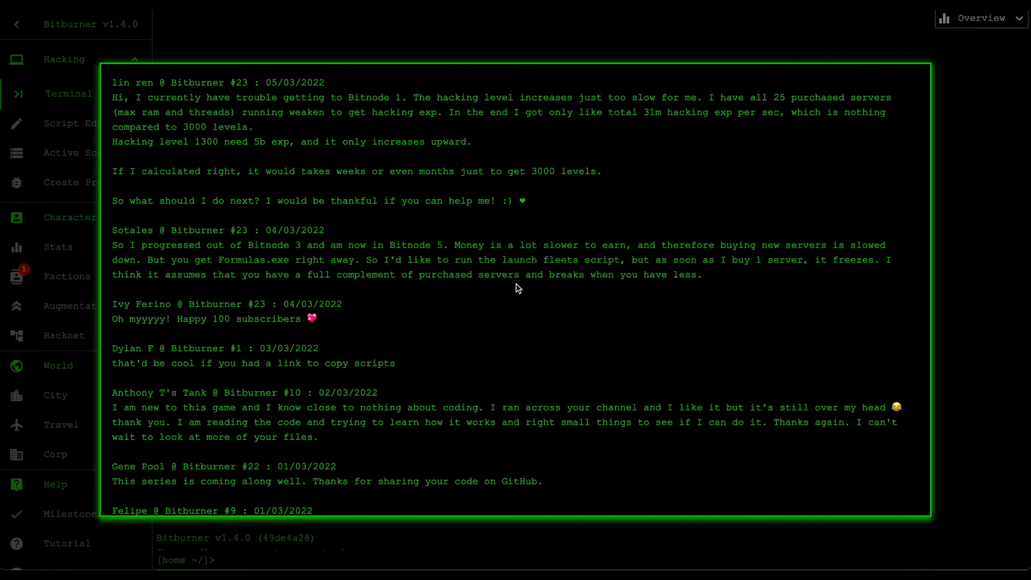
drag(503, 260, 611, 260)
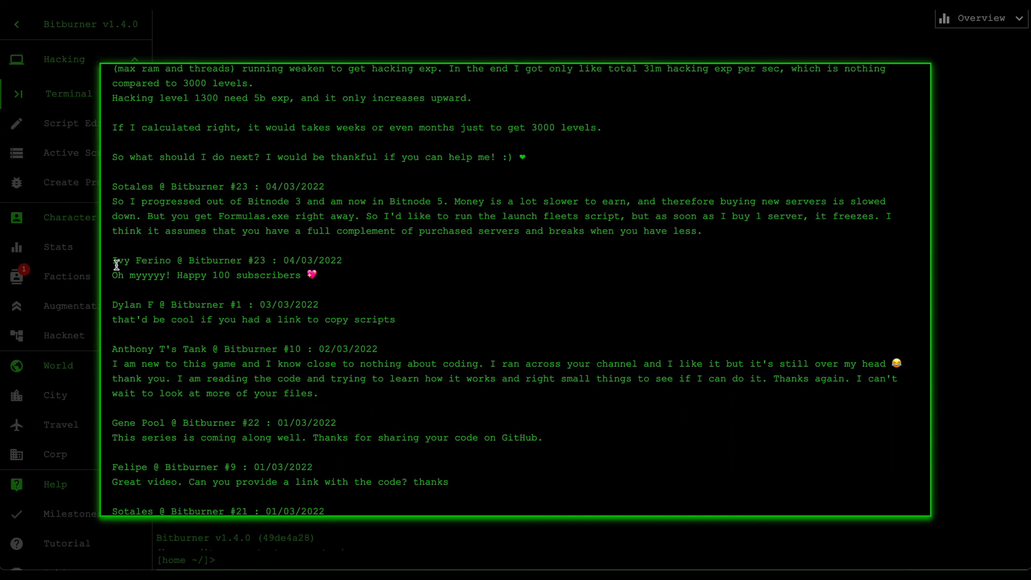
mouse_move(177, 297)
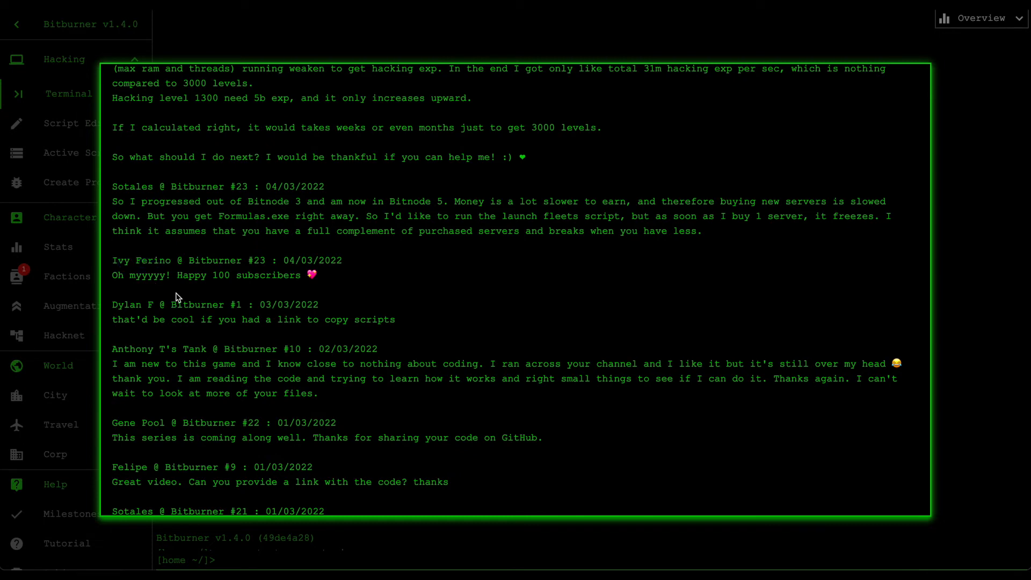
mouse_move(222, 274)
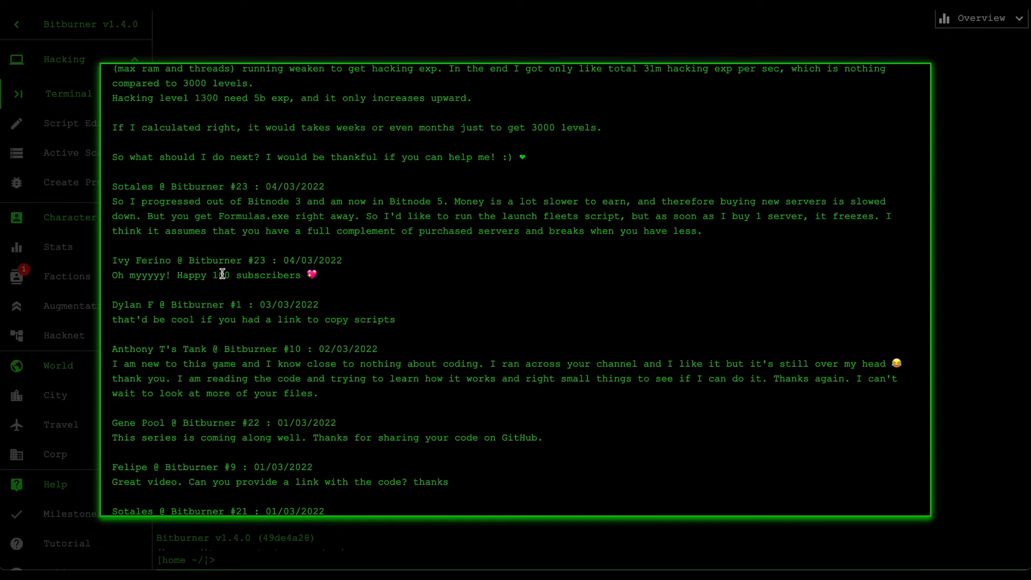
mouse_move(387, 268)
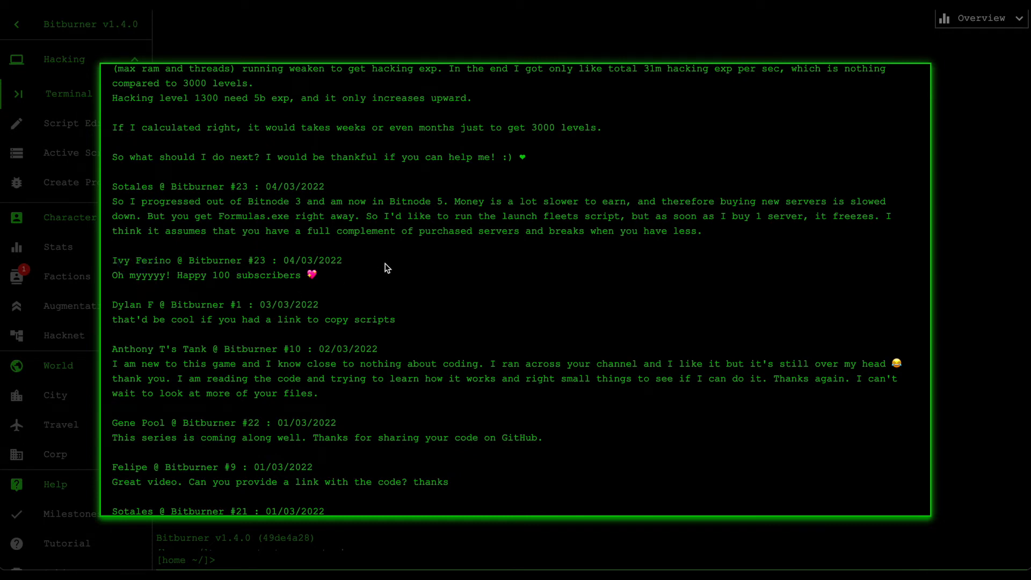
mouse_move(359, 289)
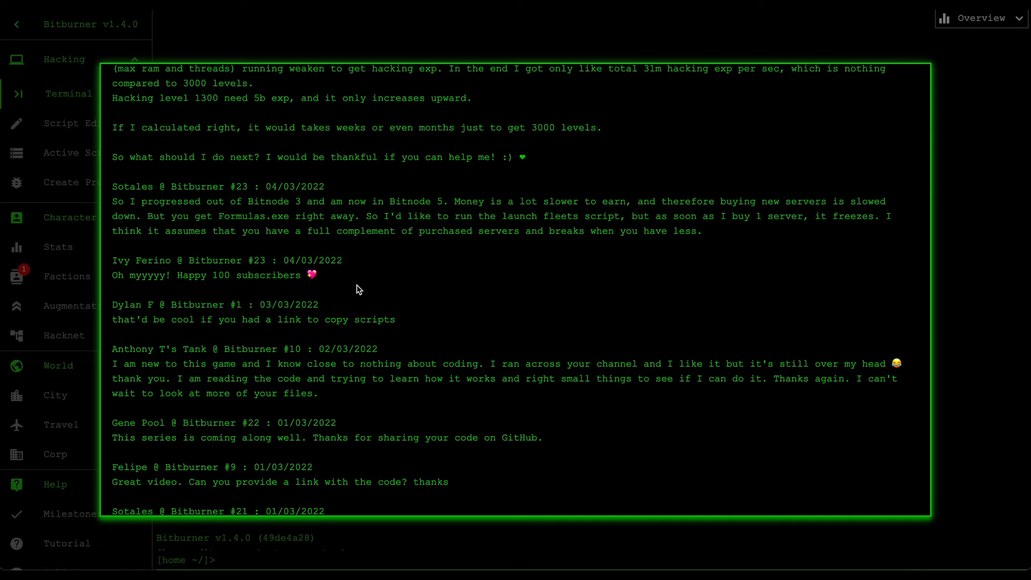
mouse_move(348, 297)
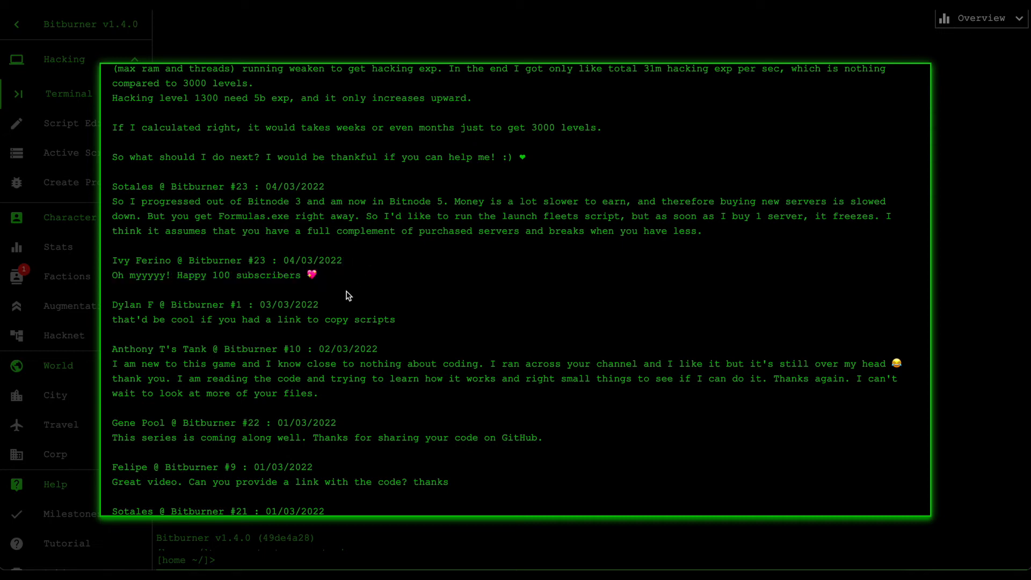
mouse_move(364, 269)
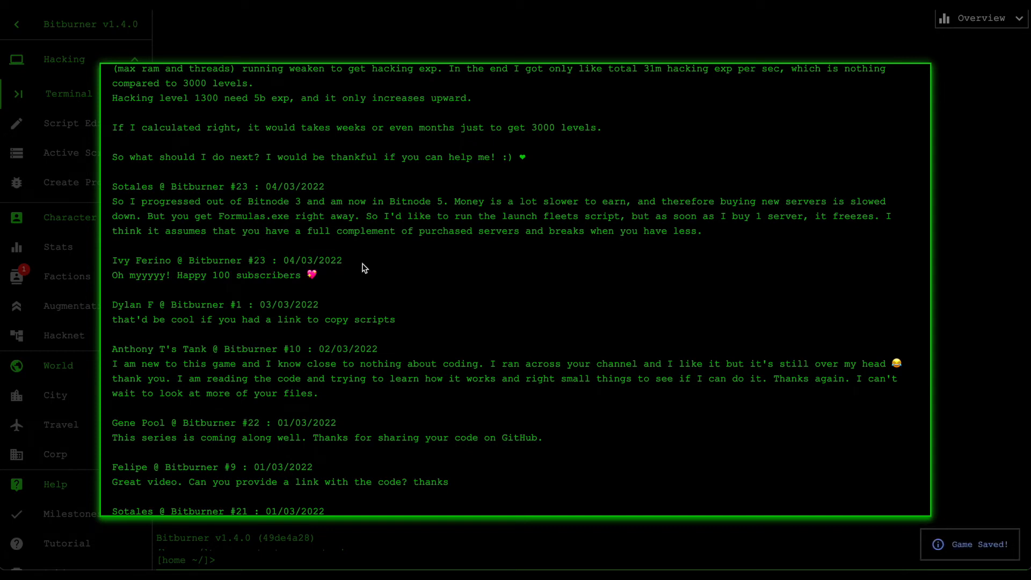
scroll(down, 3)
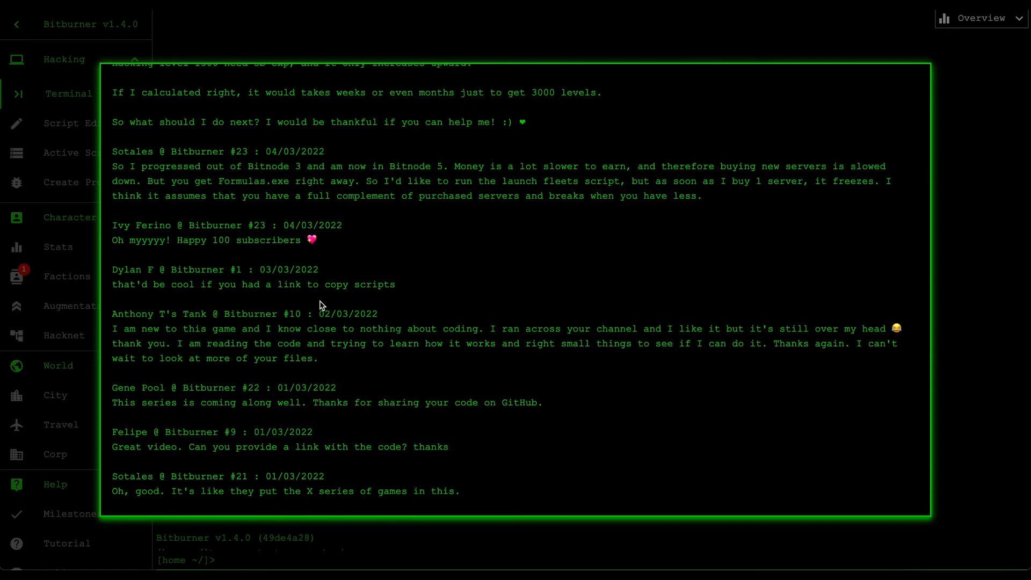
mouse_move(115, 269)
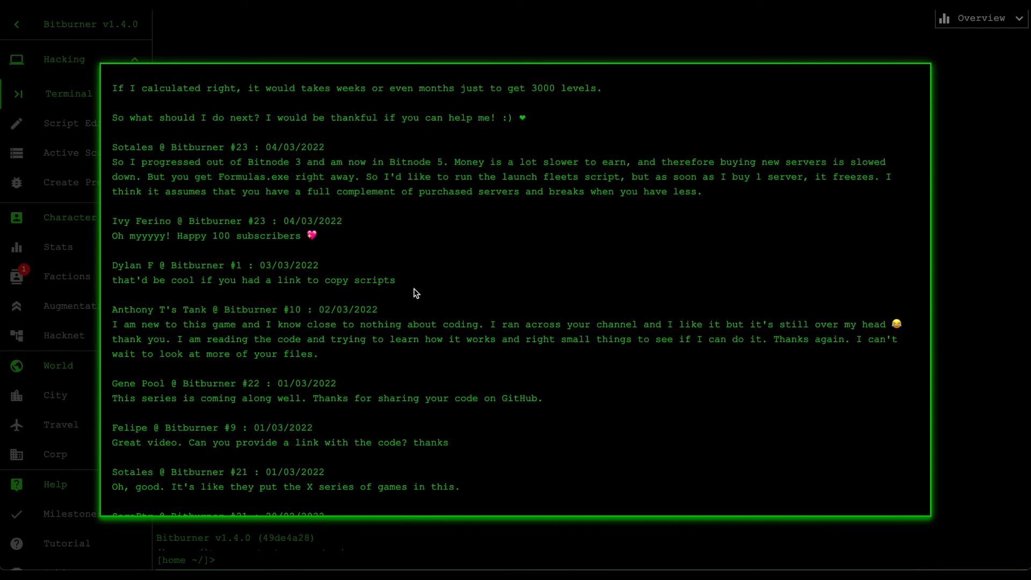
mouse_move(412, 285)
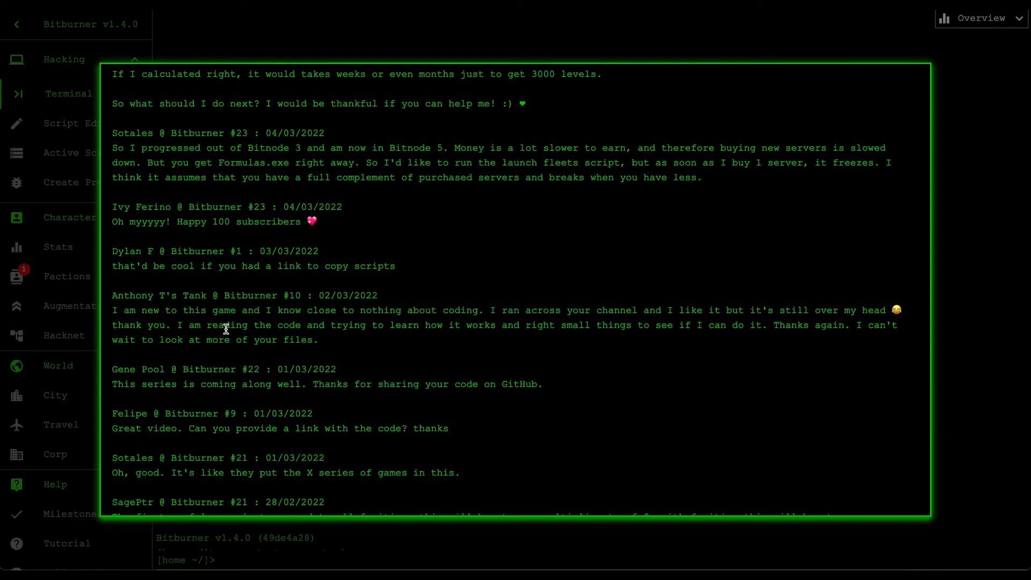
drag(267, 309, 437, 309)
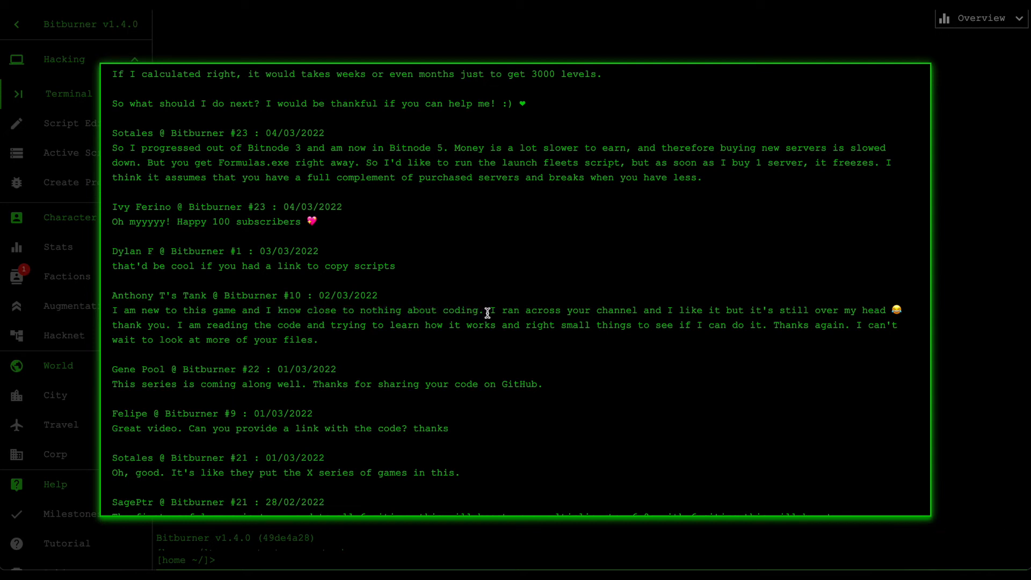
drag(490, 309, 663, 309)
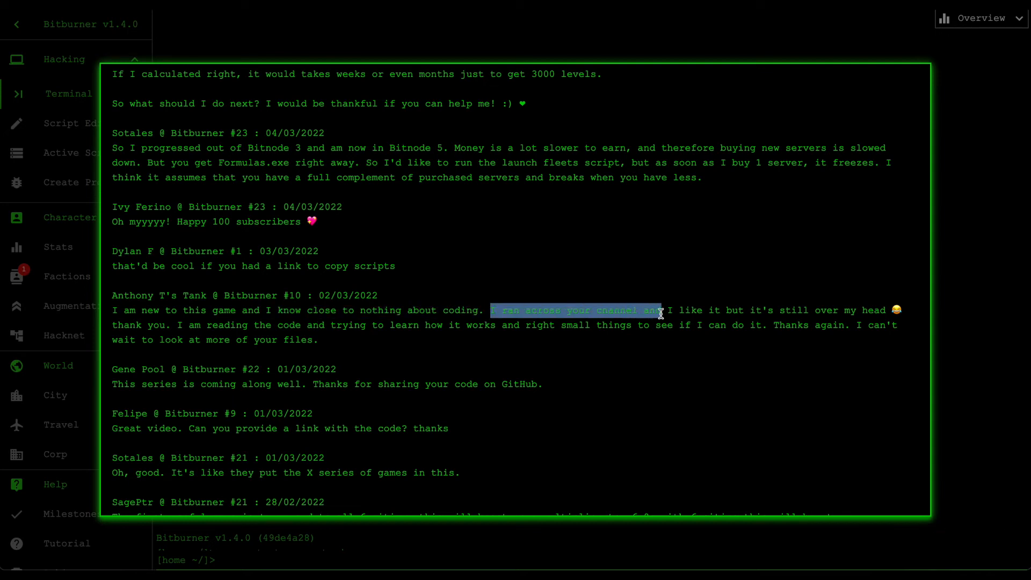
drag(660, 310, 852, 309)
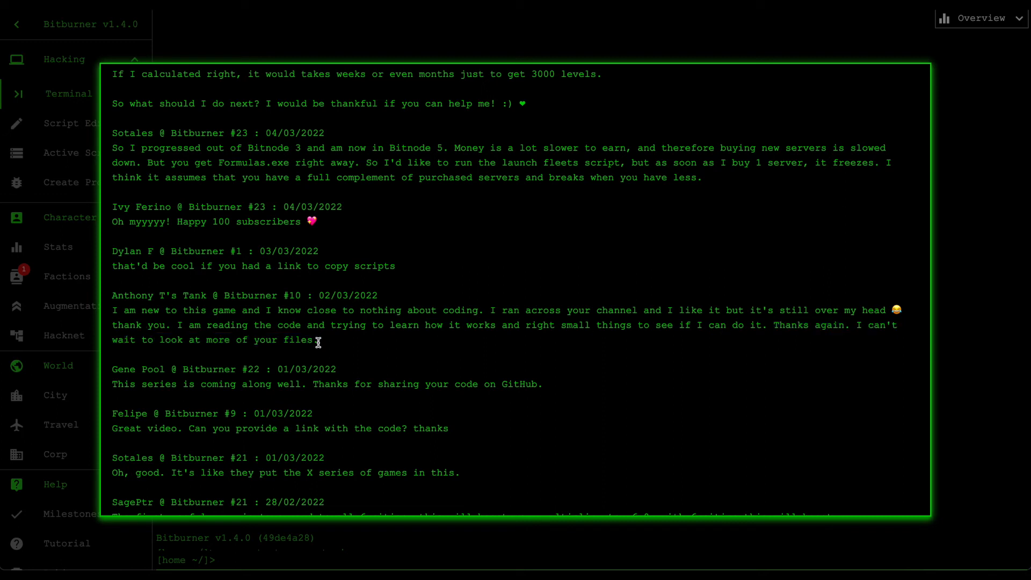
mouse_move(421, 343)
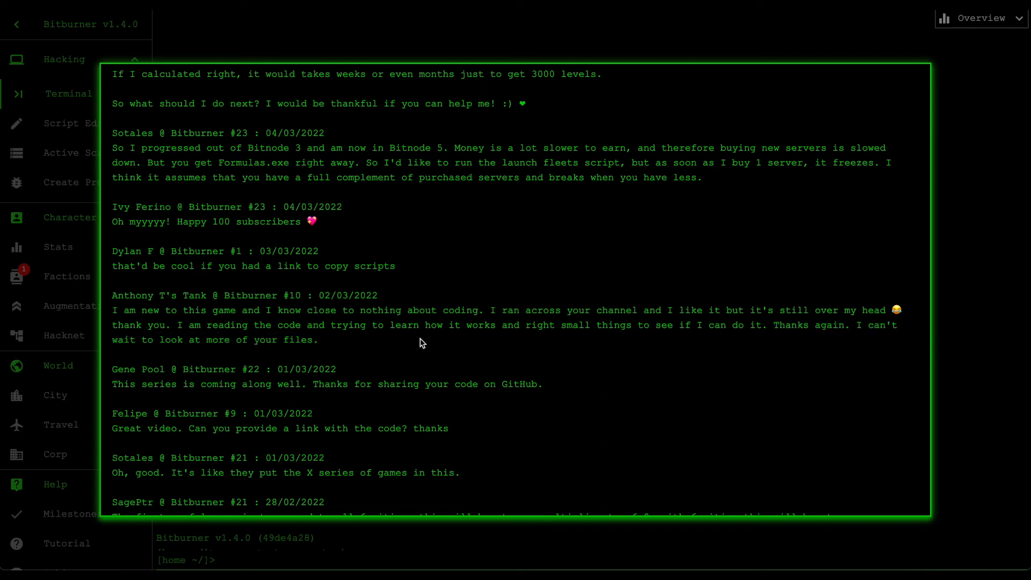
mouse_move(473, 337)
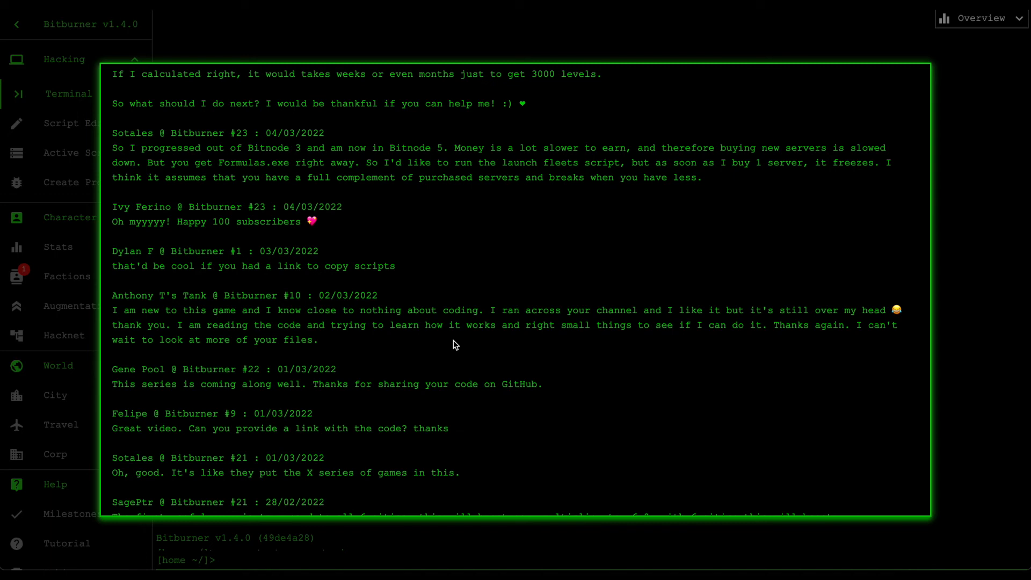
mouse_move(472, 308)
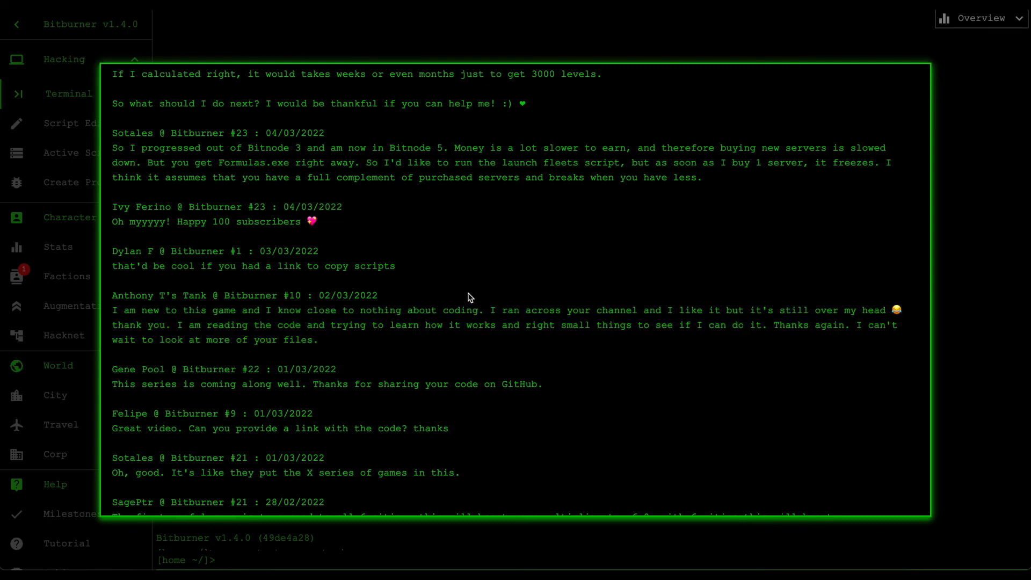
drag(112, 309, 318, 341)
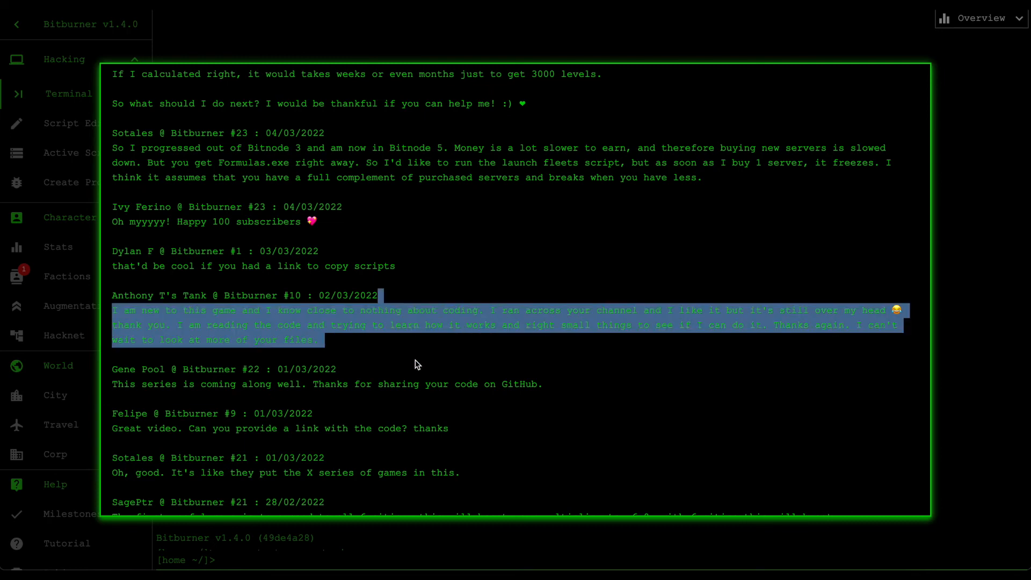
click(416, 353)
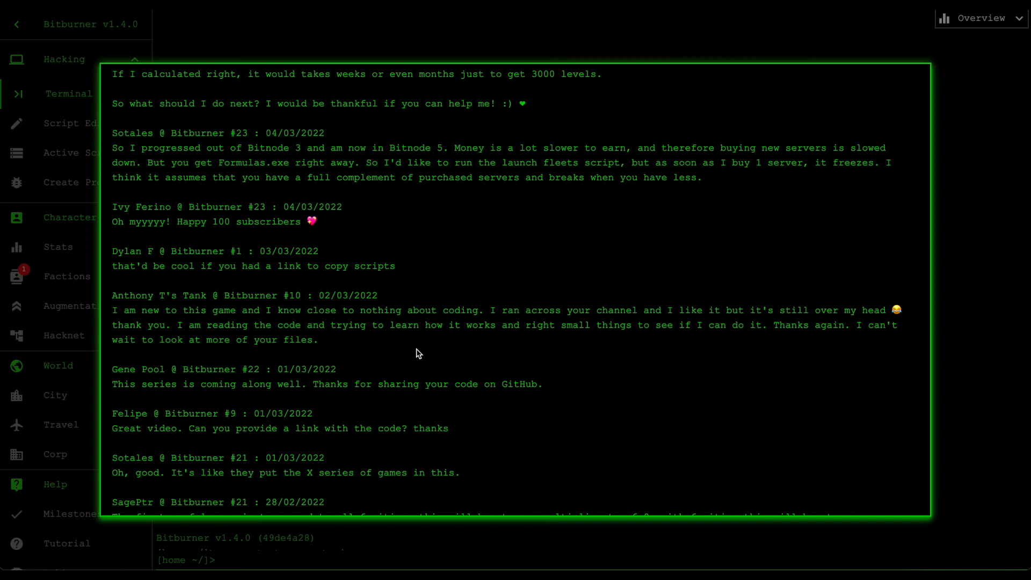
mouse_move(421, 357)
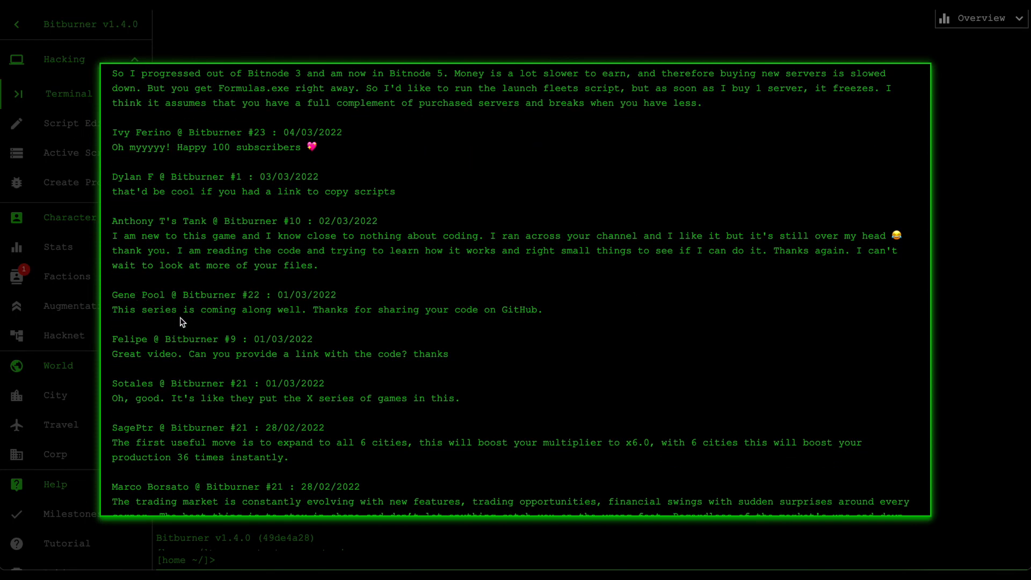
drag(139, 310, 308, 310)
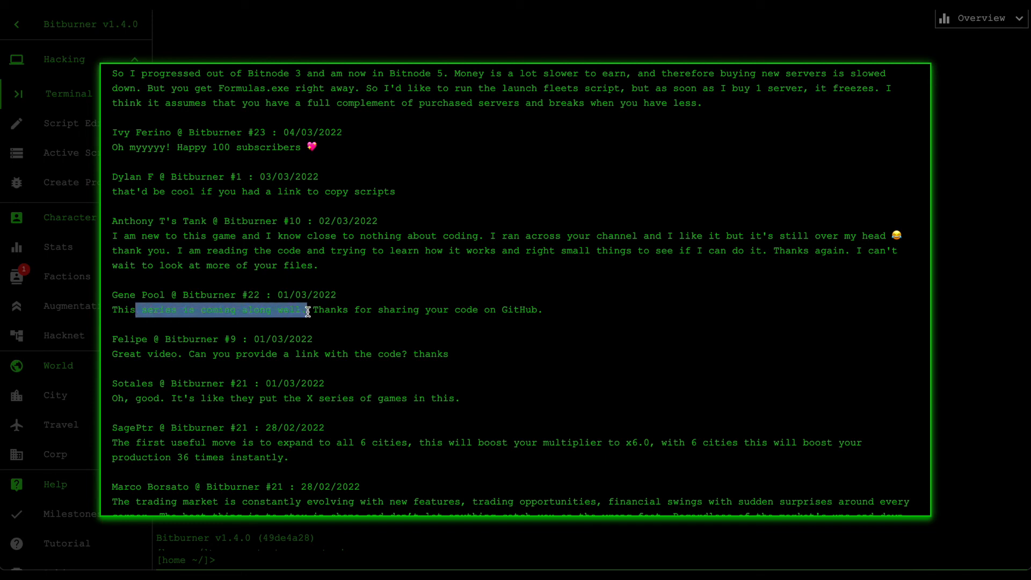
click(558, 325)
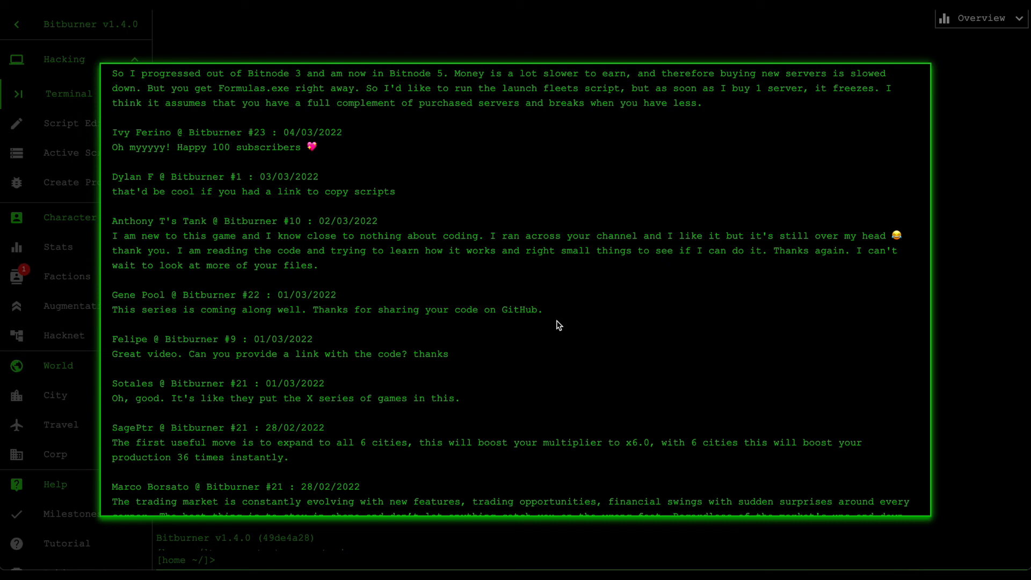
mouse_move(156, 347)
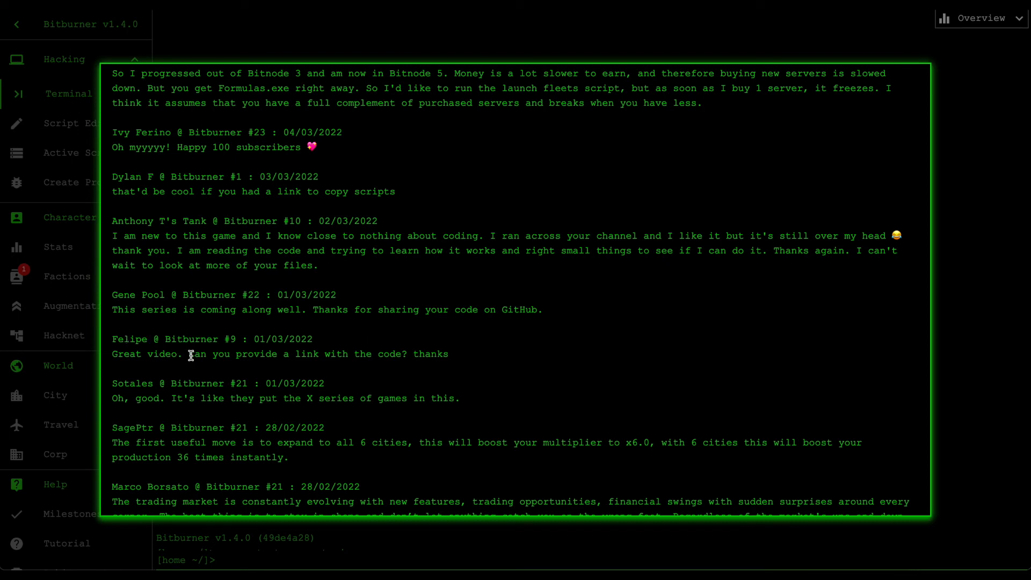
mouse_move(426, 366)
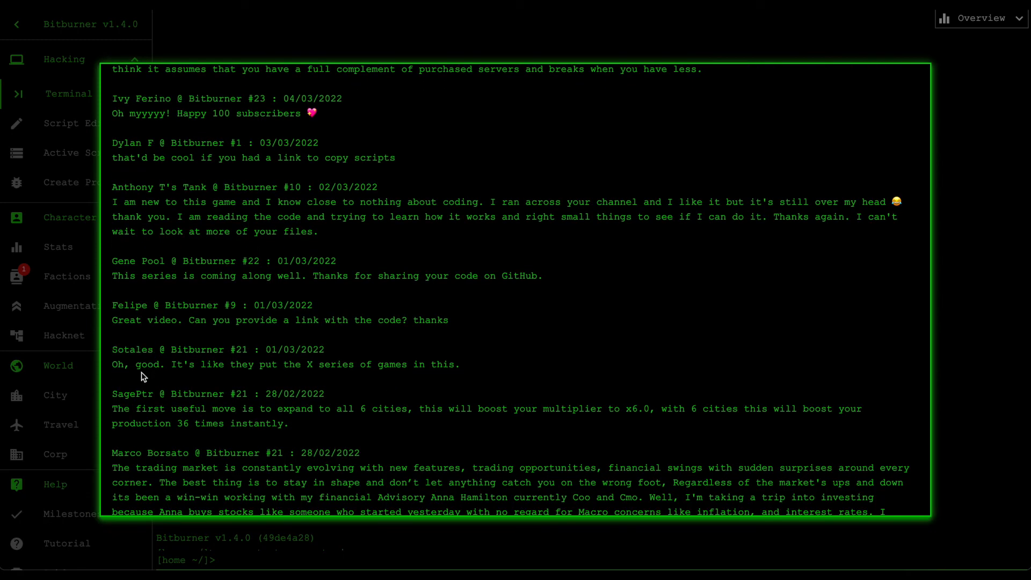
drag(186, 364, 394, 364)
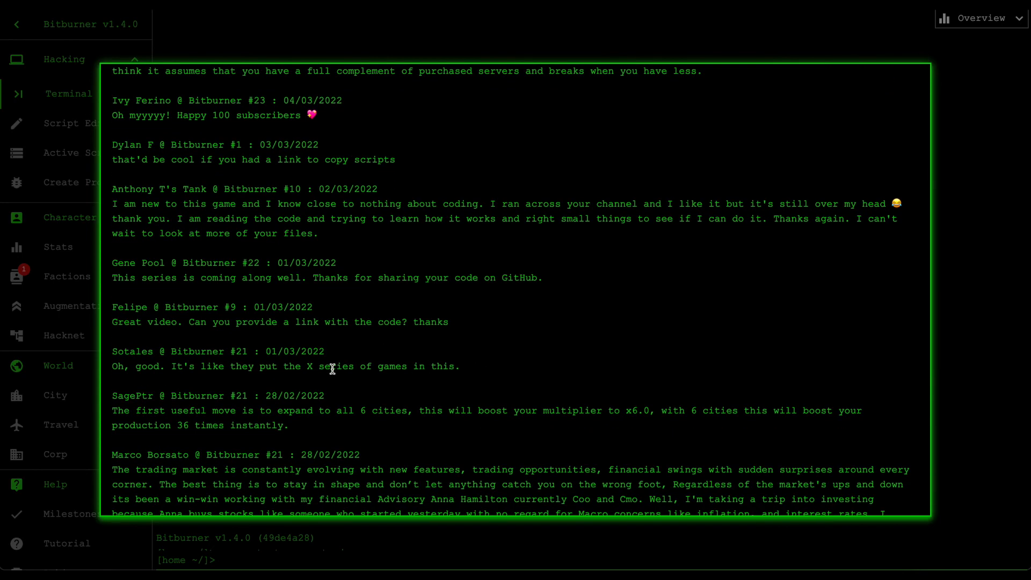
mouse_move(372, 383)
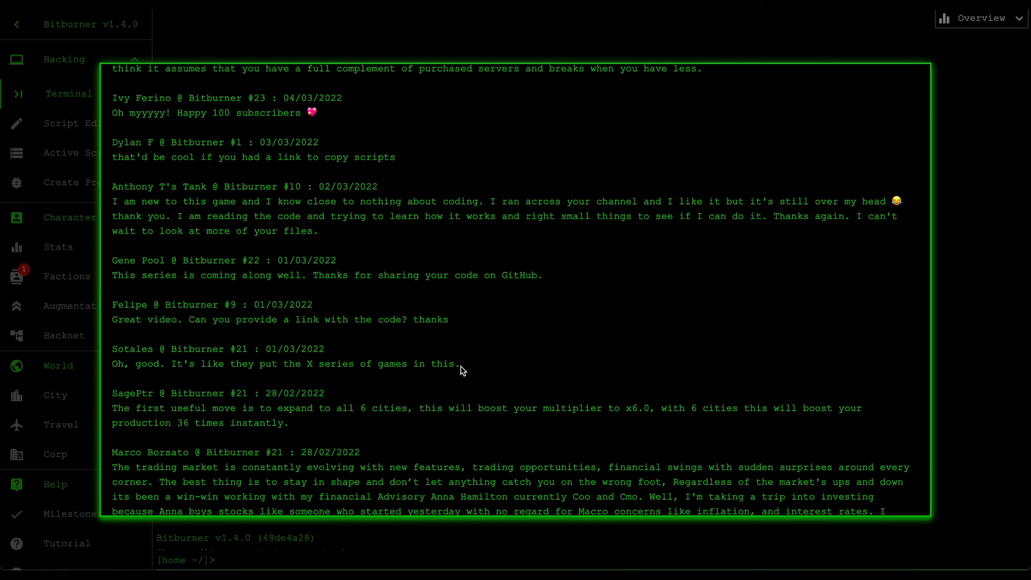
mouse_move(447, 380)
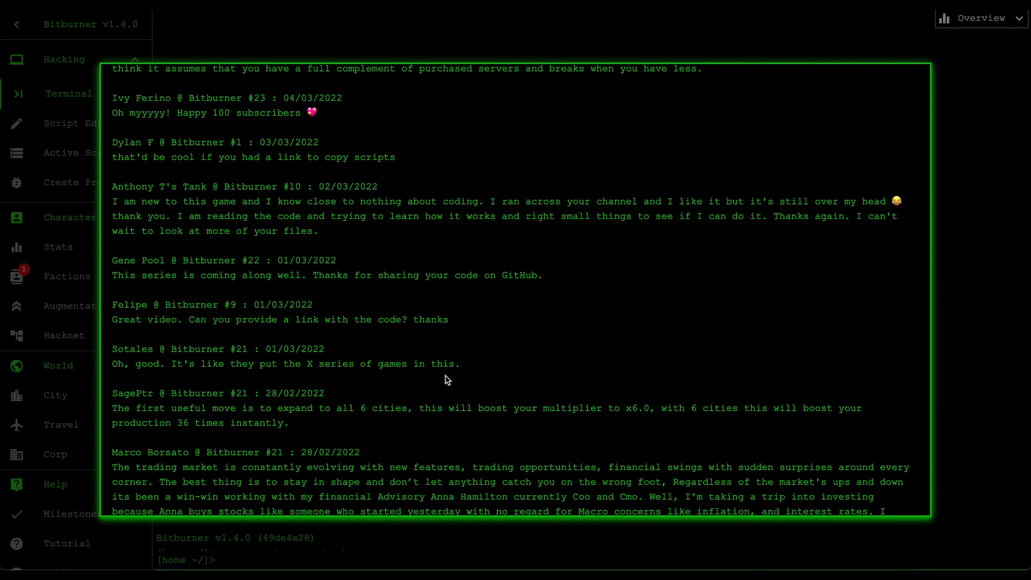
scroll(down, 3)
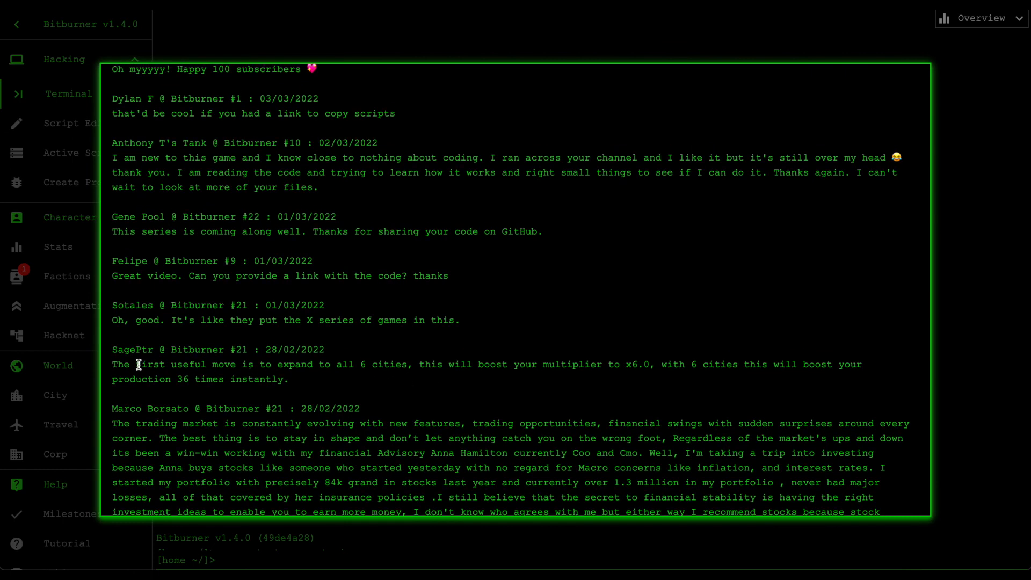
mouse_move(318, 377)
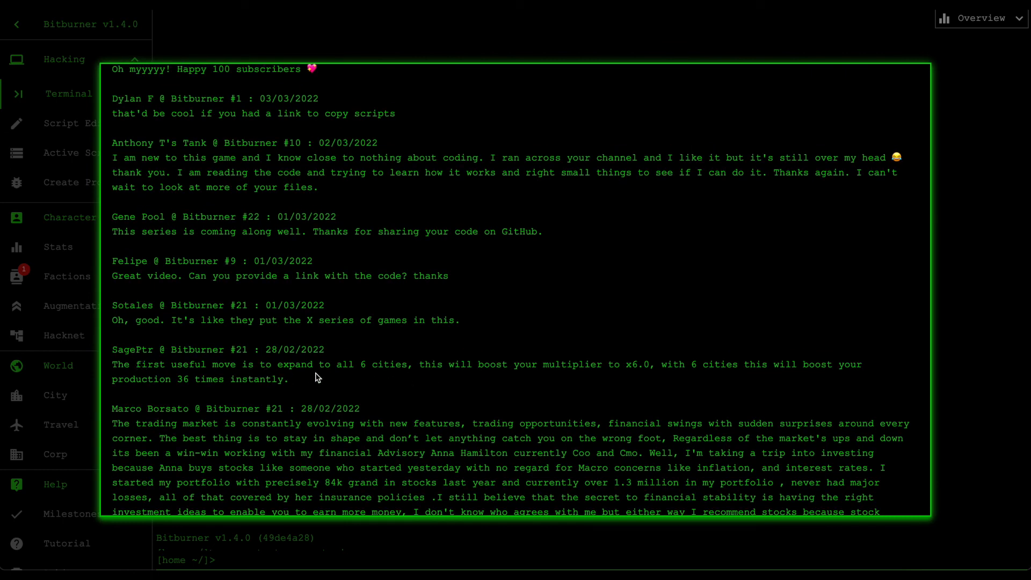
drag(310, 364, 288, 379)
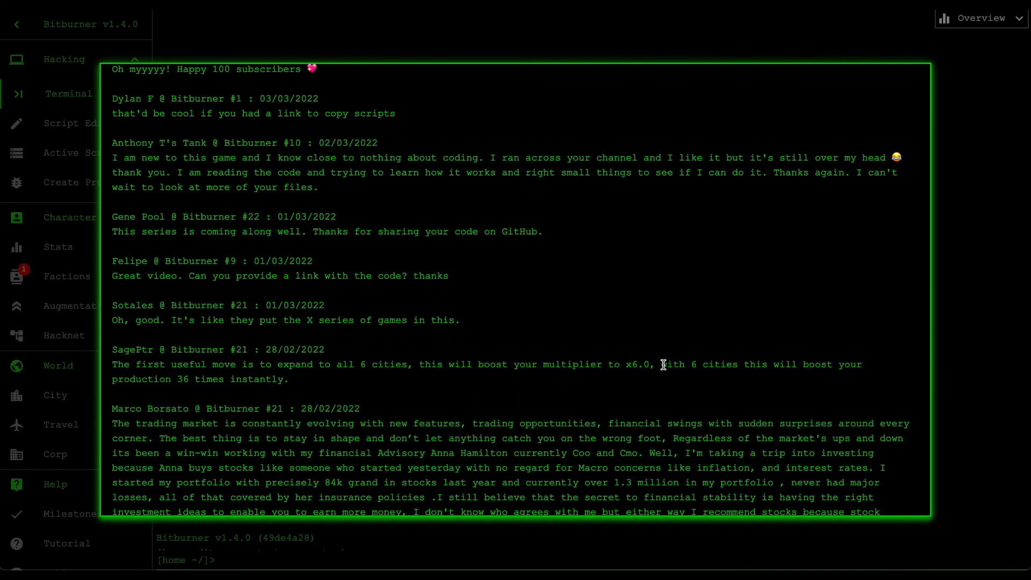
mouse_move(655, 387)
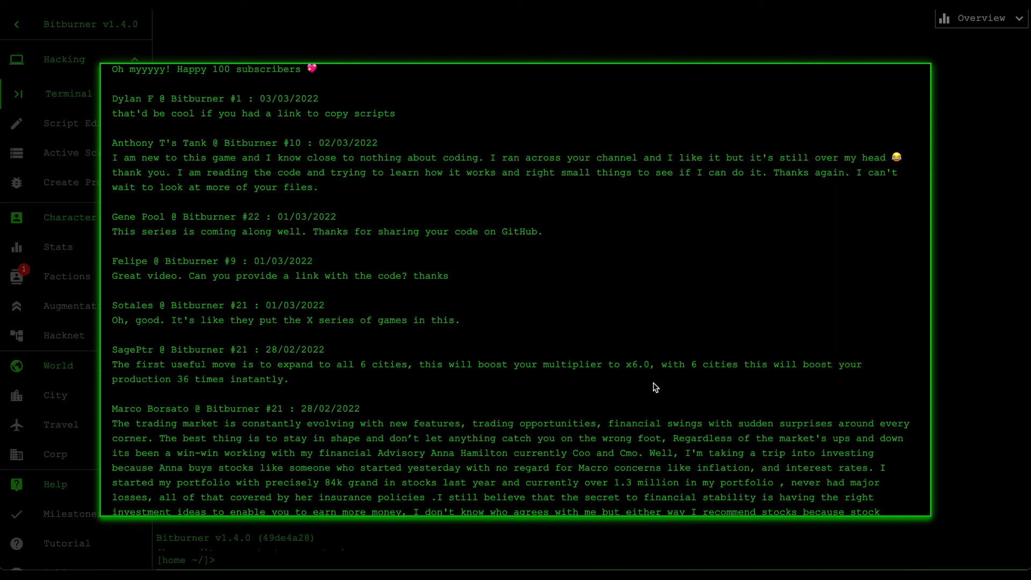
mouse_move(421, 377)
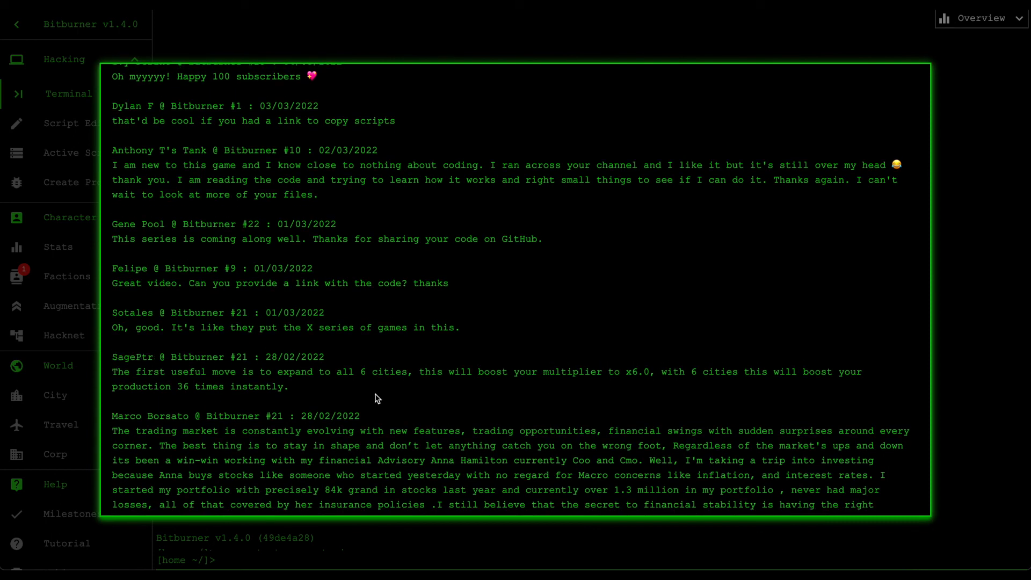
drag(113, 356, 288, 387)
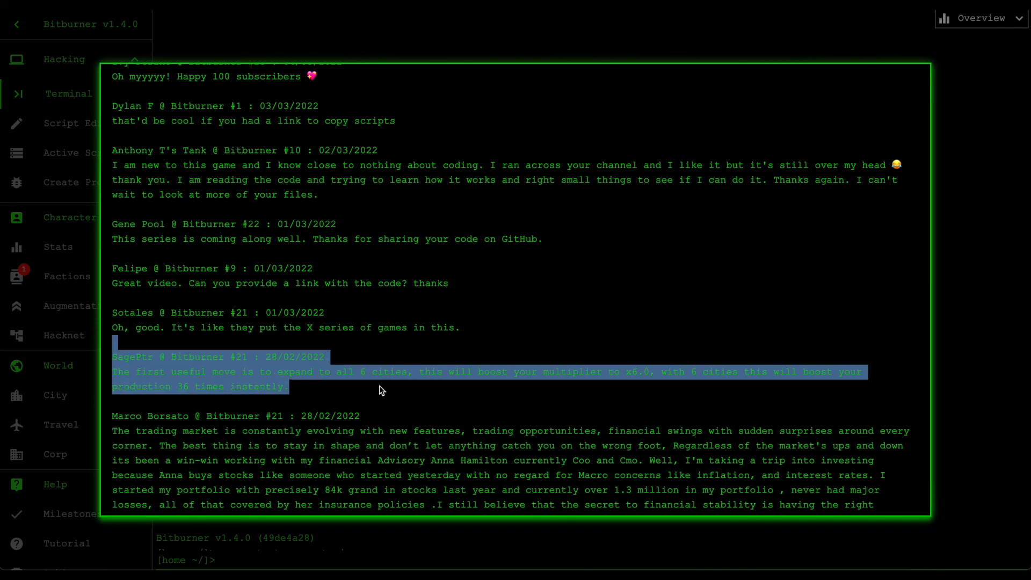
click(310, 456)
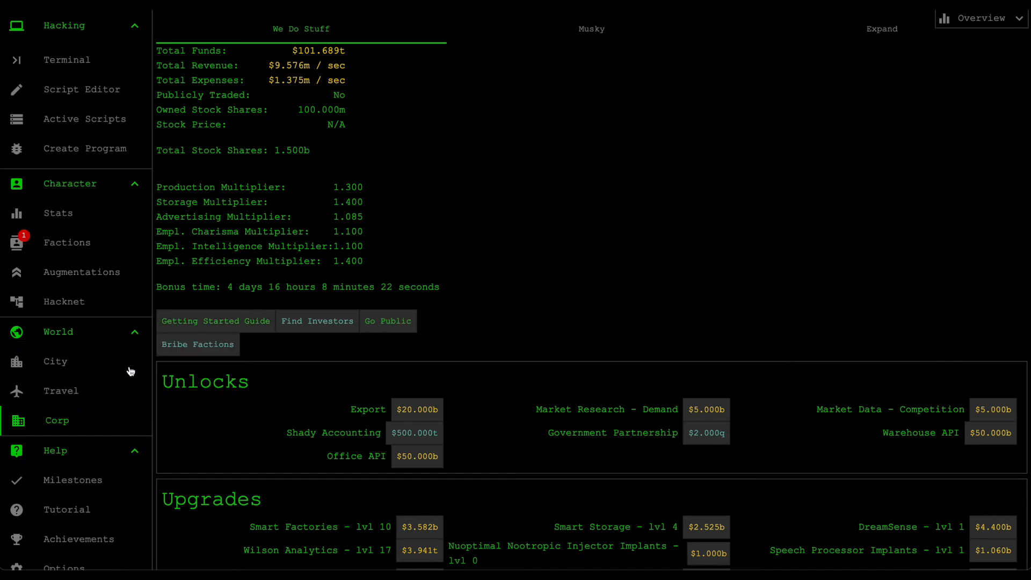
Step: Open the Musky Software division and expand its Hi-Tech R&D Laboratory research tree
click(591, 28)
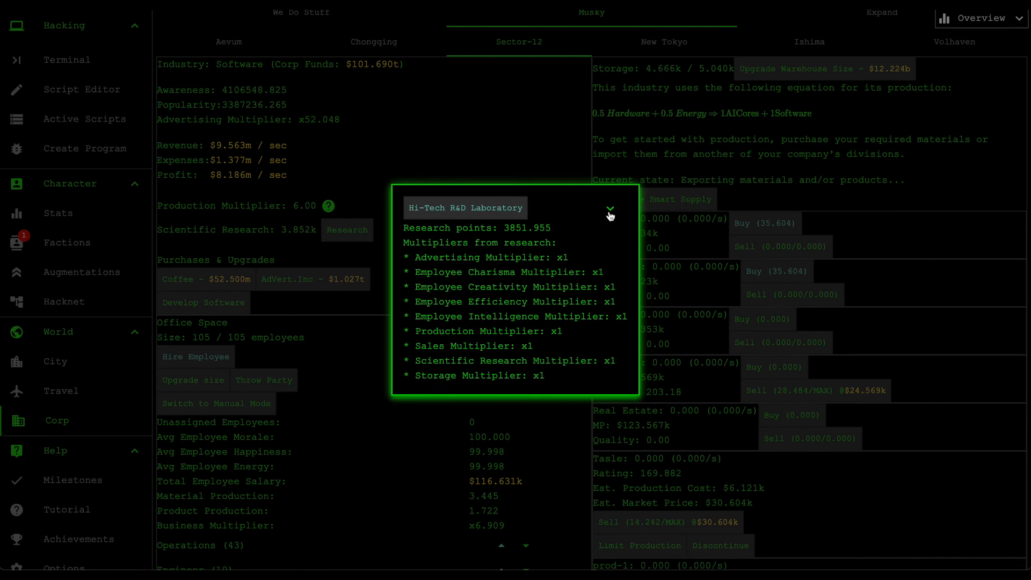
click(608, 213)
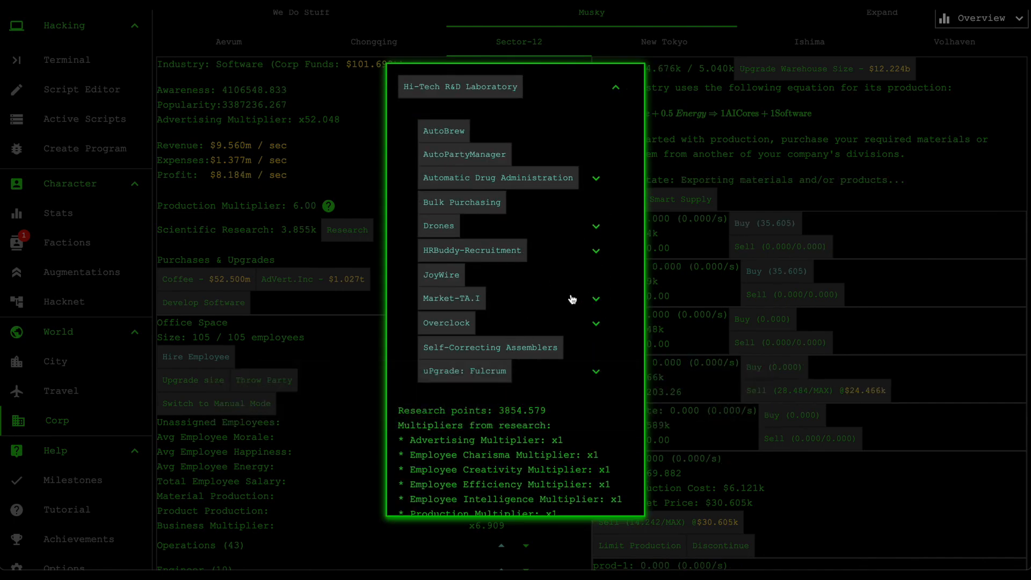